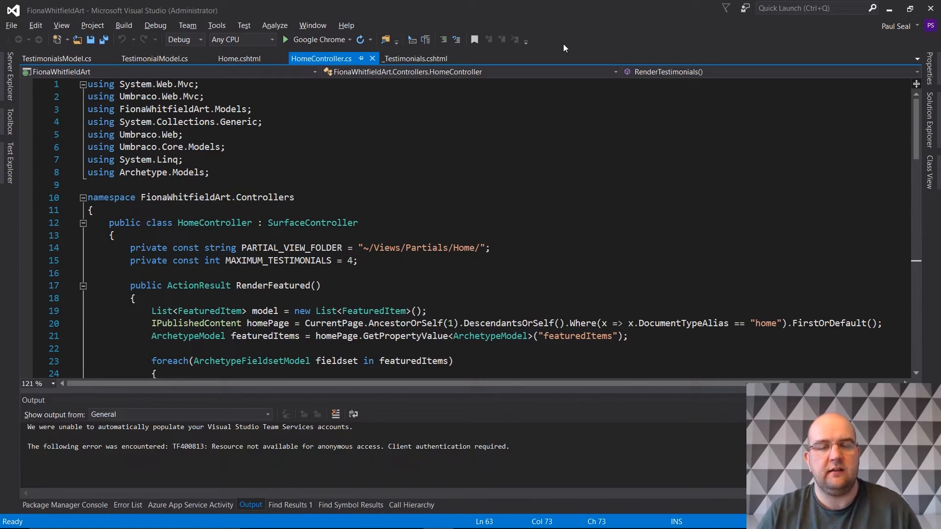
- Switch to Chrome showing fwa.web.local and scroll the home page down to the services section
key(alt+tab)
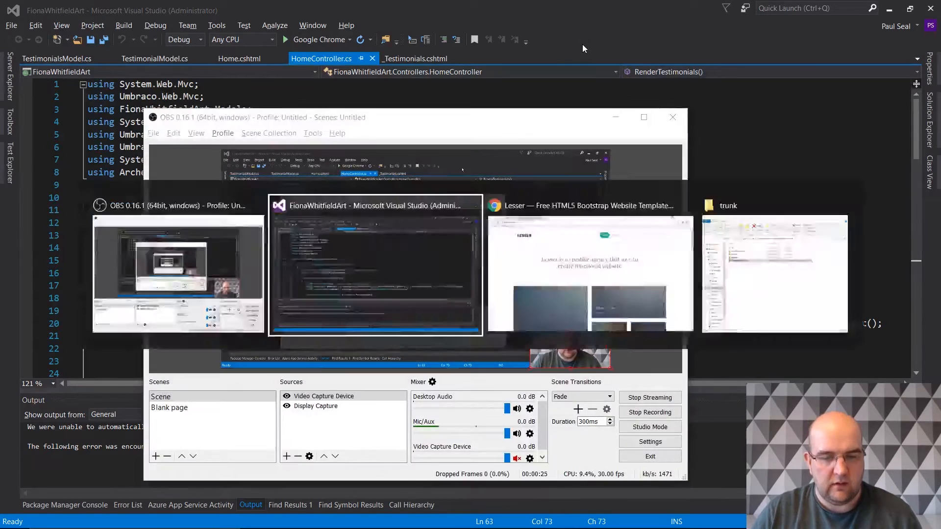
click(375, 267)
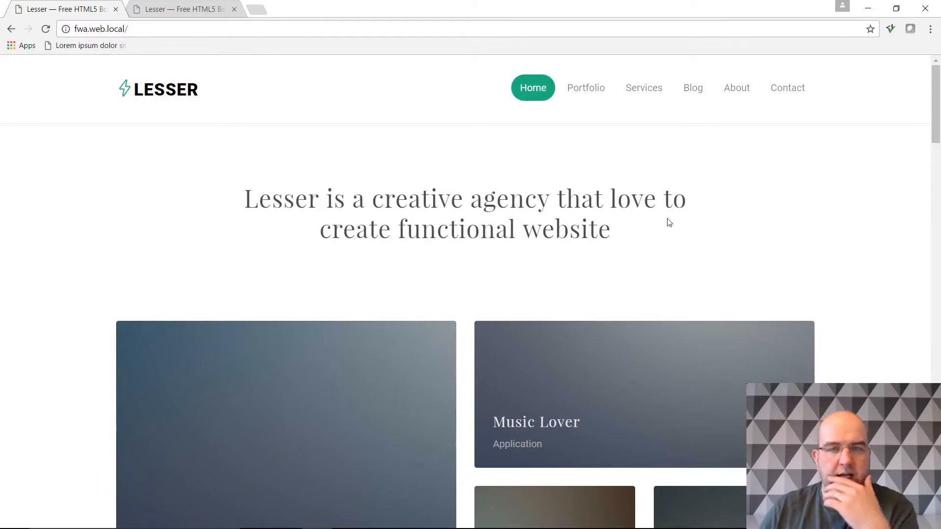
mouse_move(691, 177)
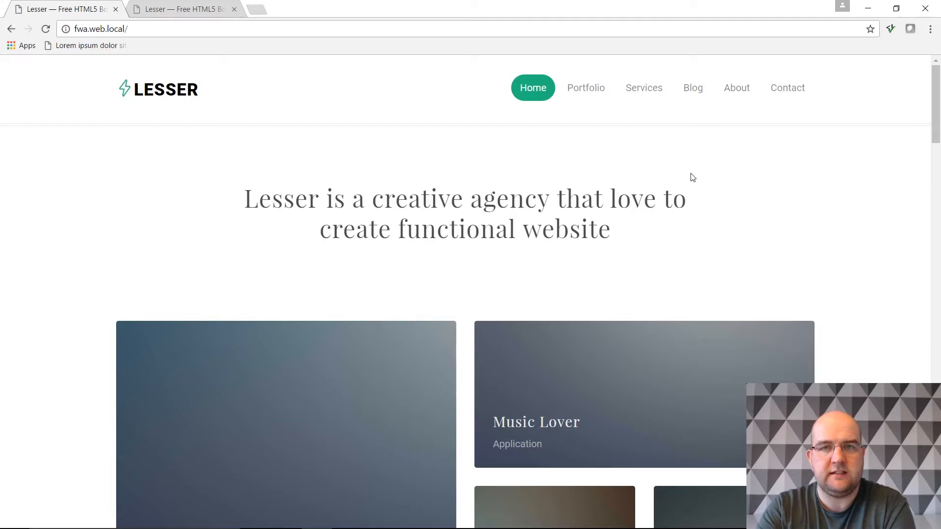
scroll(down, 3)
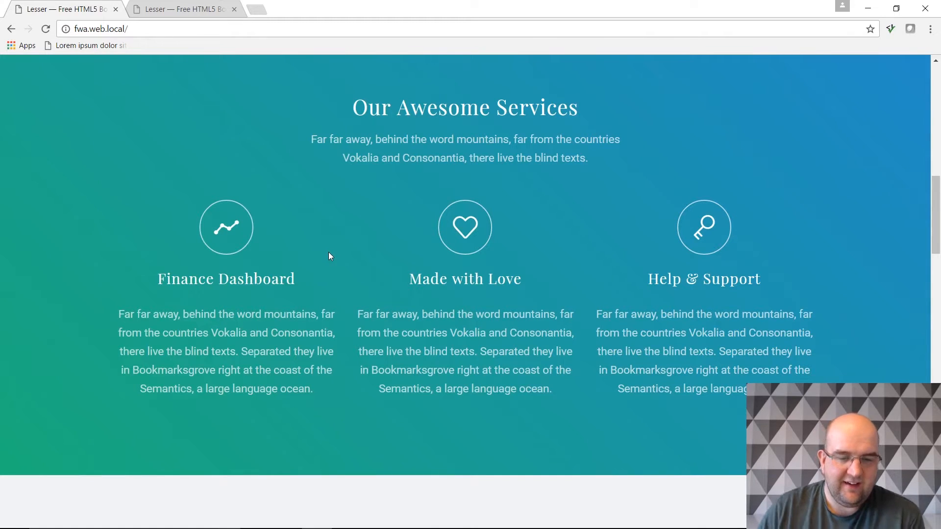
- Return to HomeController.cs with the caret at the end of the PARTIAL_VIEW_FOLDER constant line
click(443, 516)
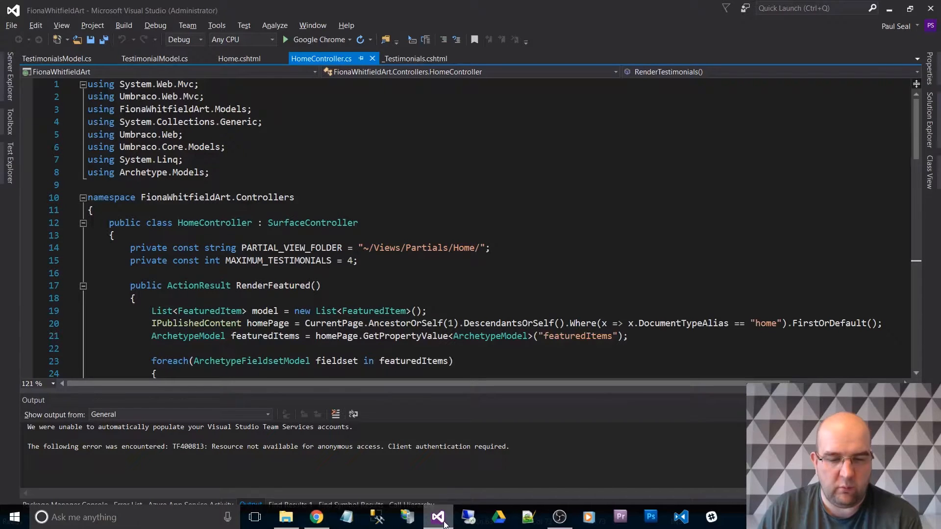
click(134, 298)
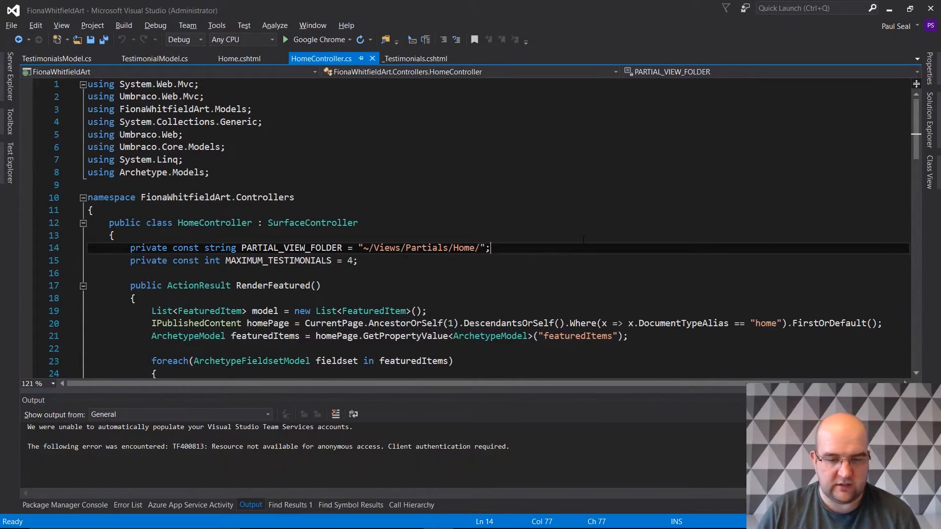
- Declare private string PartialViewPath(string name) below the PARTIAL_VIEW_FOLDER constant
text(p)
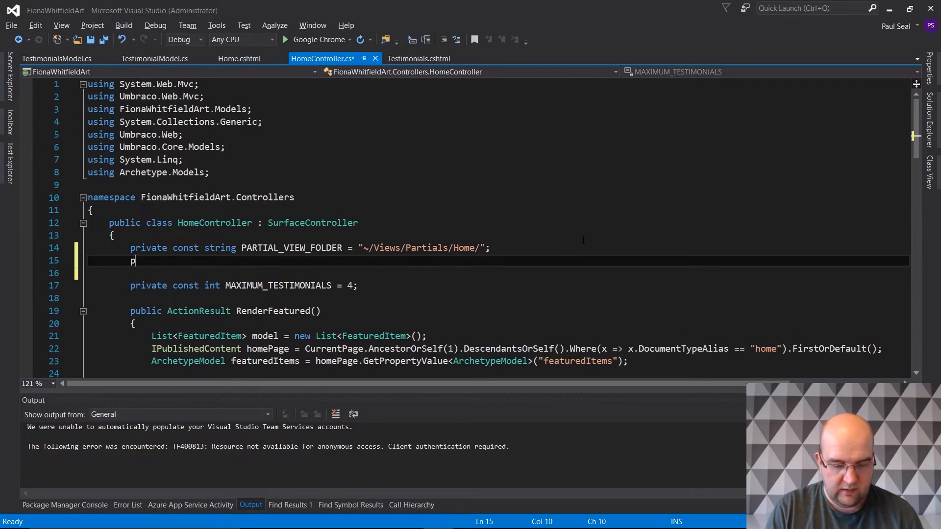
text(rivate string)
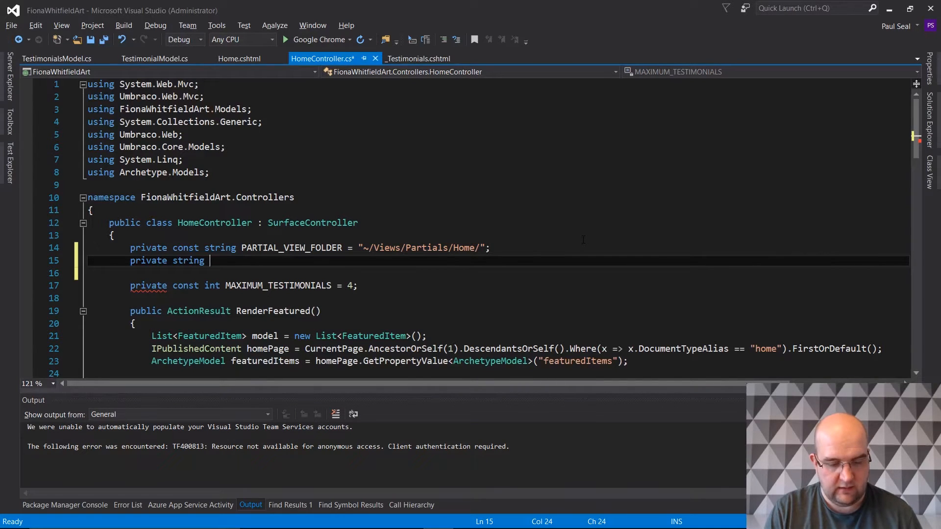
text(Part)
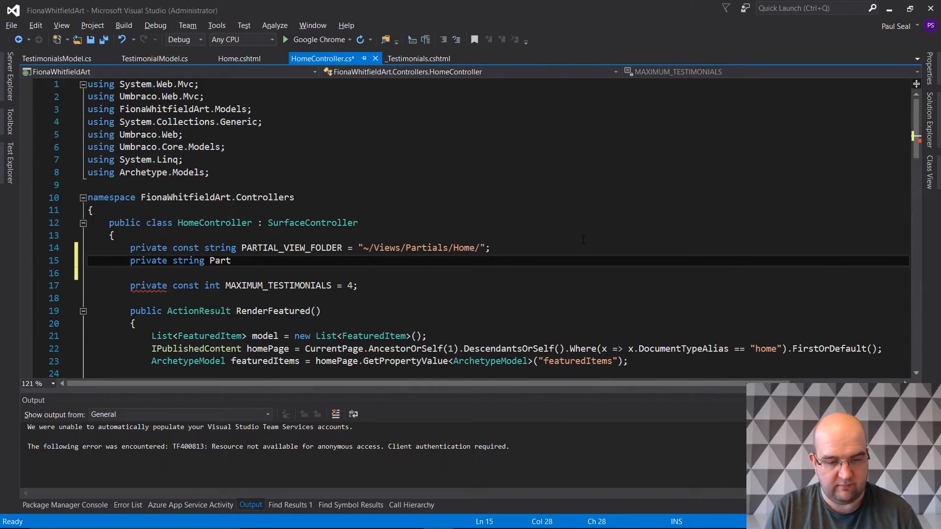
text(ialViewPath(string)
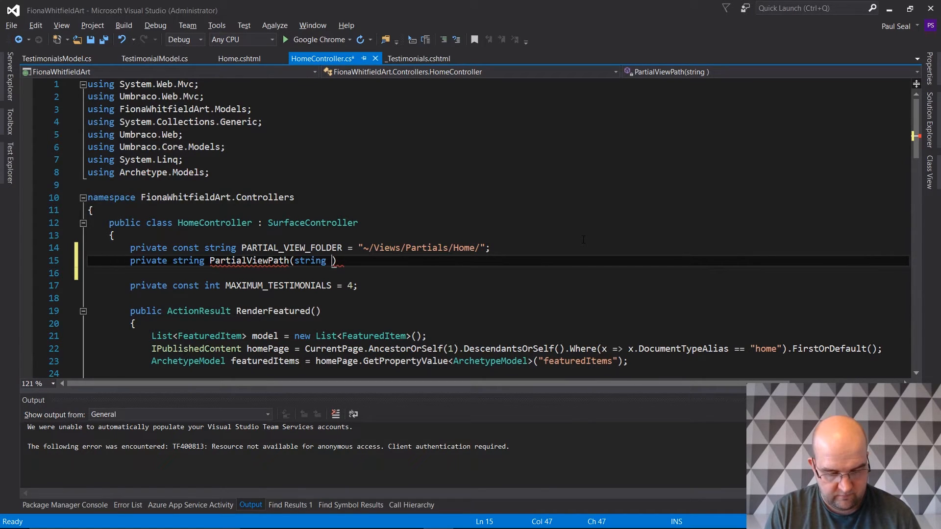
text(name))
text({)
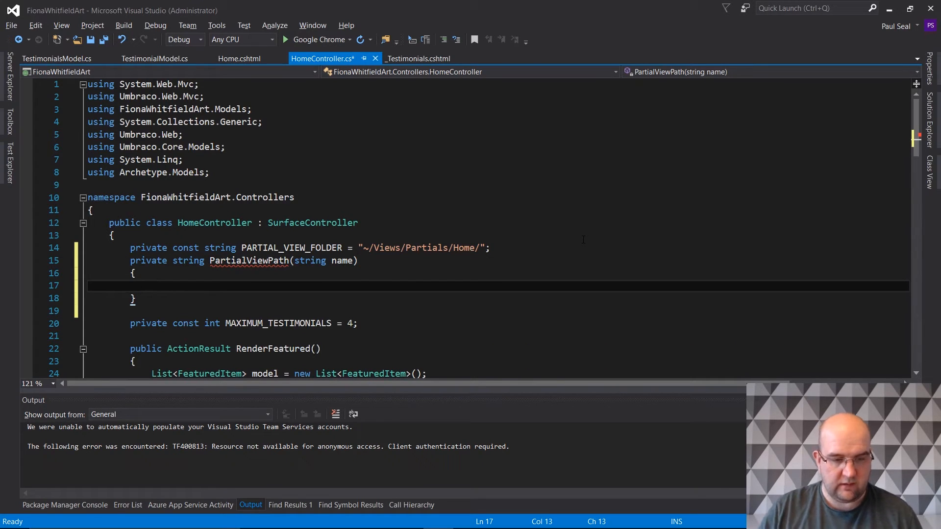
- Make the helper return the interpolated path $"~/Views/Partials/Home/{name}.cshtml"
click(484, 248)
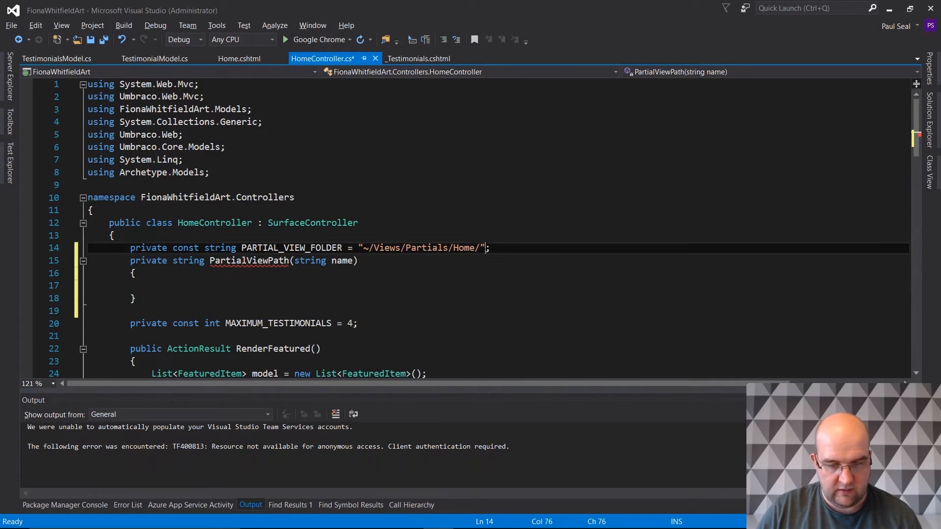
double_click(420, 247)
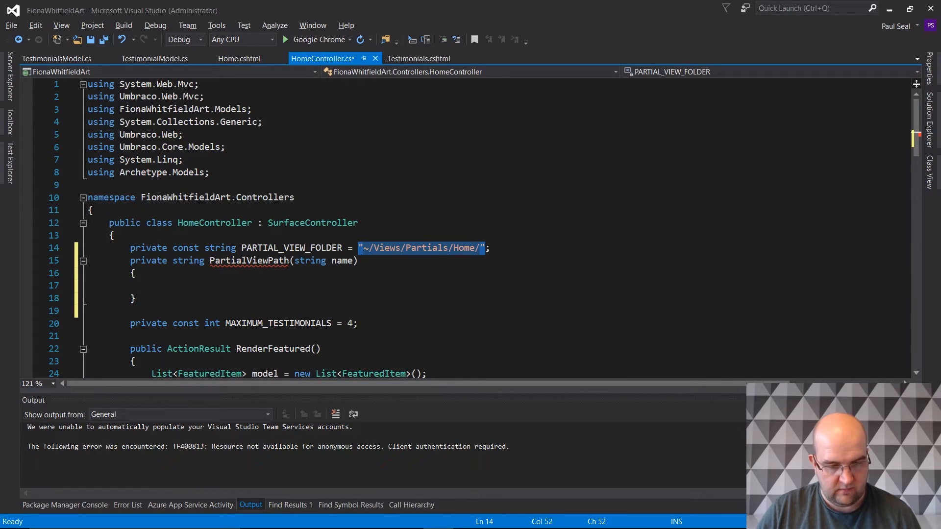
text(return)
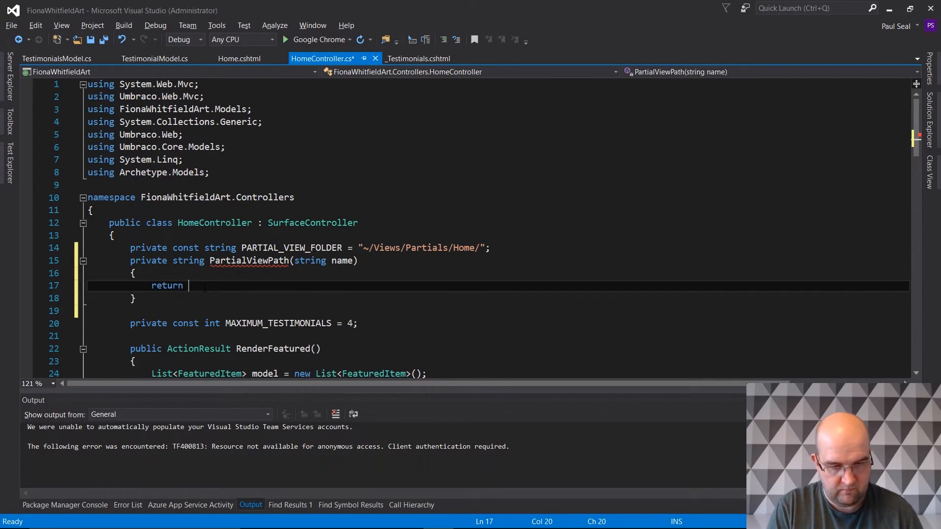
text("~/Views/Partials/Home/";)
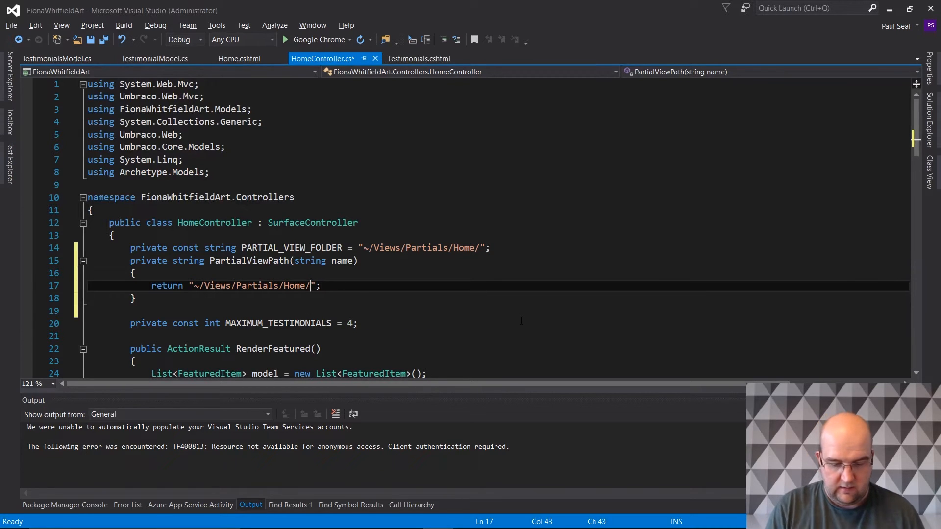
text({name})
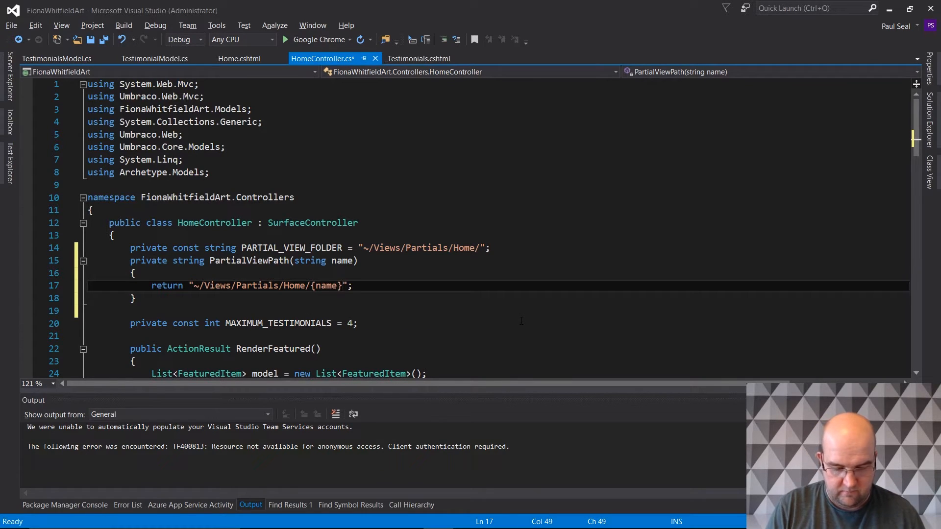
text(.)
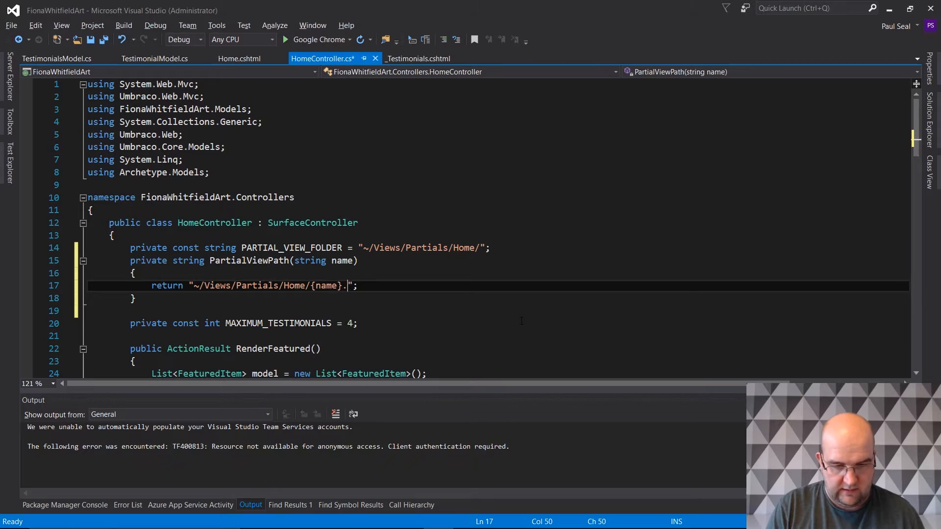
text(cshtml)
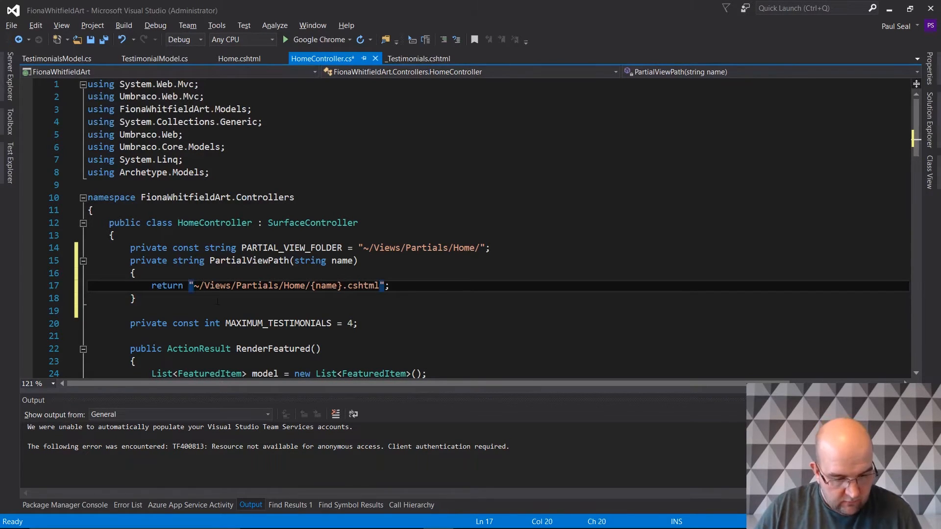
text($)
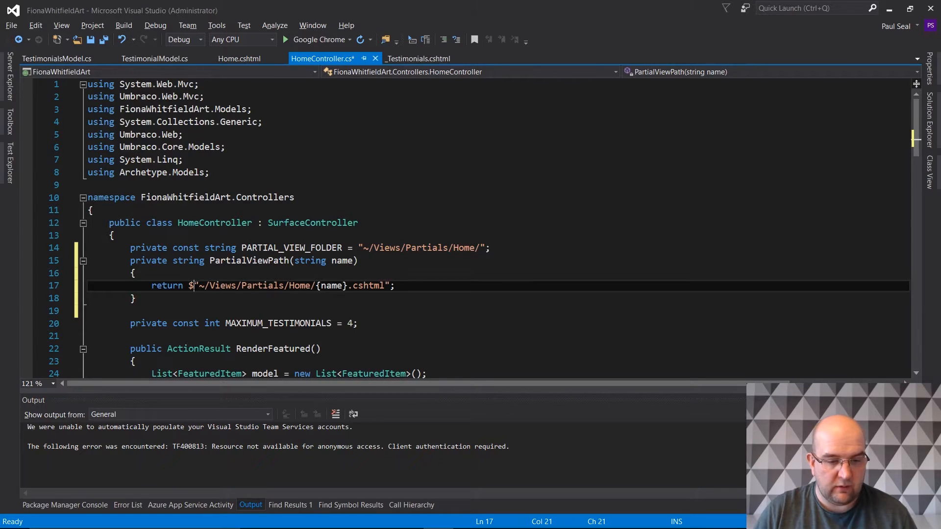
double_click(168, 285)
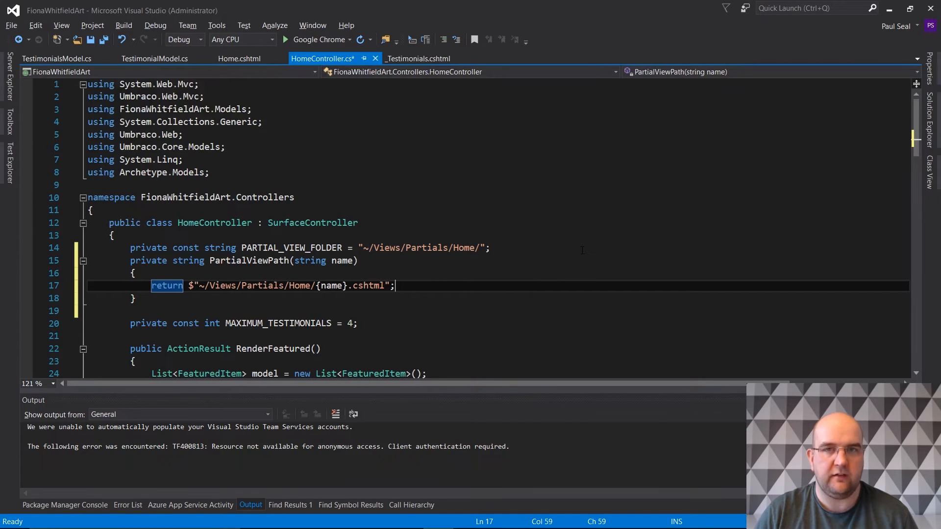
scroll(down, 3)
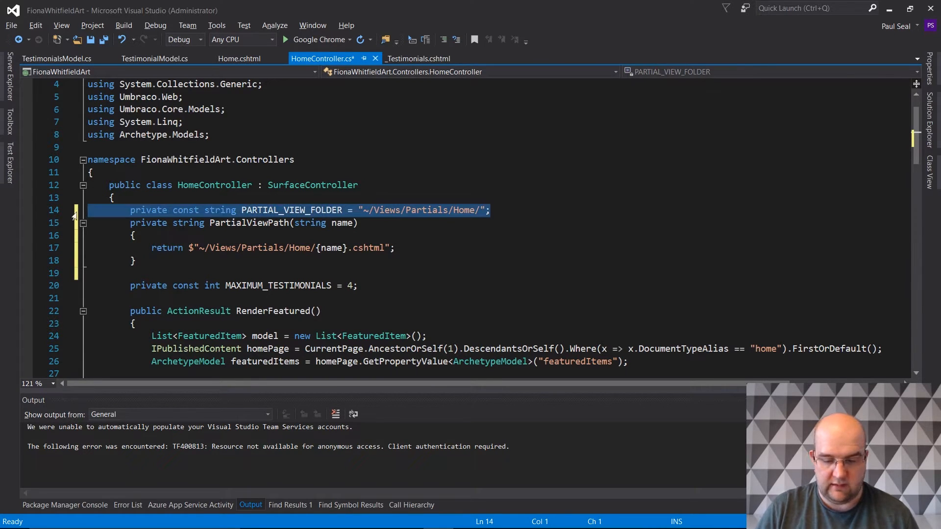
- Remove the old PARTIAL_VIEW_FOLDER constant and return the blog partial via PartialViewPath("_Blog")
key(Delete)
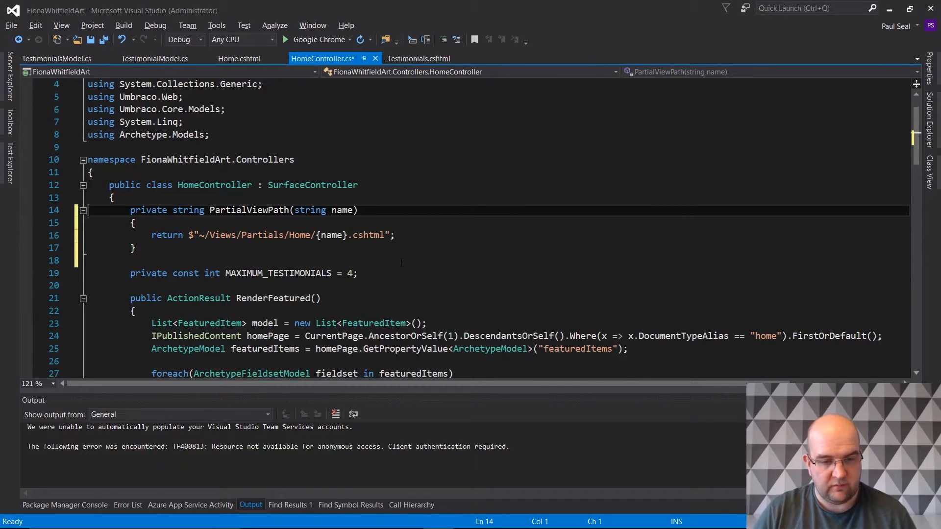
scroll(down, 3)
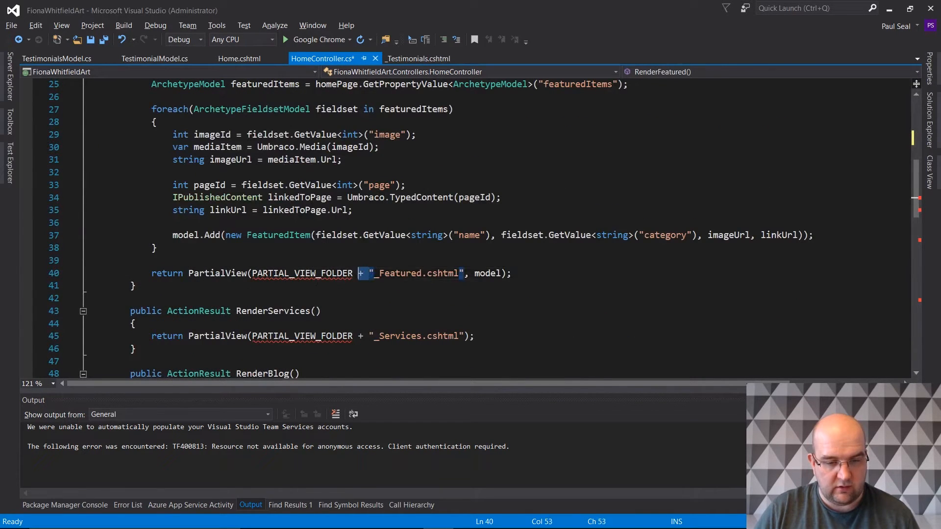
text(PartialViewPath()
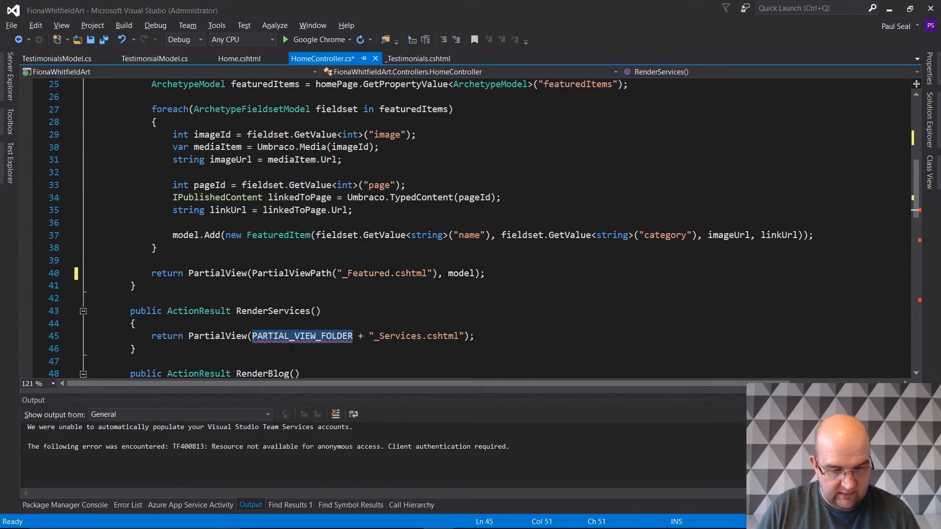
text(PartialViewPath()
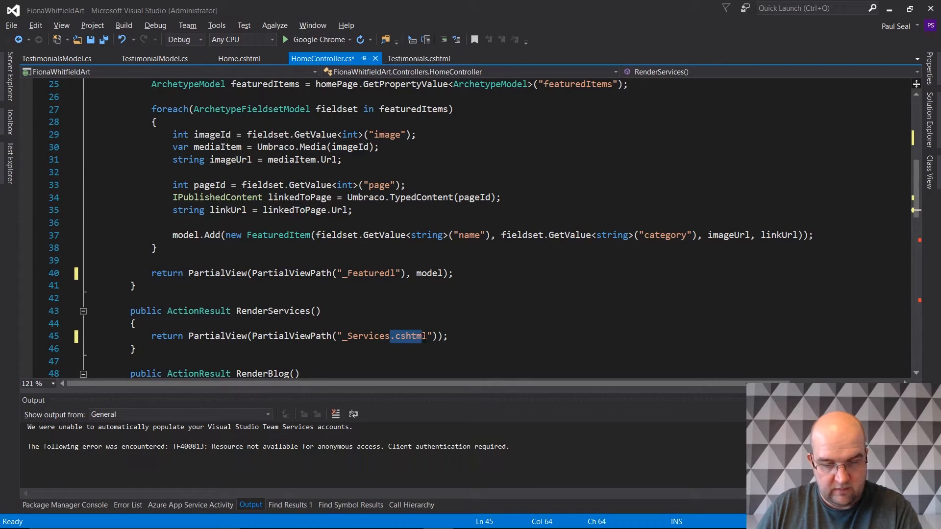
scroll(up, 3)
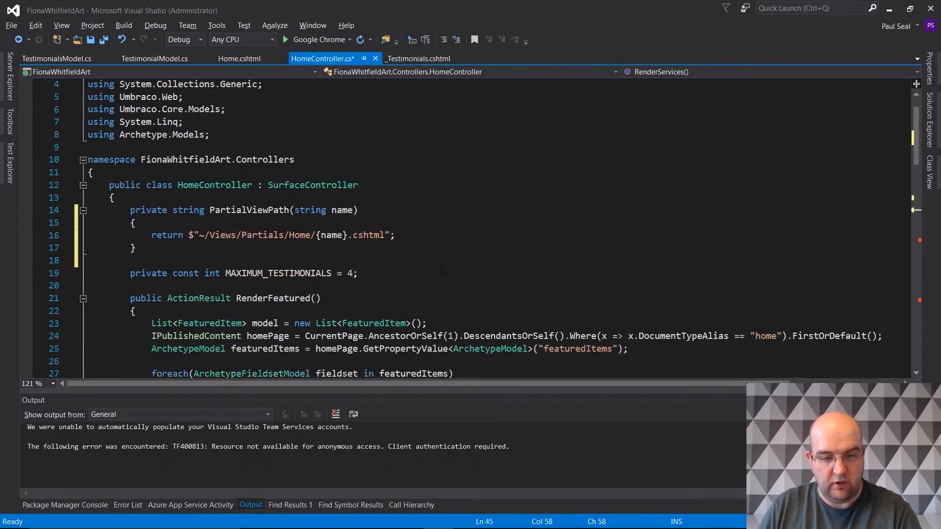
scroll(down, 3)
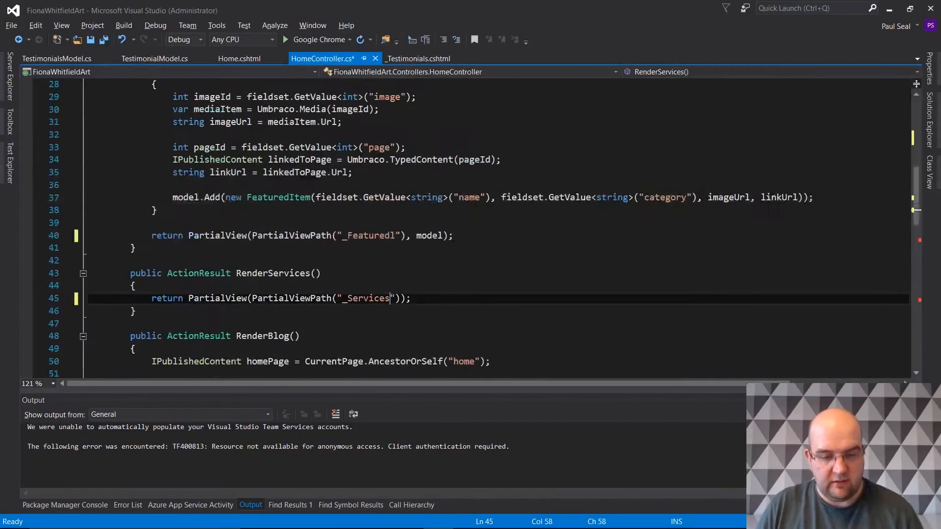
scroll(down, 3)
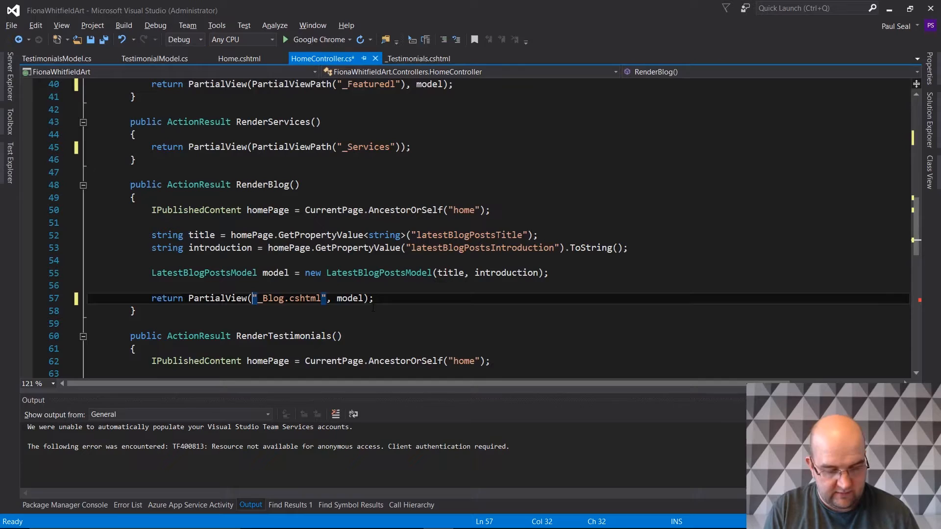
- Return the remaining render actions, including RenderTestimonials, via PartialViewPath("_Testimonials")
text(PartialViewPath()
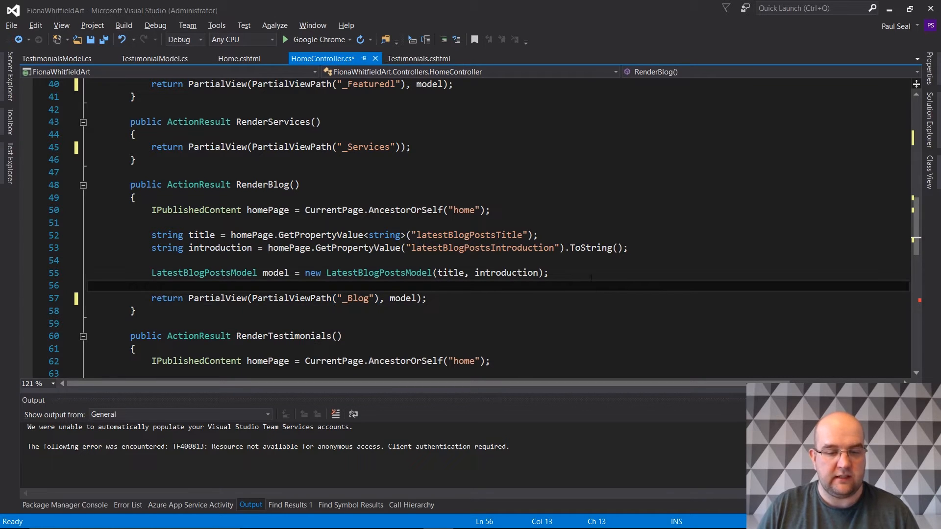
scroll(down, 3)
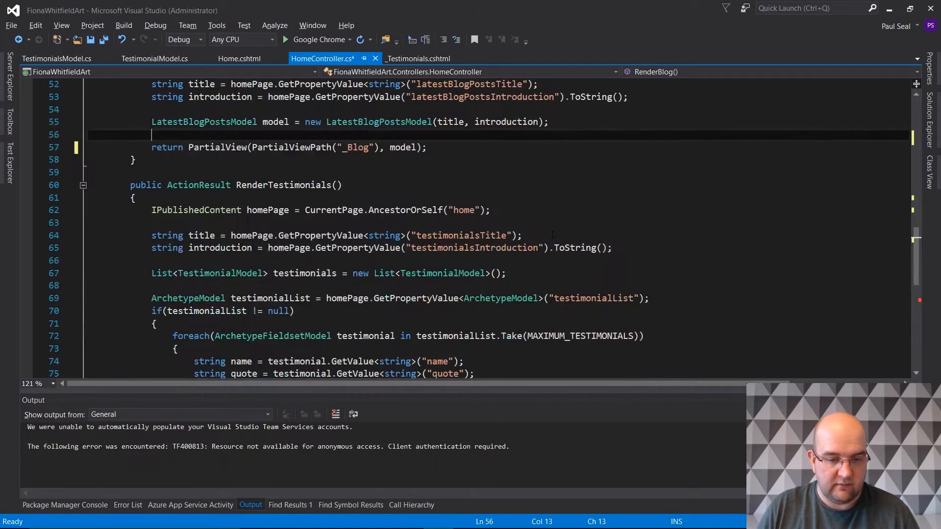
scroll(down, 3)
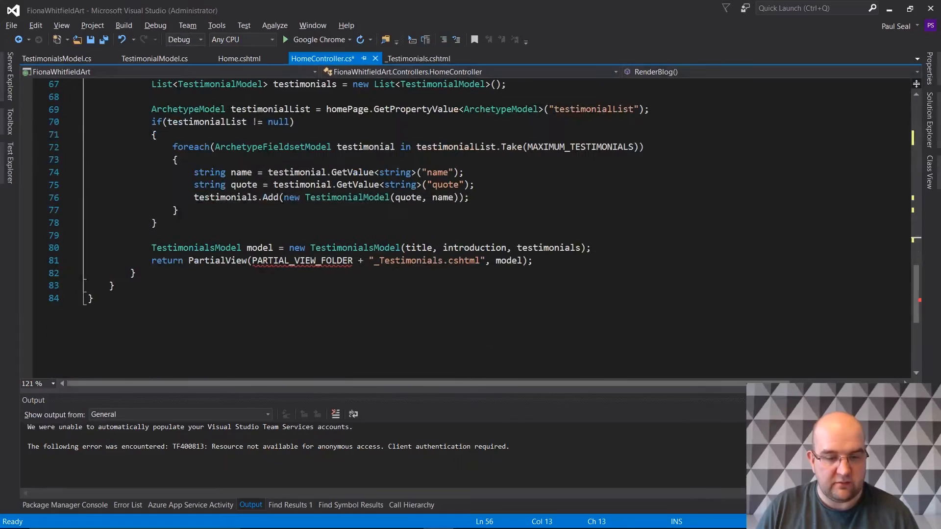
text(PartialViewPath()
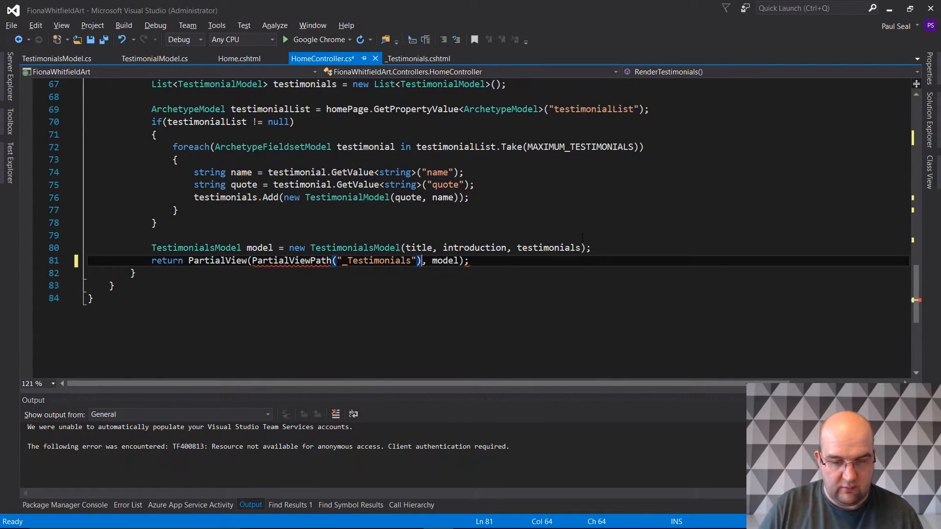
scroll(up, 3)
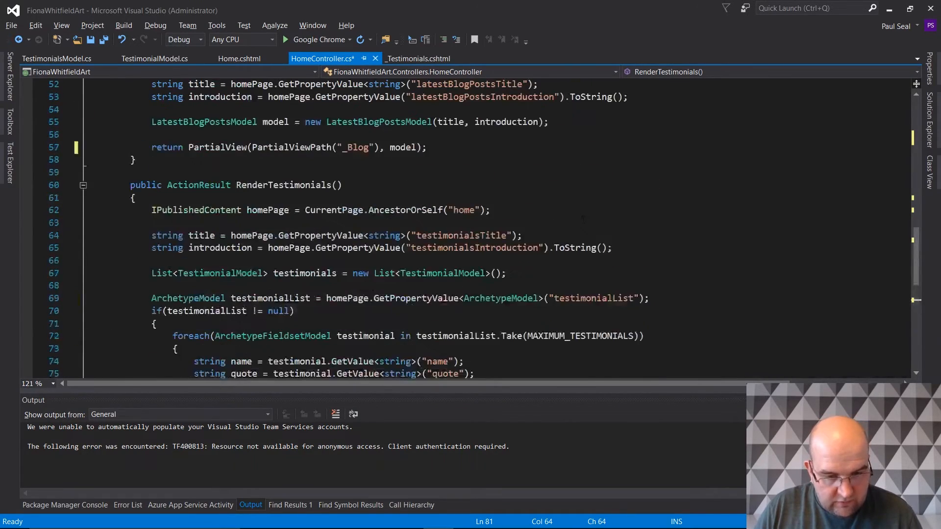
scroll(up, 3)
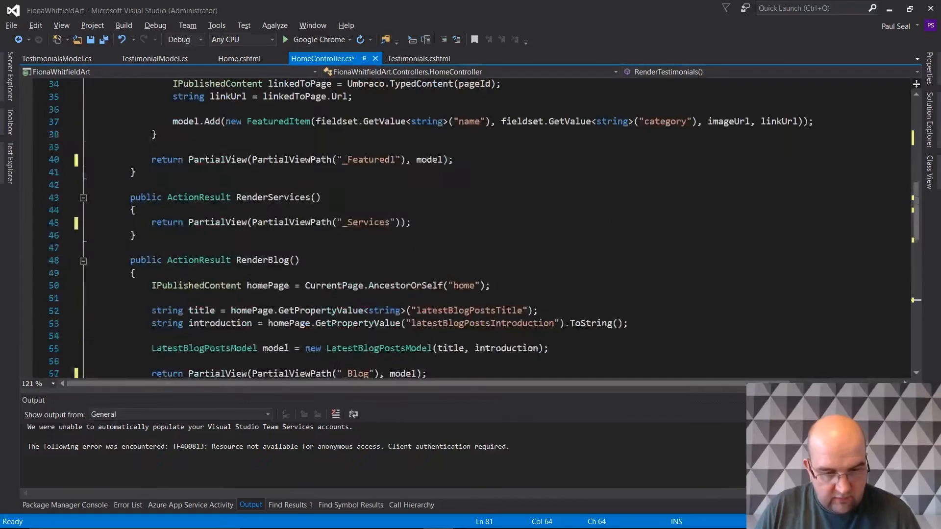
scroll(up, 3)
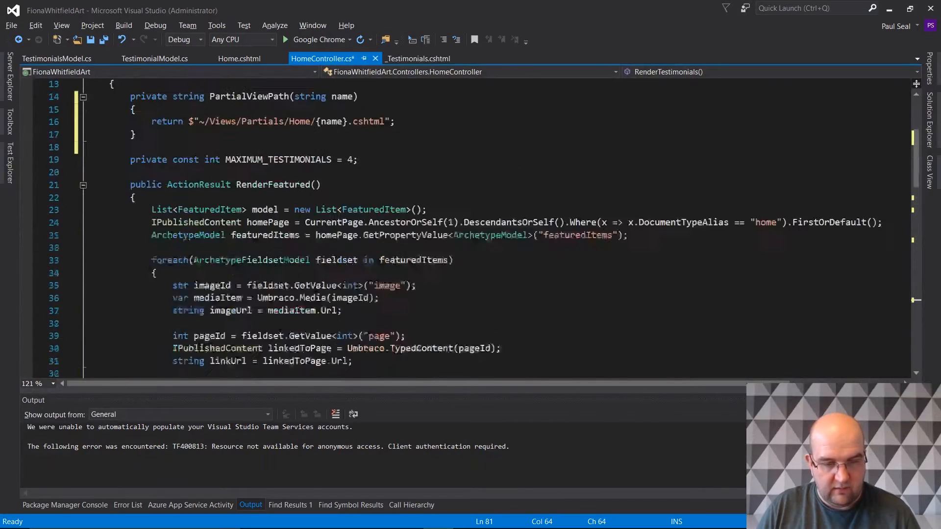
scroll(up, 3)
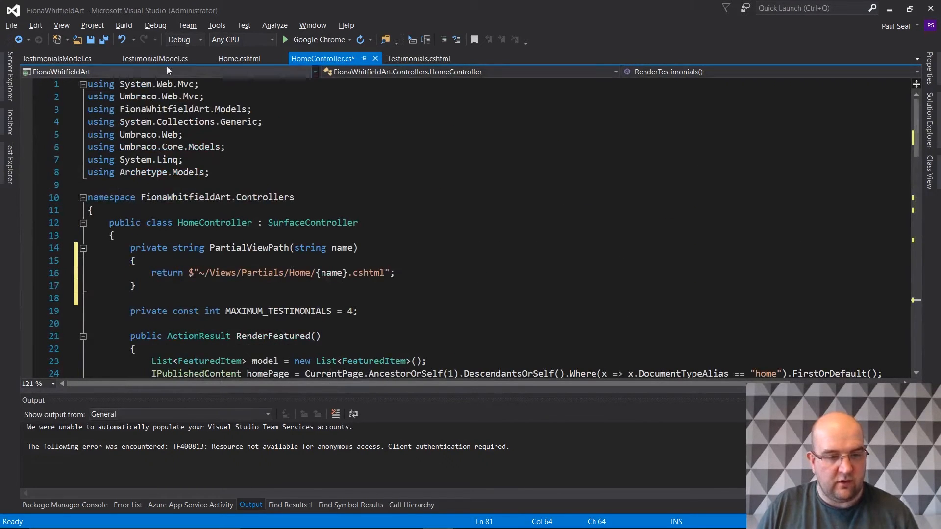
- Build the solution so the FionaWhitfieldArt project reports 1 succeeded
click(123, 25)
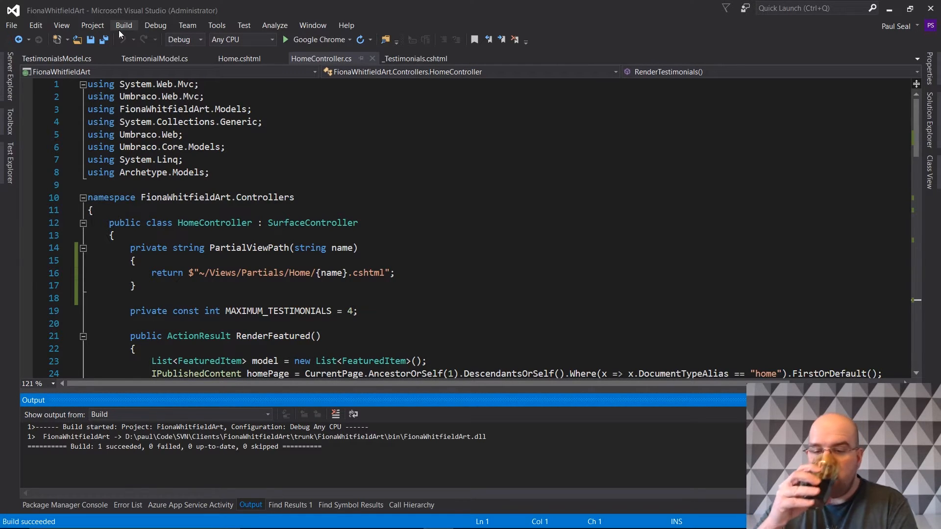
- Review the controller code, then bring up the rebuilt fwa.web.local home page in Chrome
key(alt+tab)
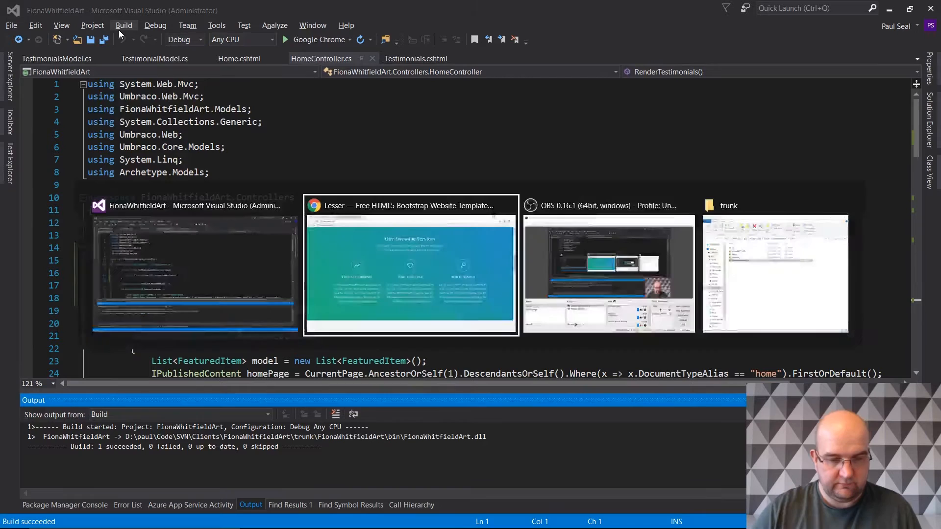
click(410, 265)
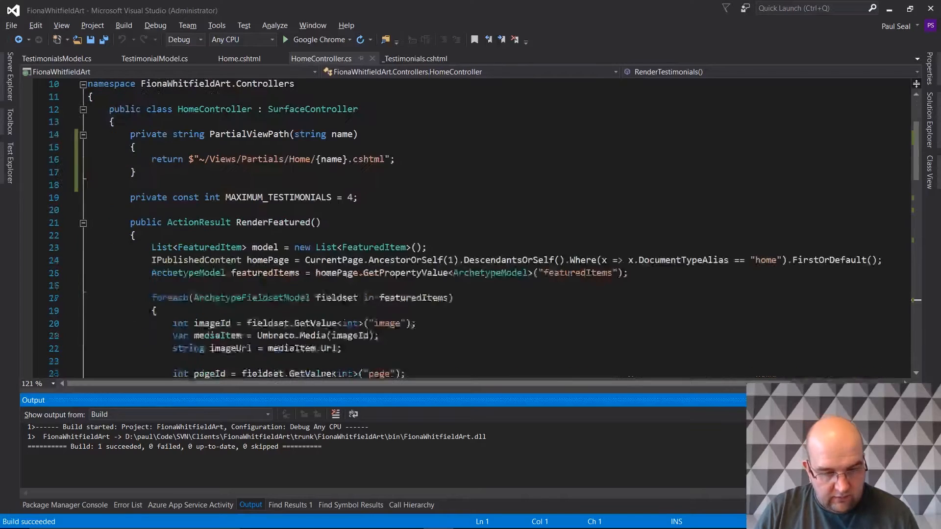
scroll(down, 3)
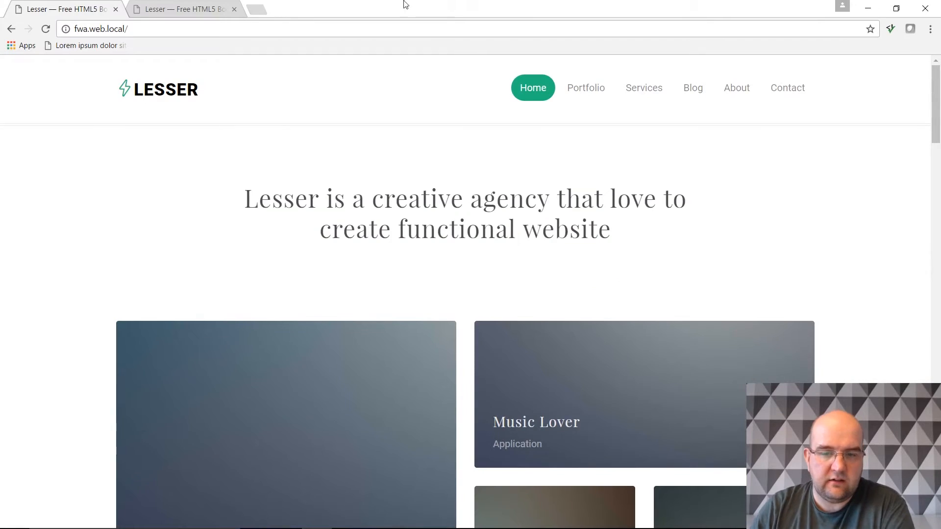
- Scroll the home page to the Our Happy Clients testimonials and confirm they still render
scroll(down, 3)
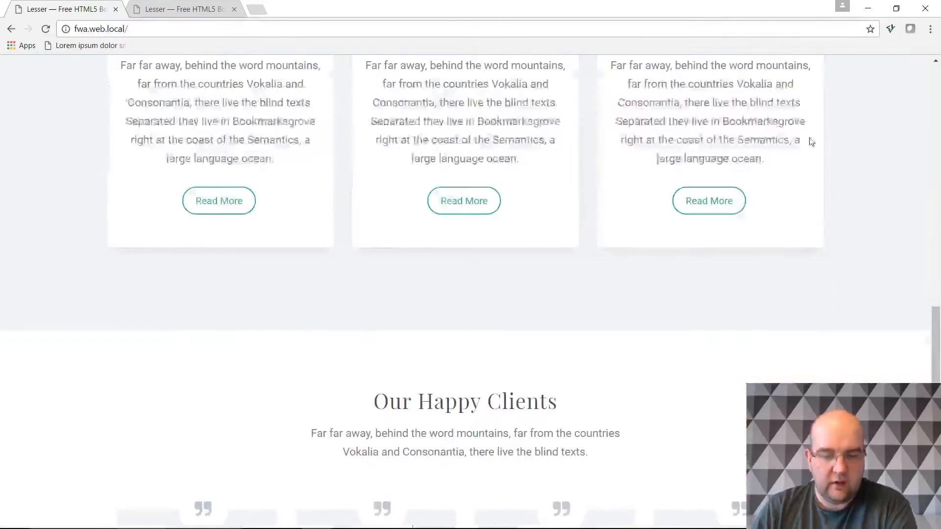
scroll(down, 3)
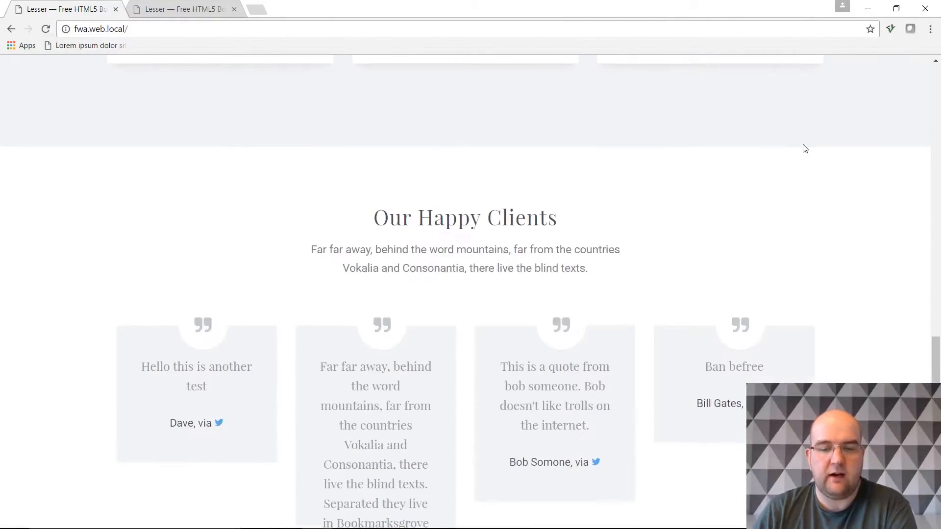
scroll(up, 3)
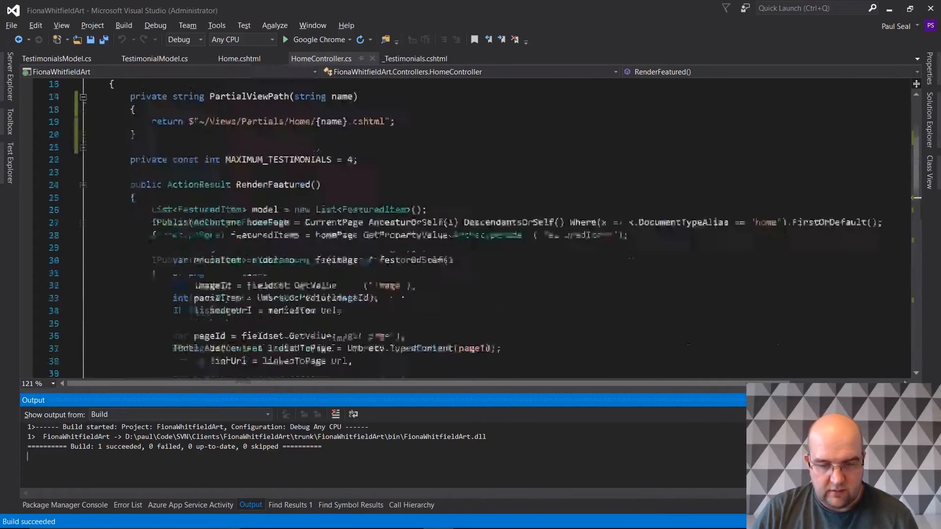
- Copy PartialViewPath into BlogController.cs for Blog partials and use PartialViewPath("_PostList") in RenderPostList
scroll(down, 3)
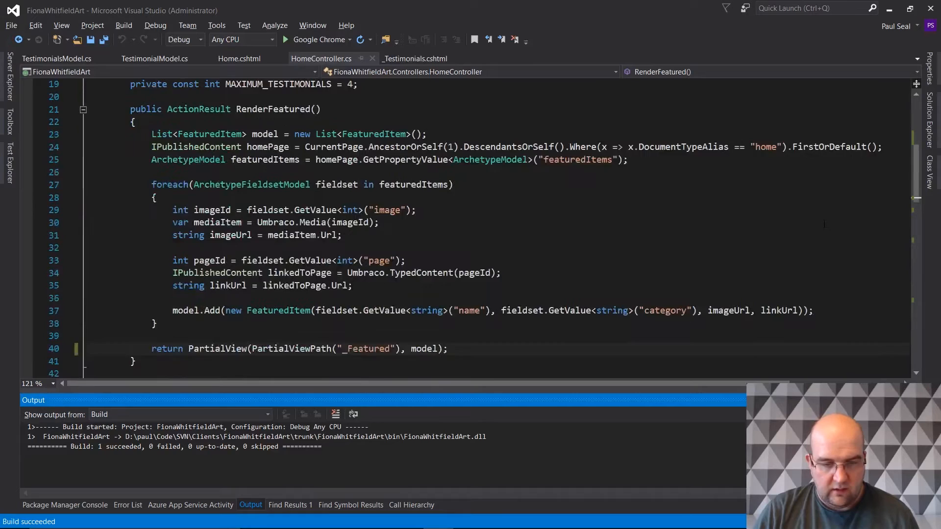
scroll(up, 3)
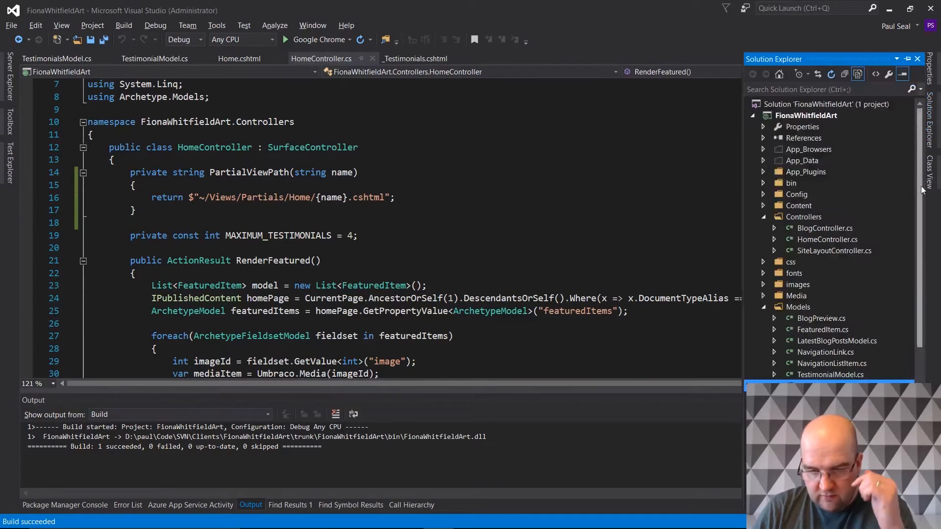
double_click(825, 228)
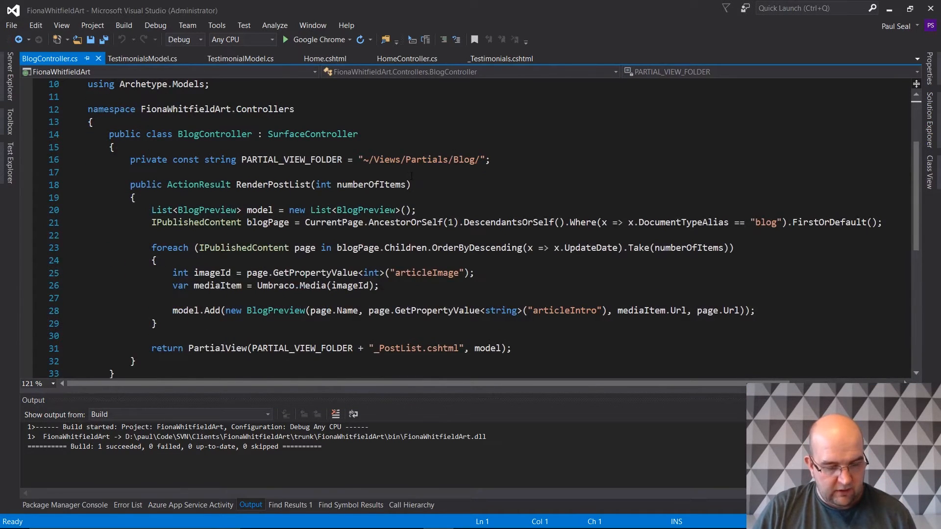
click(407, 58)
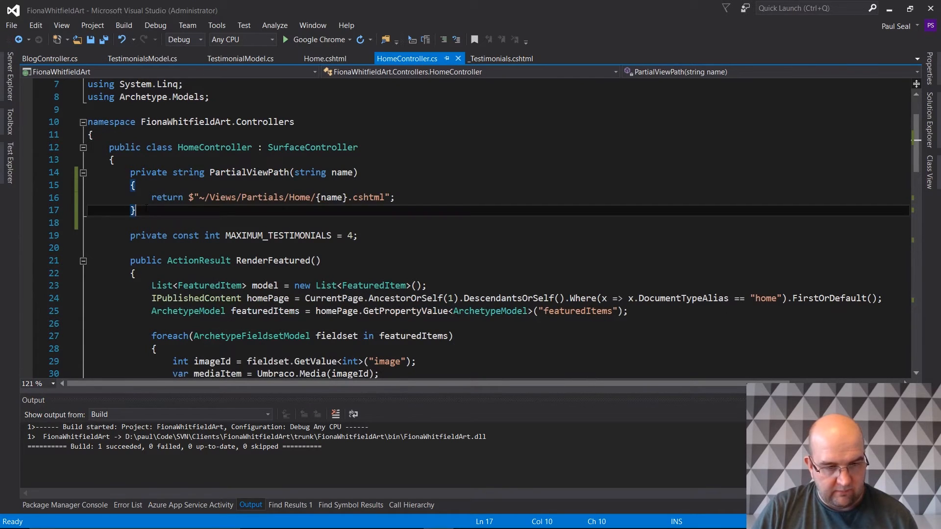
click(49, 58)
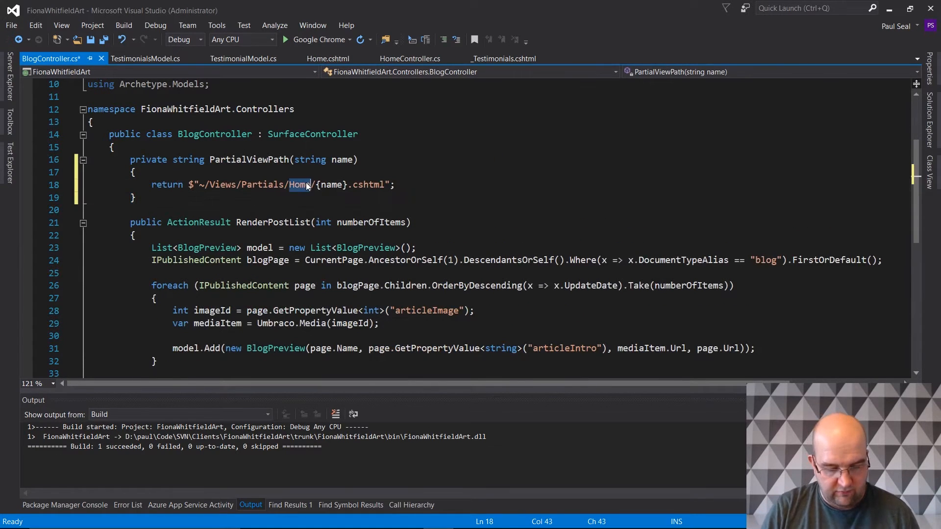
text(Blog)
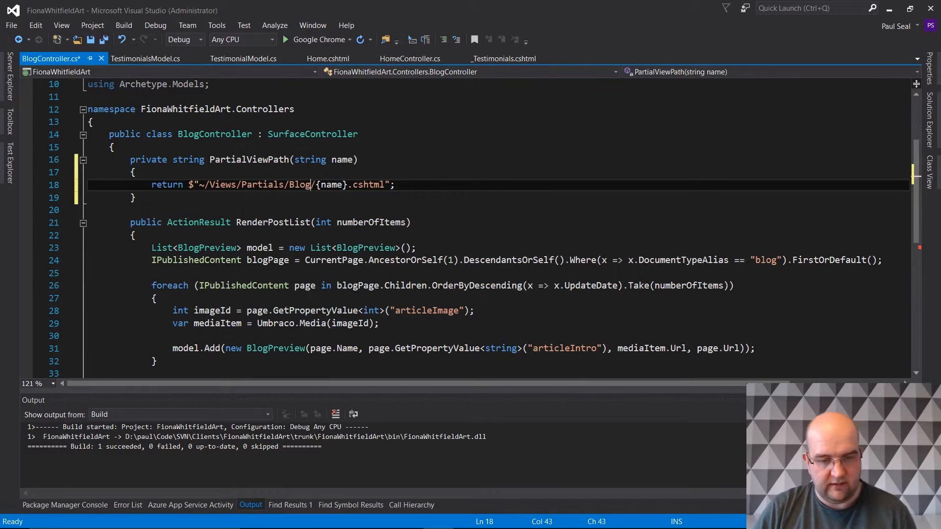
double_click(248, 160)
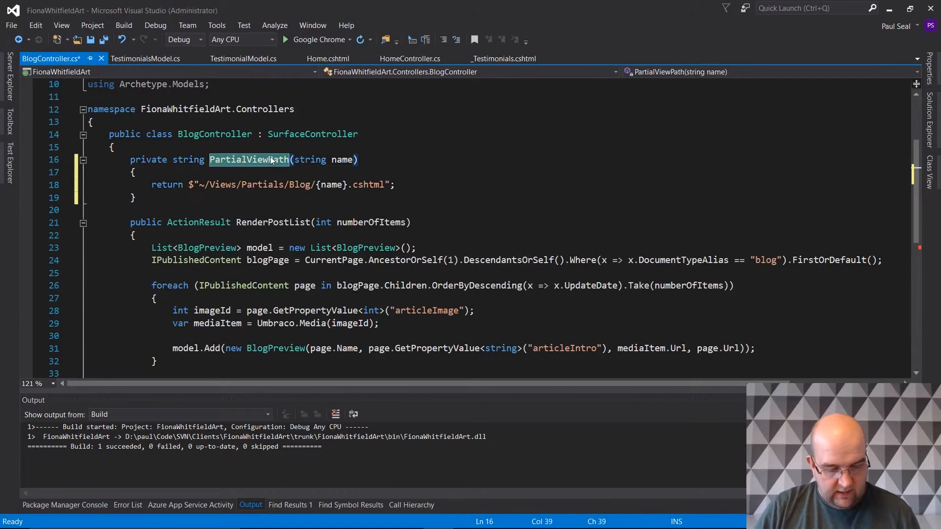
scroll(down, 3)
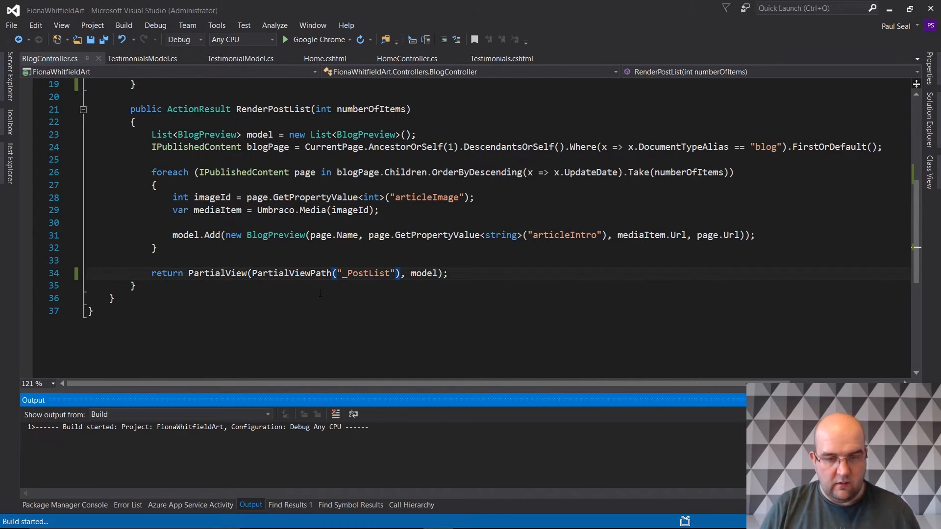
scroll(up, 3)
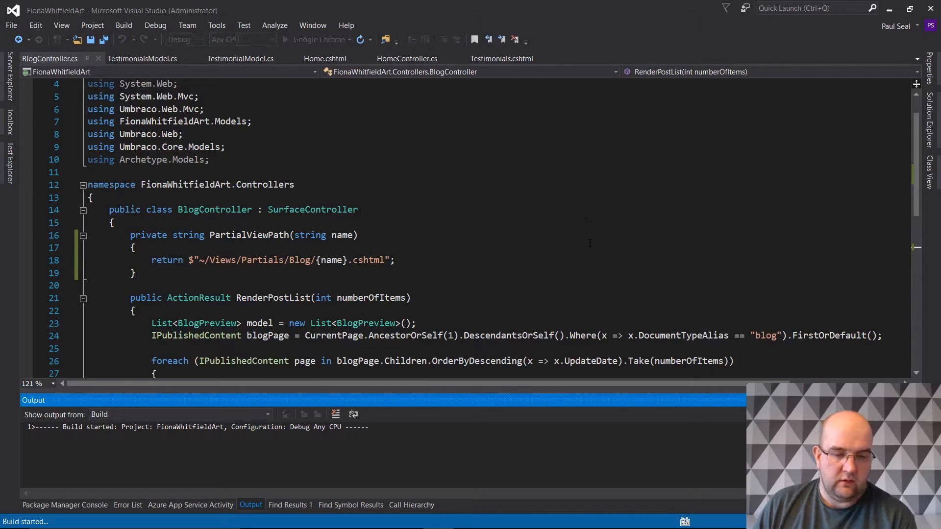
- Open the fwa.web.local Blog page in Chrome and scroll through the post list to confirm it renders
click(317, 517)
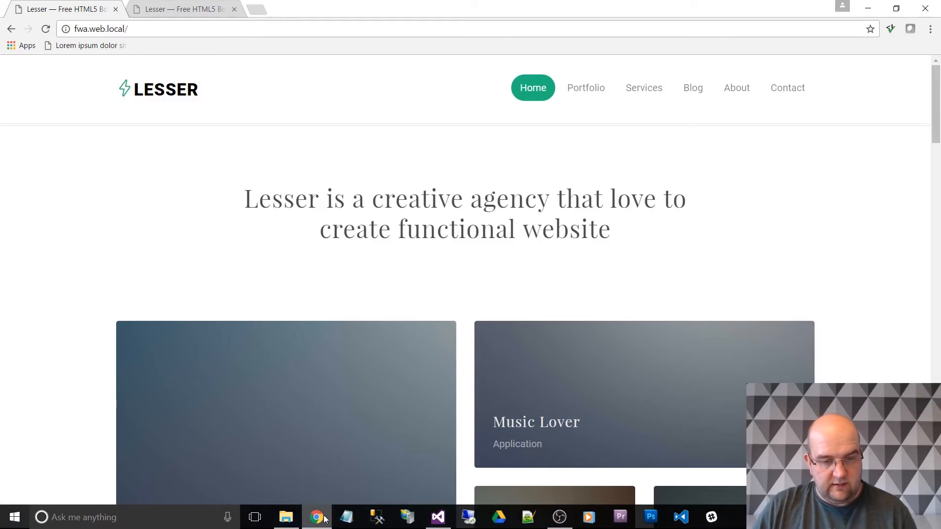
click(693, 88)
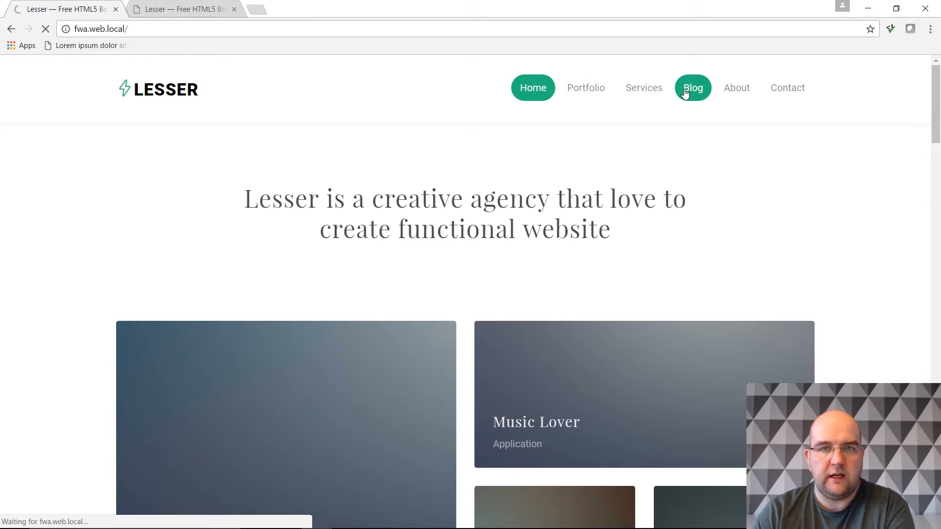
click(692, 88)
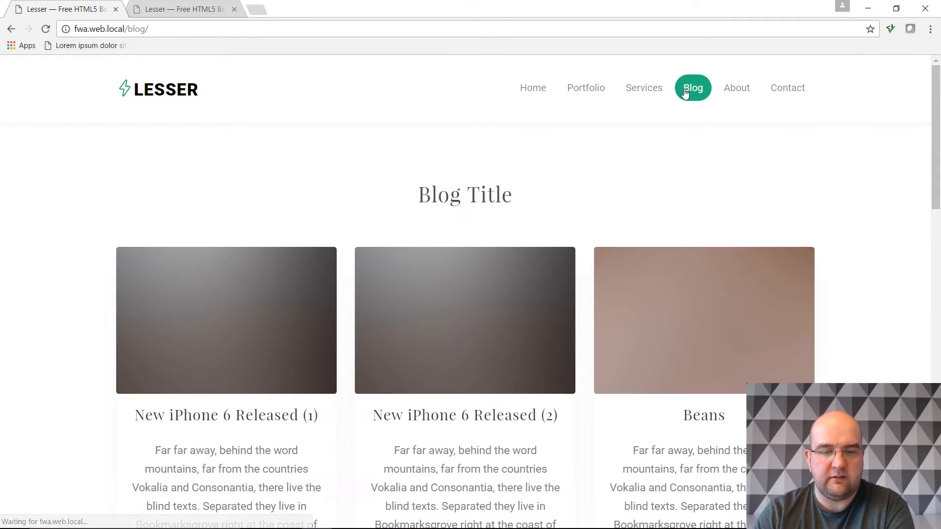
scroll(down, 3)
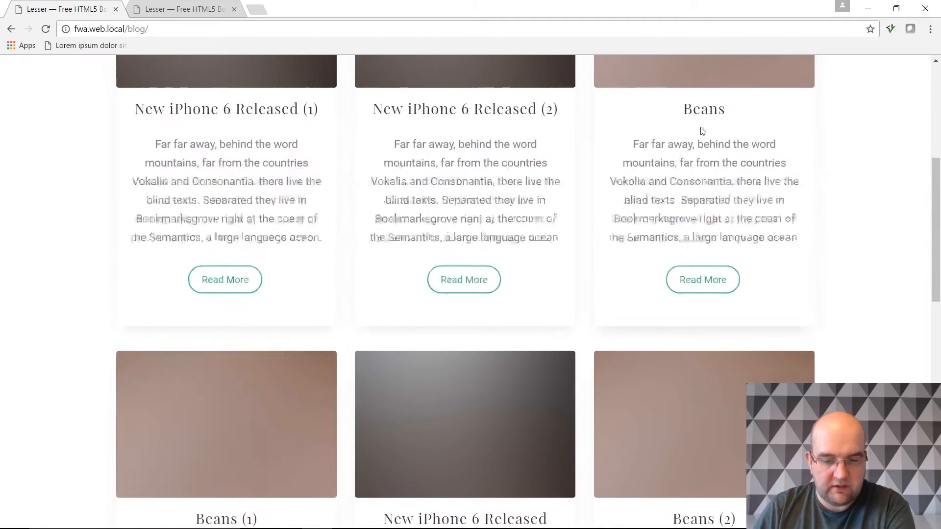
scroll(down, 3)
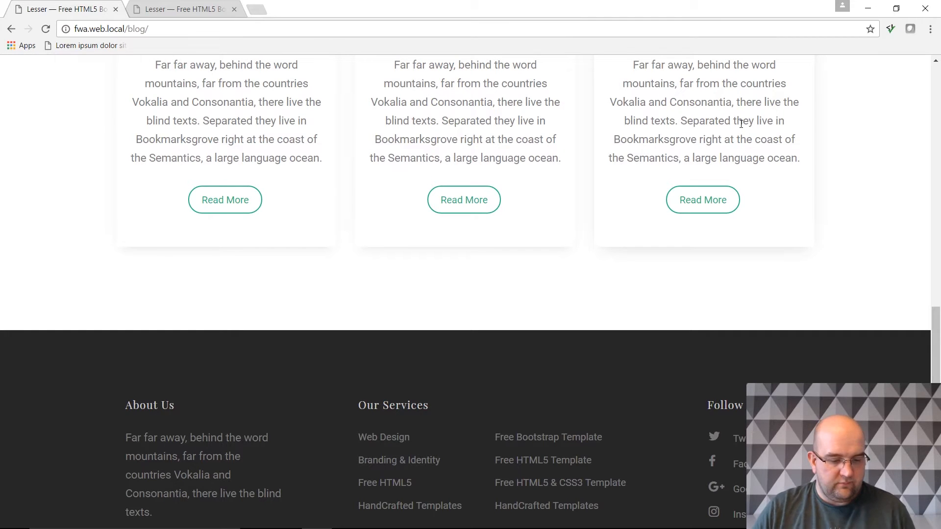
scroll(up, 3)
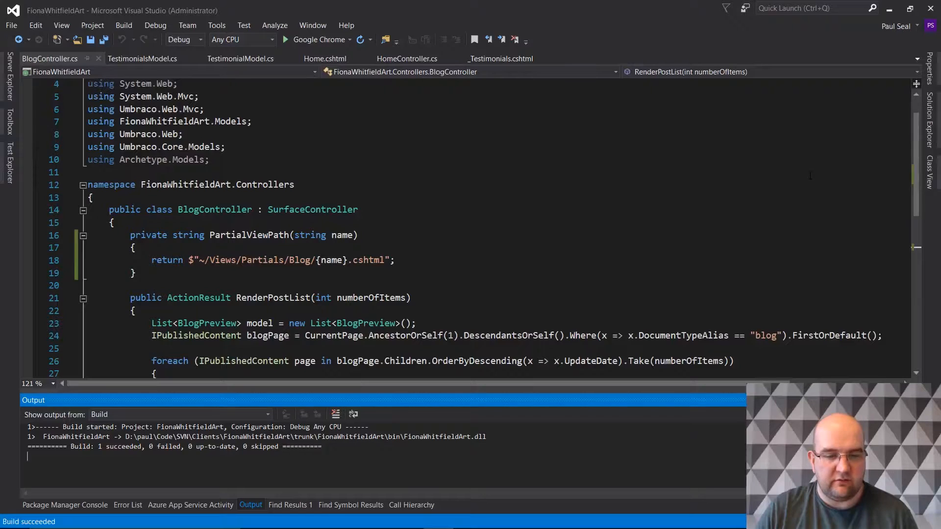
- Give SiteLayoutController a PartialViewPath helper for SiteLayout partials and use it in RenderIntro and RenderTitleControls
scroll(down, 3)
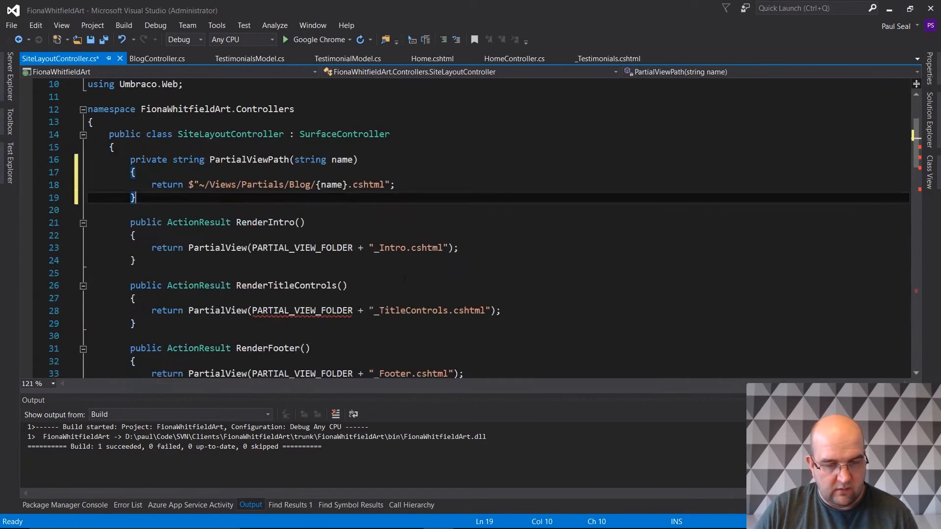
text(SiteLayout)
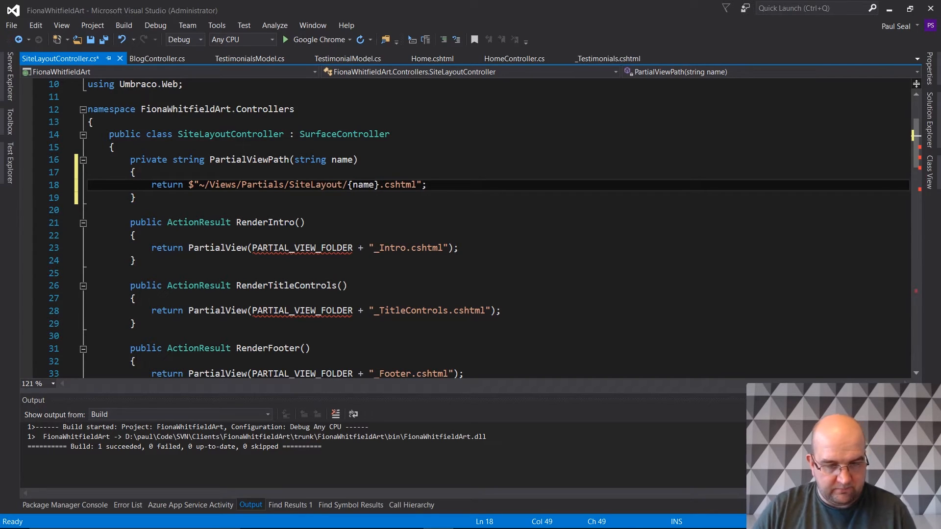
double_click(248, 160)
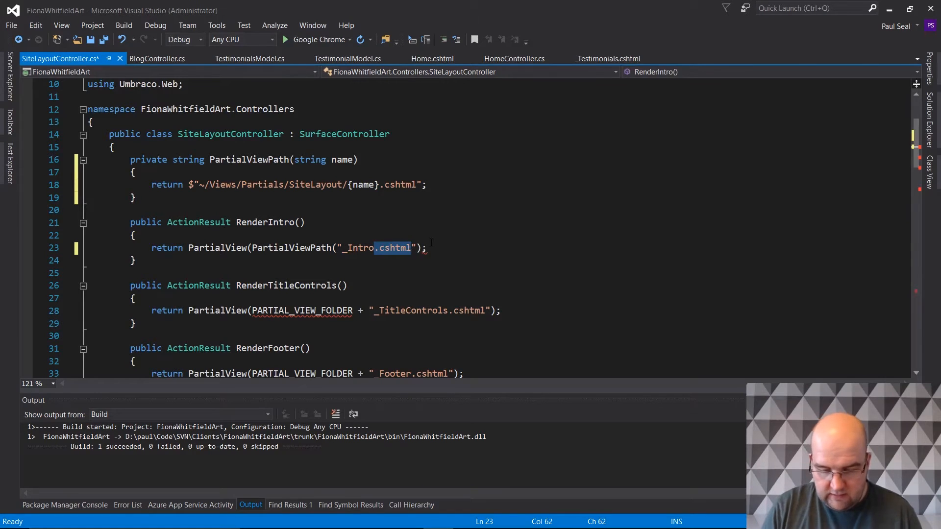
key(Delete)
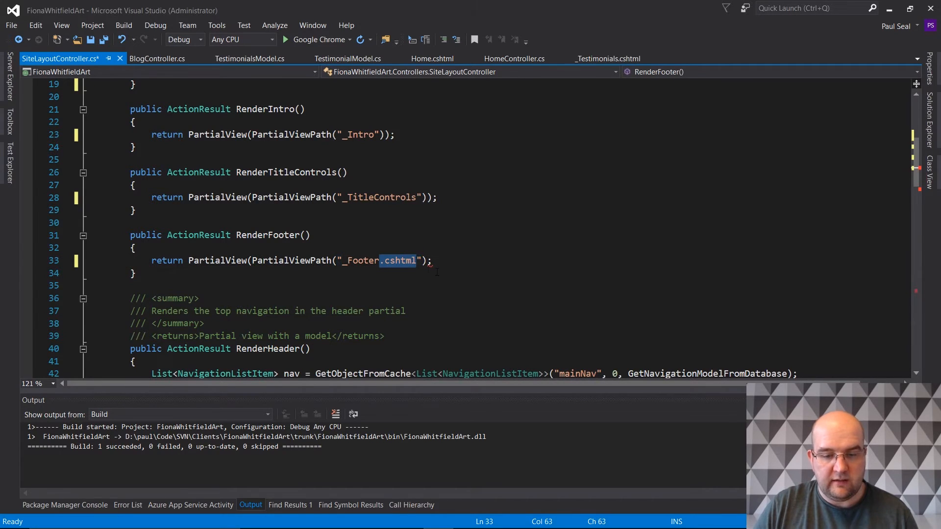
- Remove the .cshtml extension from the footer view name and review the Footer and Header actions after building
key(Delete)
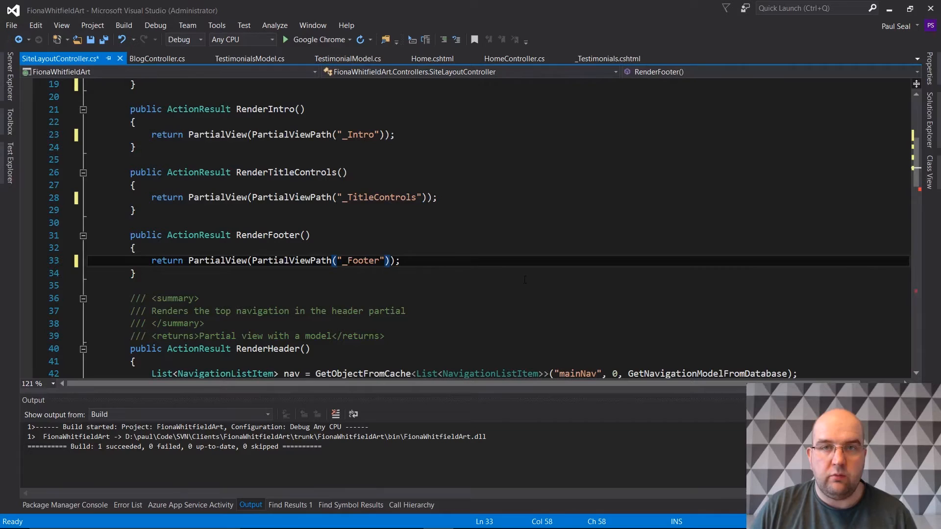
scroll(down, 3)
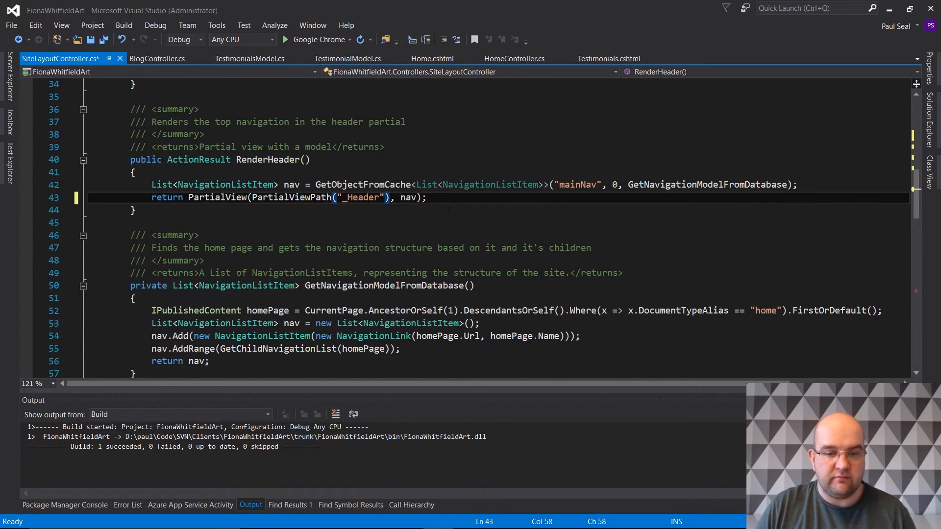
scroll(down, 3)
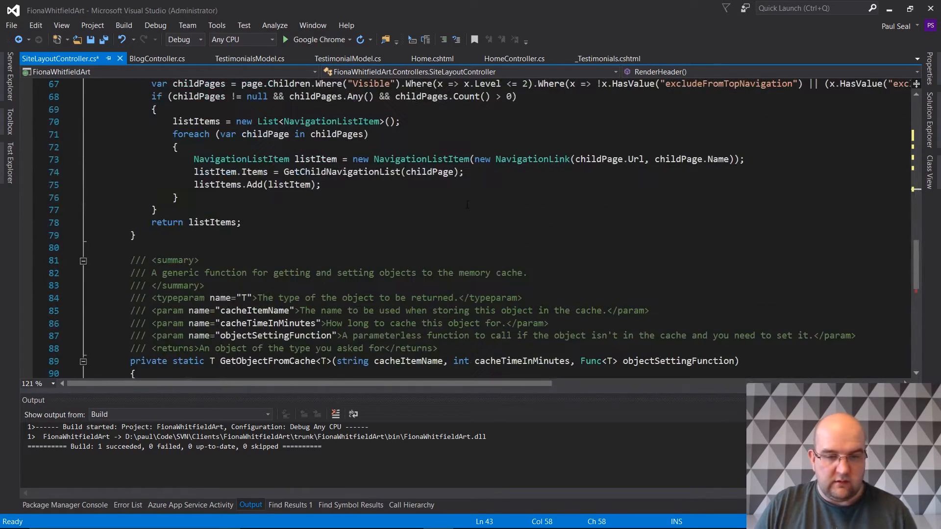
scroll(down, 3)
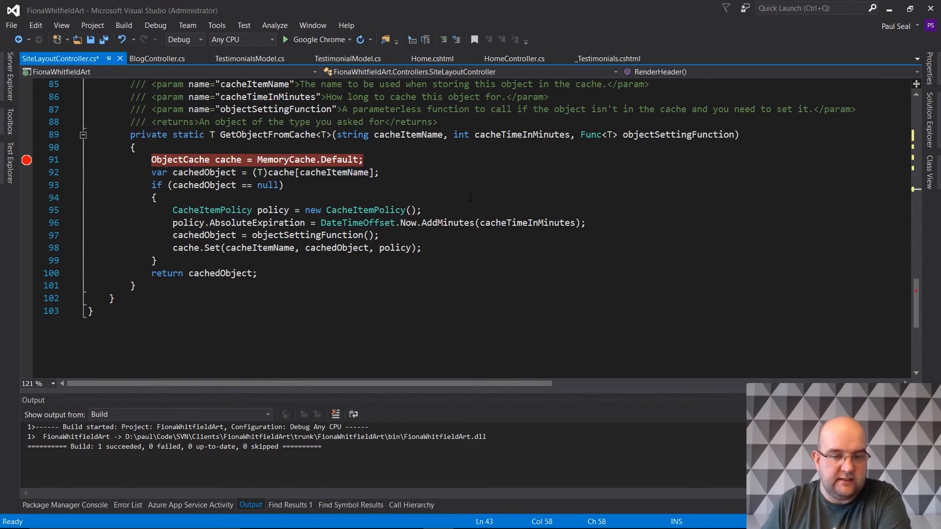
scroll(up, 3)
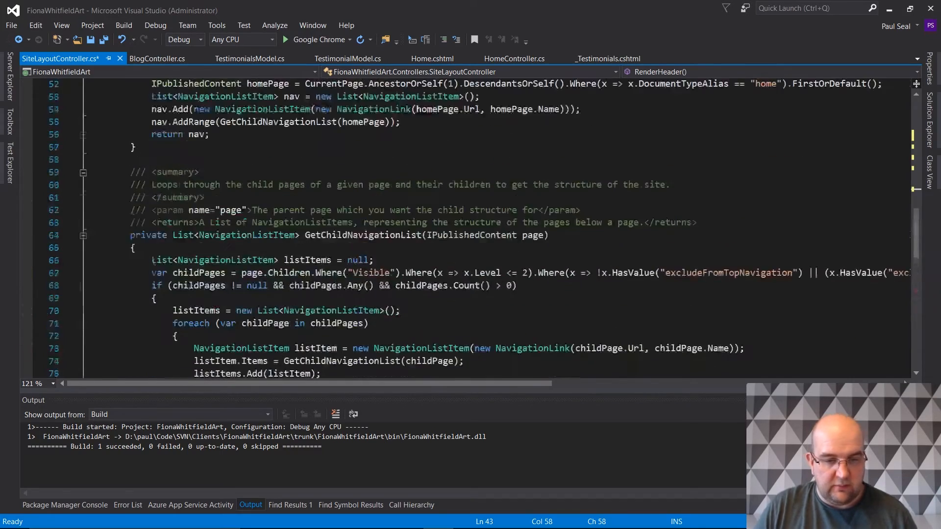
scroll(up, 3)
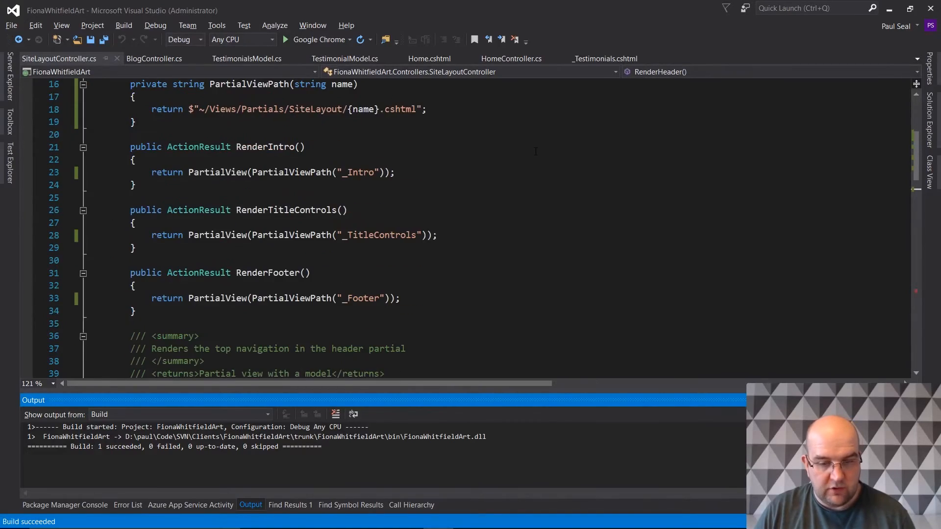
scroll(down, 3)
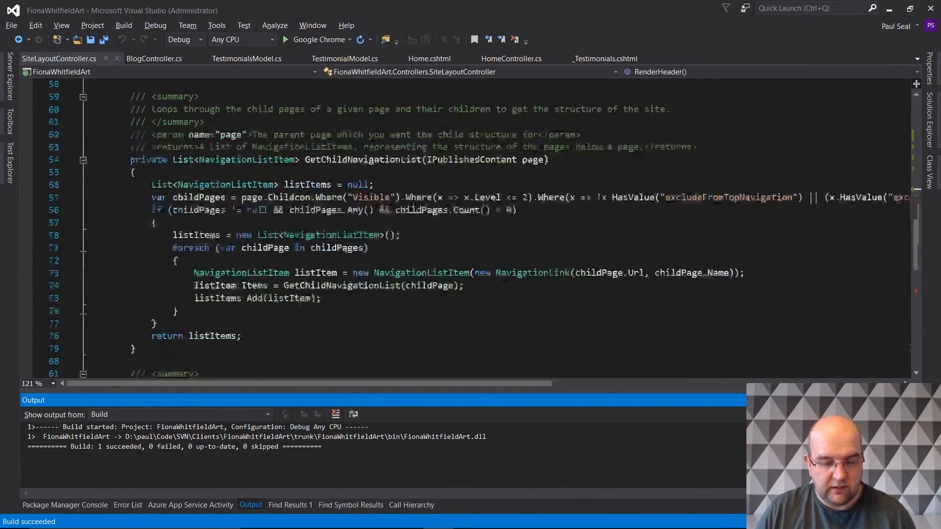
scroll(down, 3)
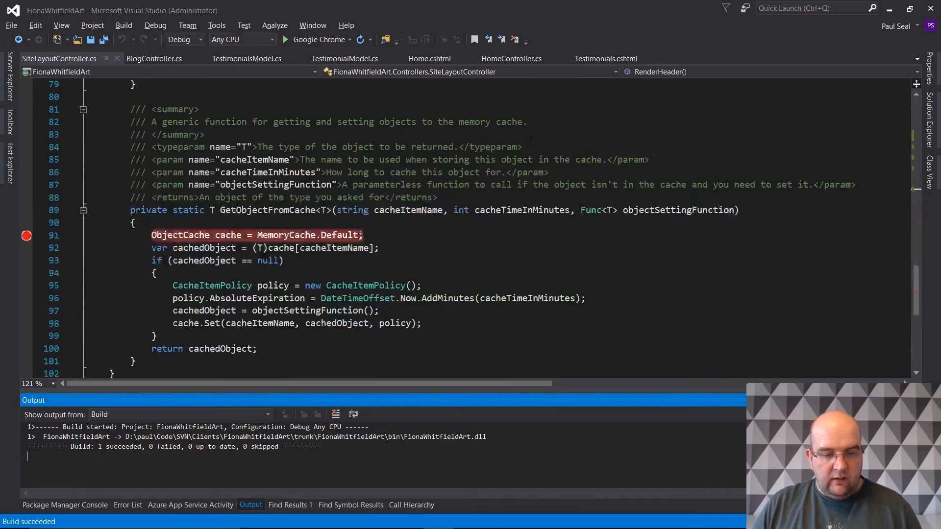
scroll(up, 3)
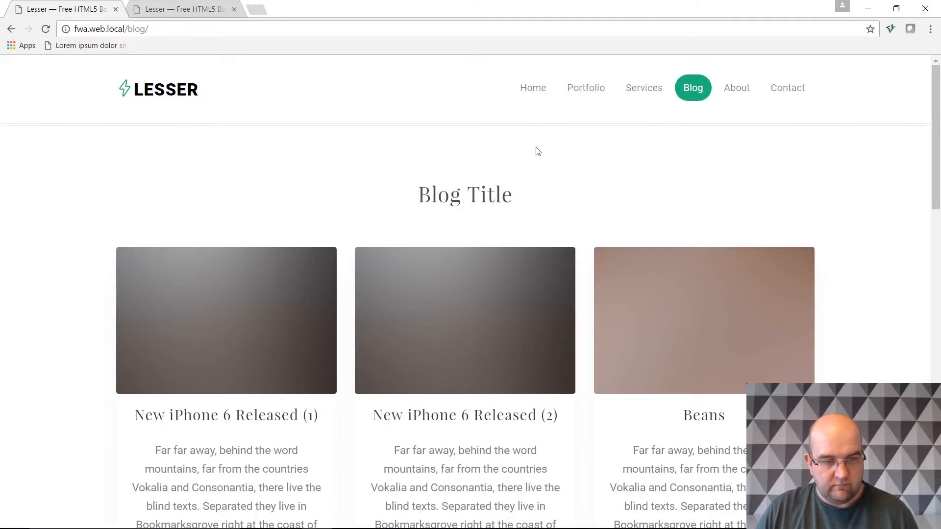
- Navigate from the blog page to the site's home page and check the header and footer render
click(532, 87)
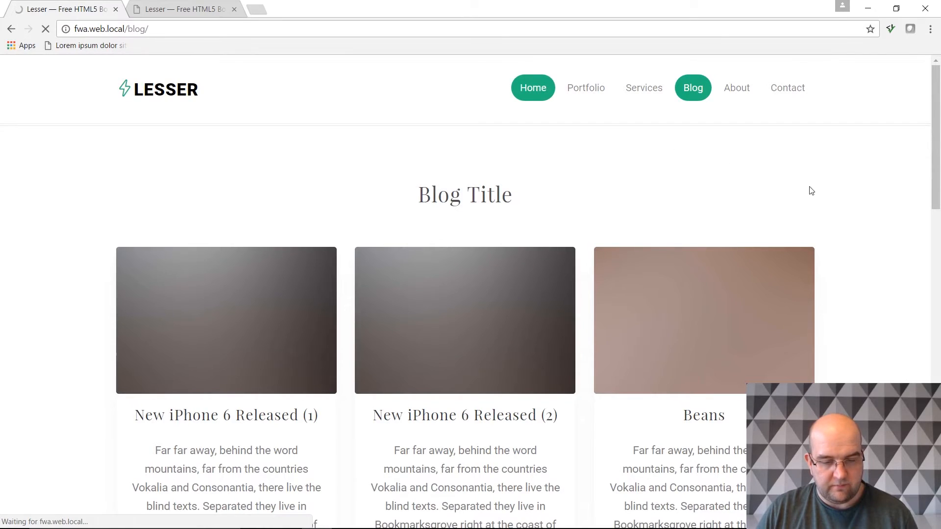
scroll(down, 3)
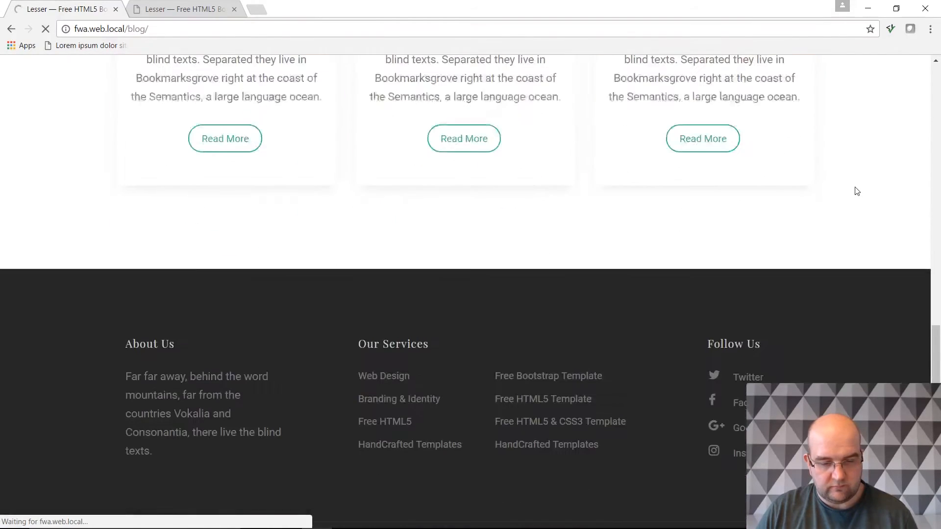
scroll(up, 3)
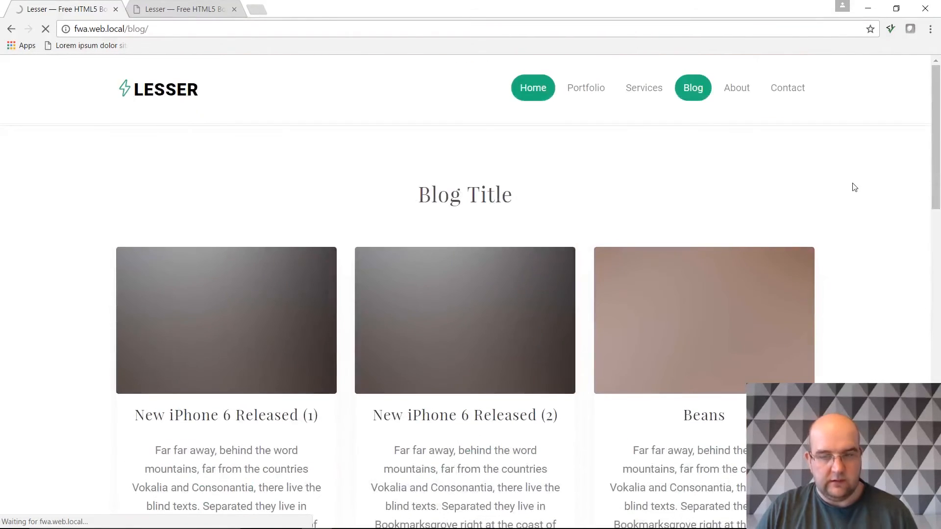
click(532, 88)
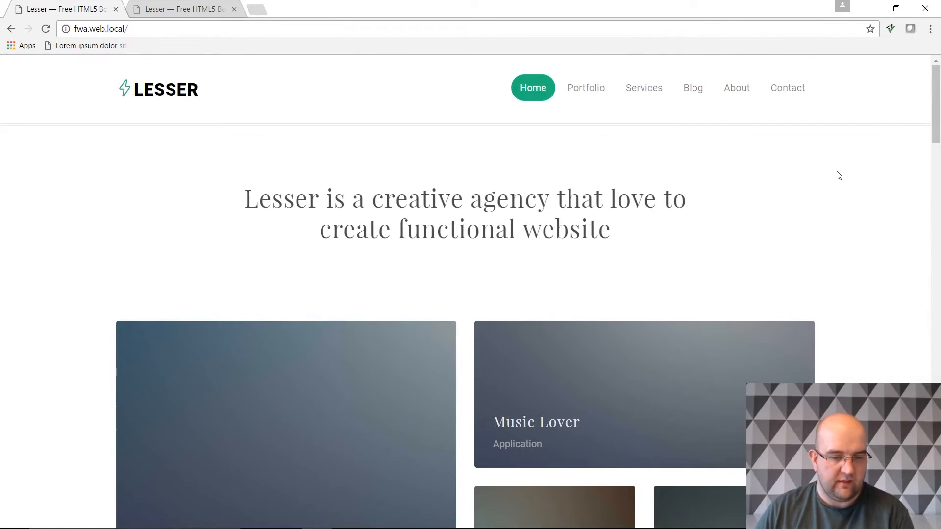
scroll(down, 3)
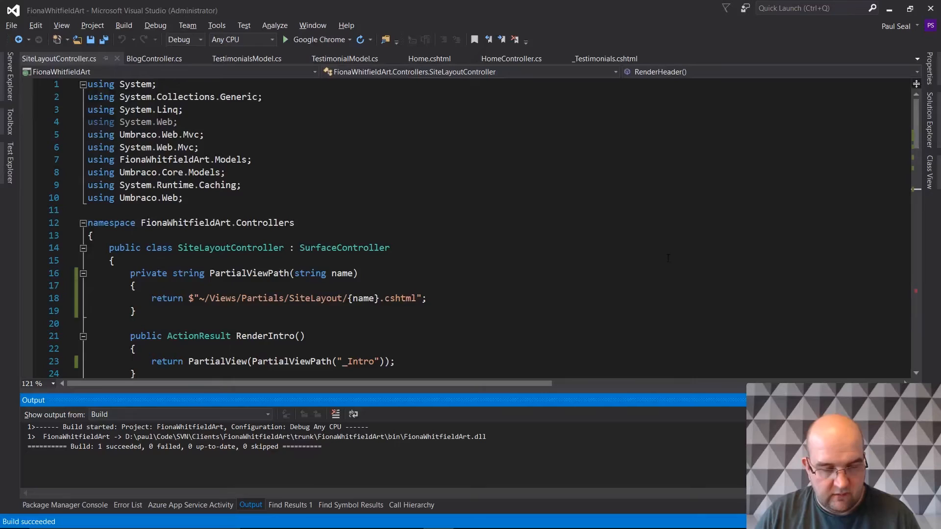
- Switch to HomeController.cs and replace the home page query with CurrentPage.AncestorOrSelf("home")
scroll(down, 3)
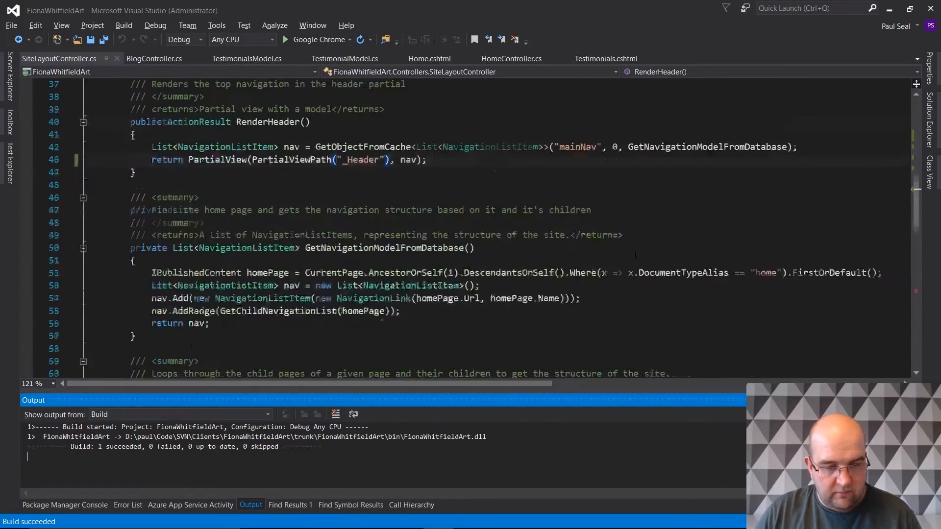
scroll(down, 3)
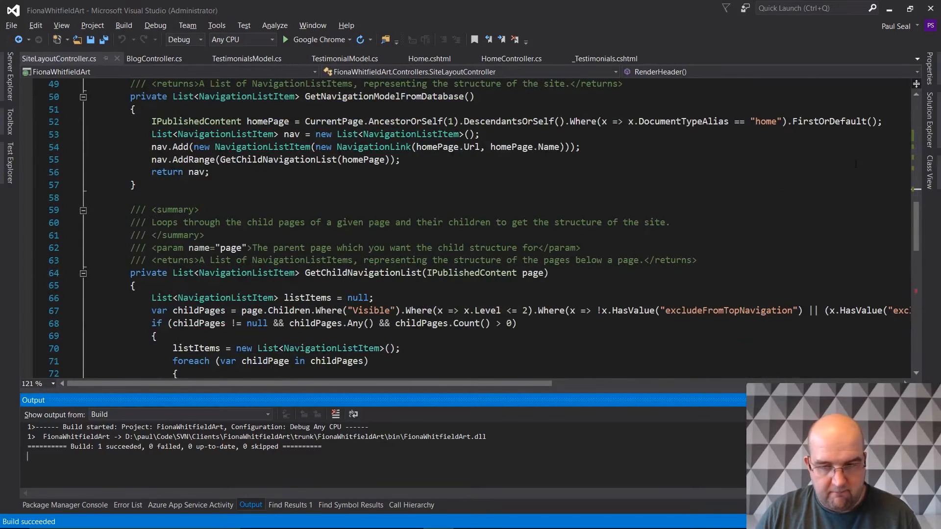
click(929, 142)
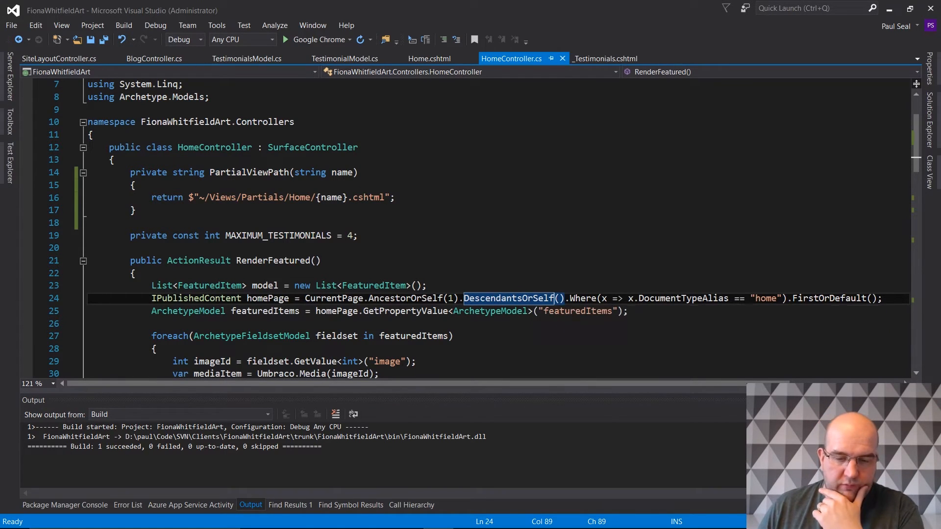
mouse_move(510, 298)
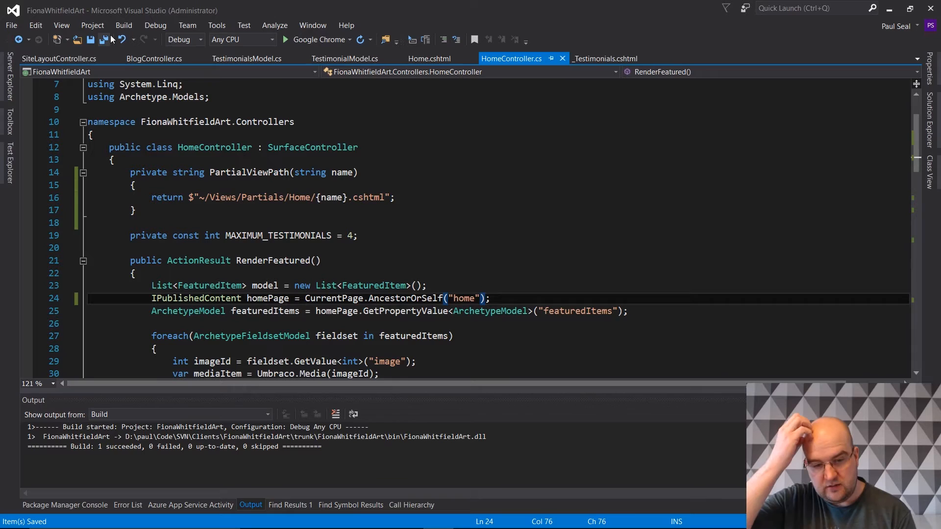
scroll(down, 3)
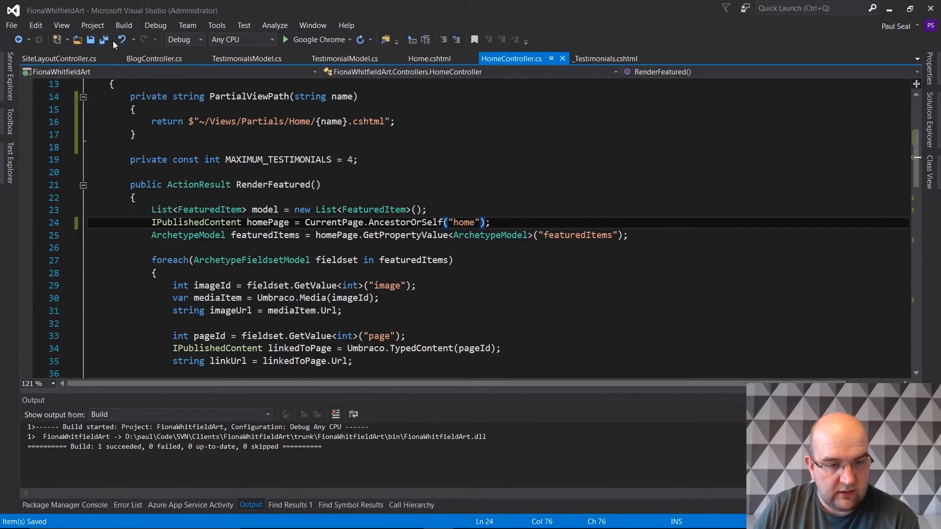
scroll(down, 3)
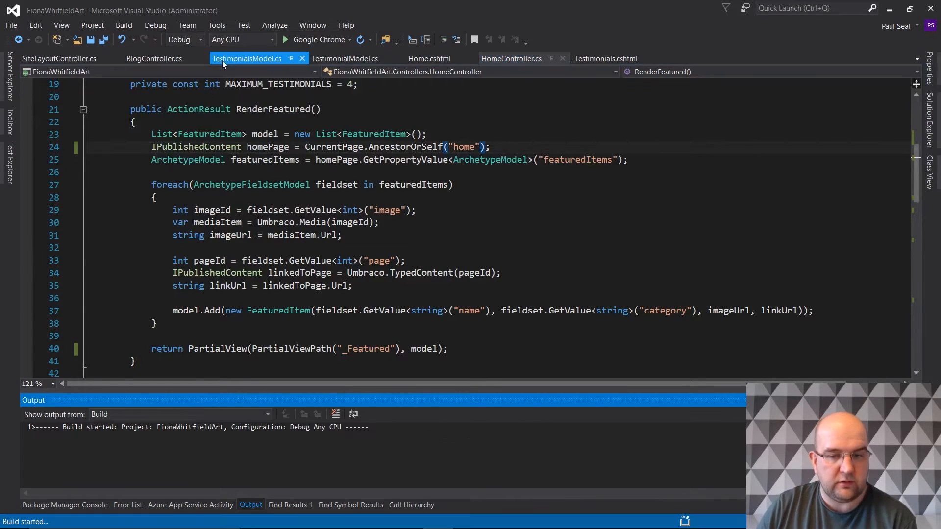
mouse_move(246, 58)
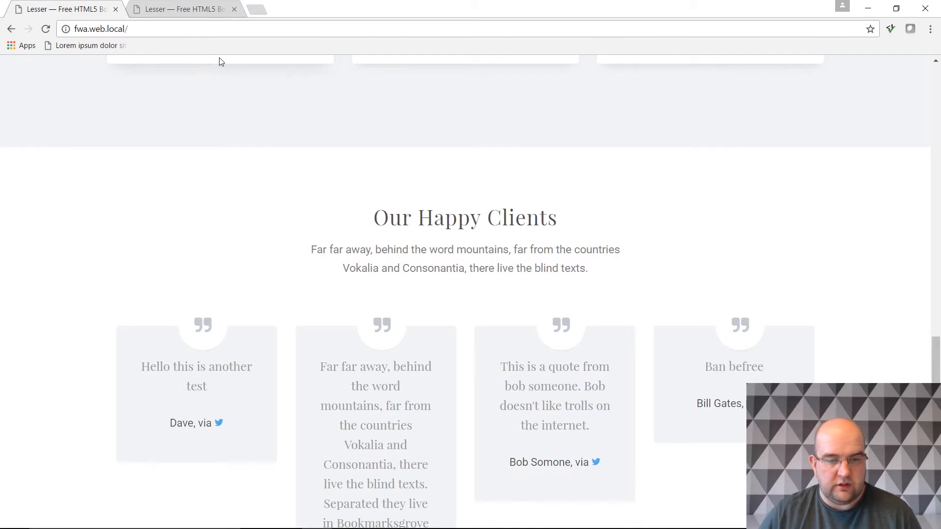
- Scroll the rebuilt home page to check the Our Happy Clients testimonials
scroll(up, 3)
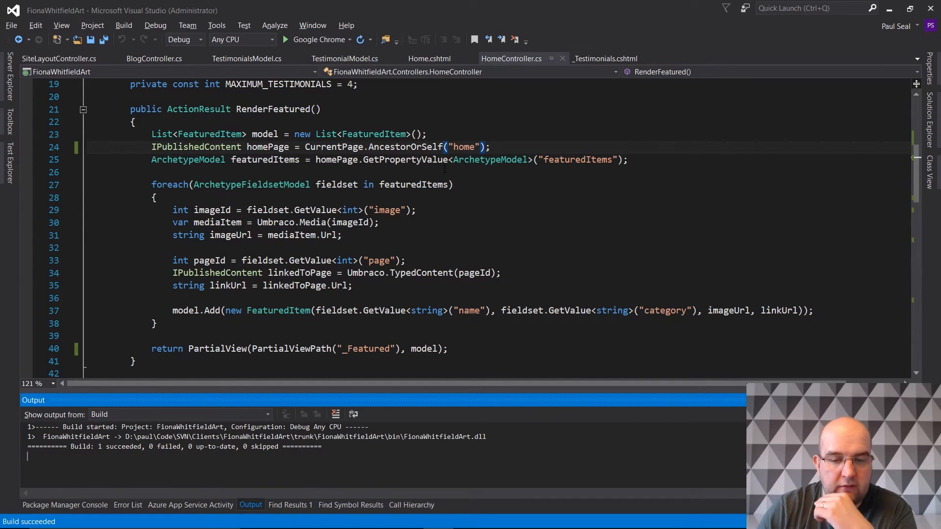
mouse_move(491, 158)
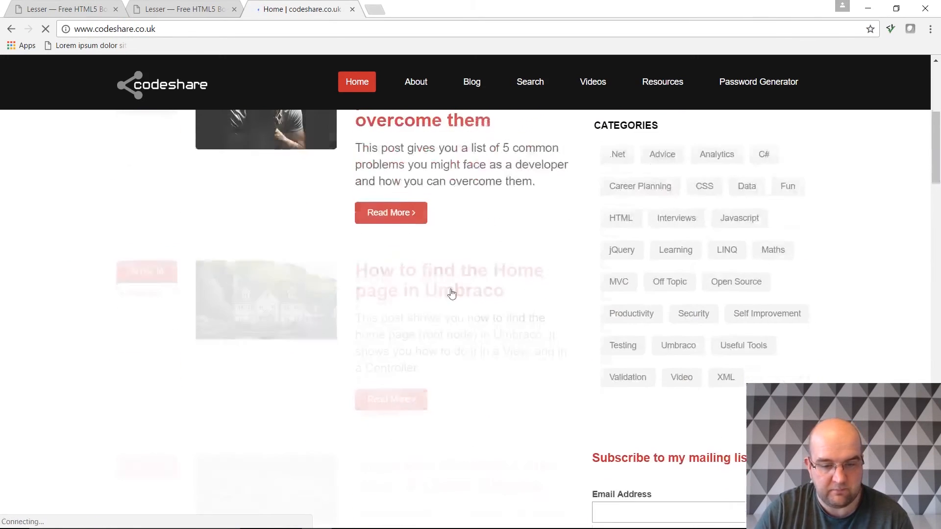
- Read the codeshare post's 'In a Controller' section with its AncestorOrSelf("Home") snippet
click(449, 280)
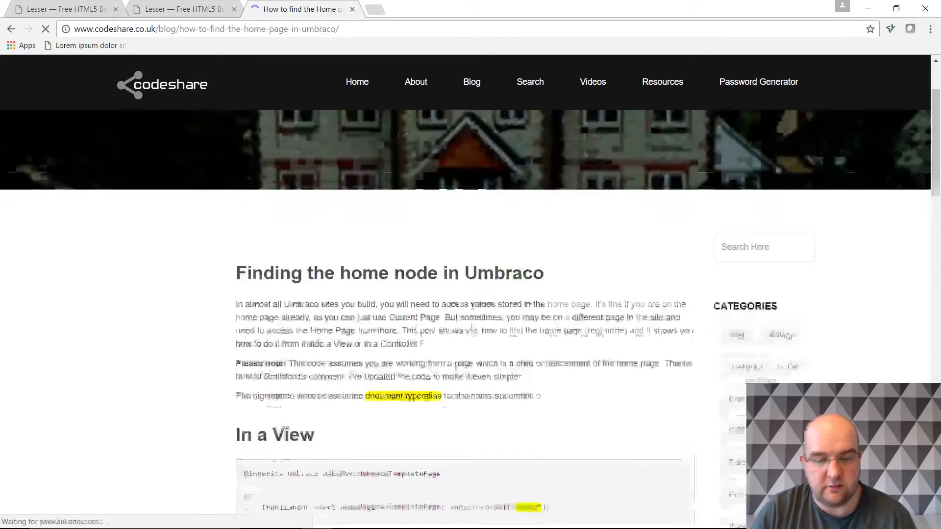
scroll(down, 3)
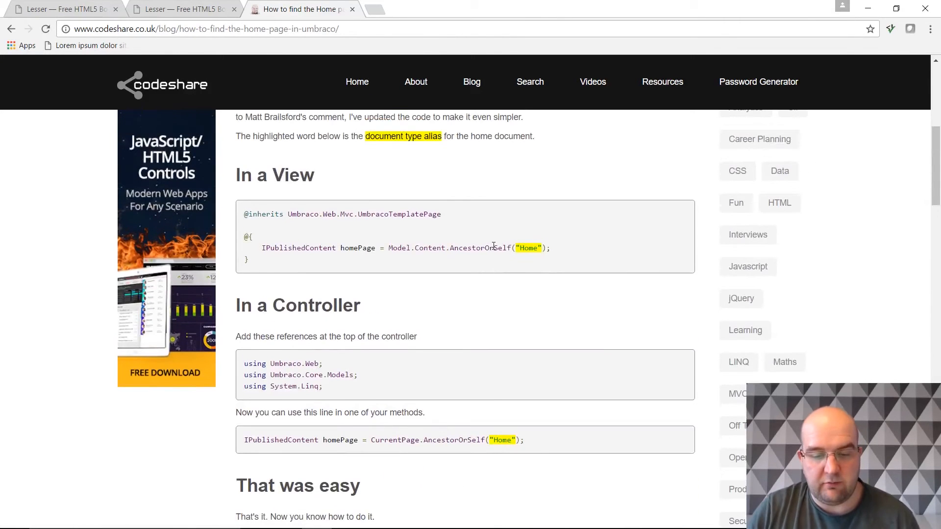
mouse_move(546, 270)
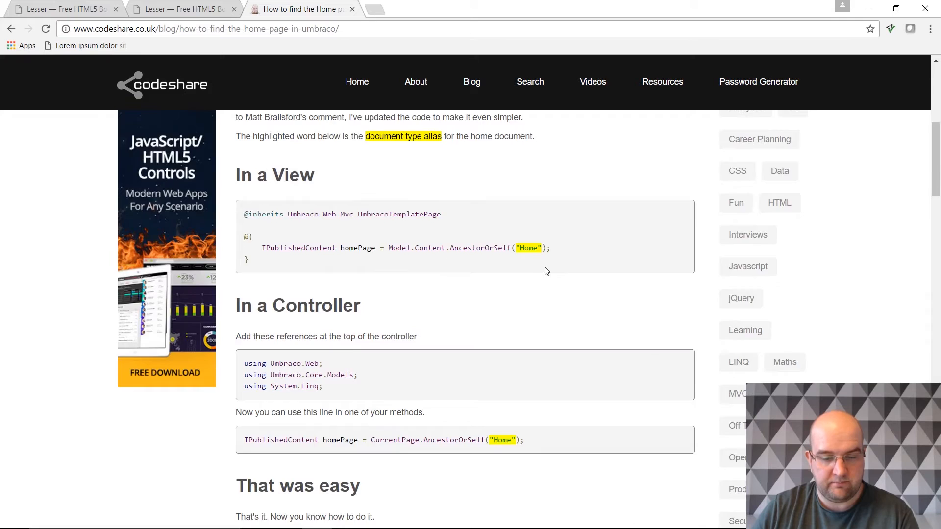
scroll(down, 3)
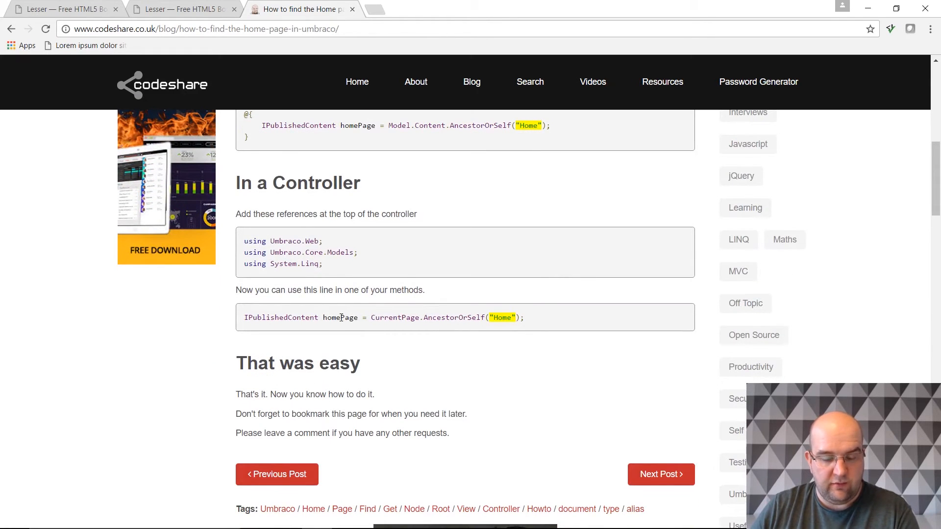
scroll(up, 3)
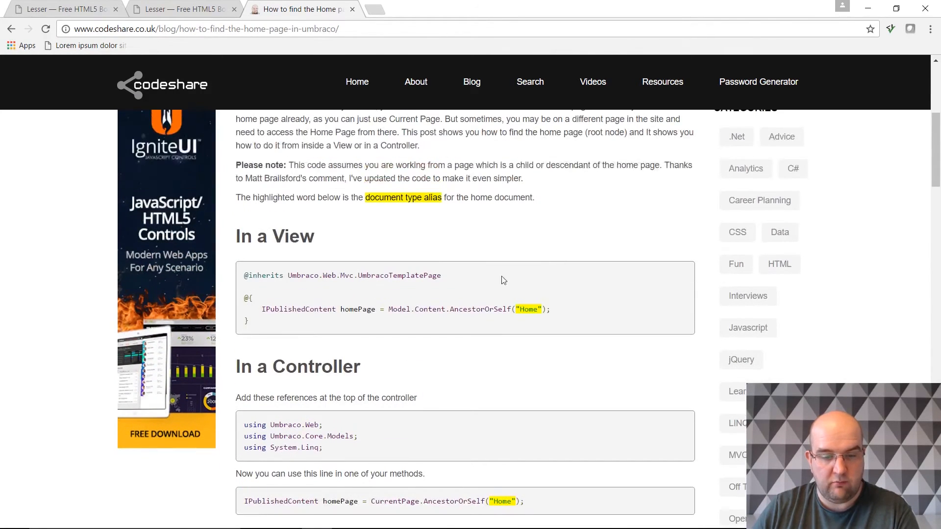
scroll(down, 3)
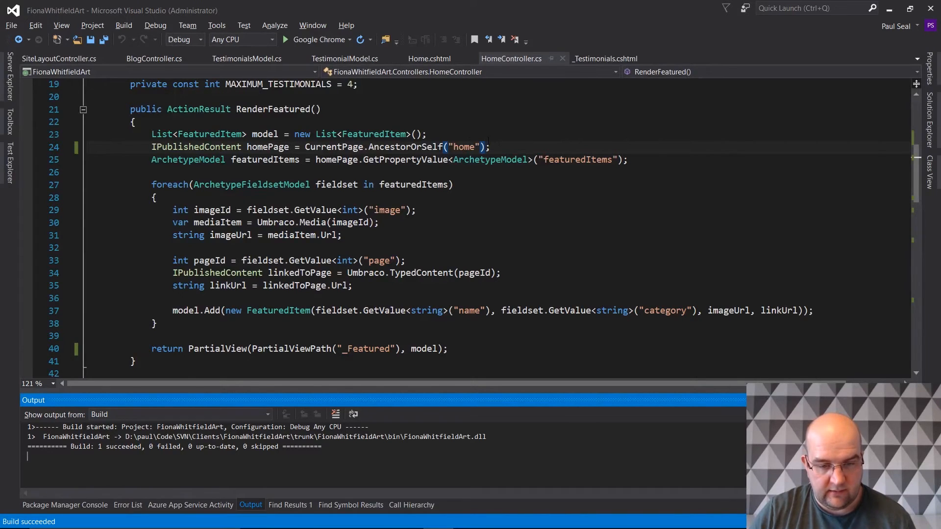
- Scroll HomeController.cs to the spot below the PartialViewPath helper for the homePage lookup line
scroll(up, 3)
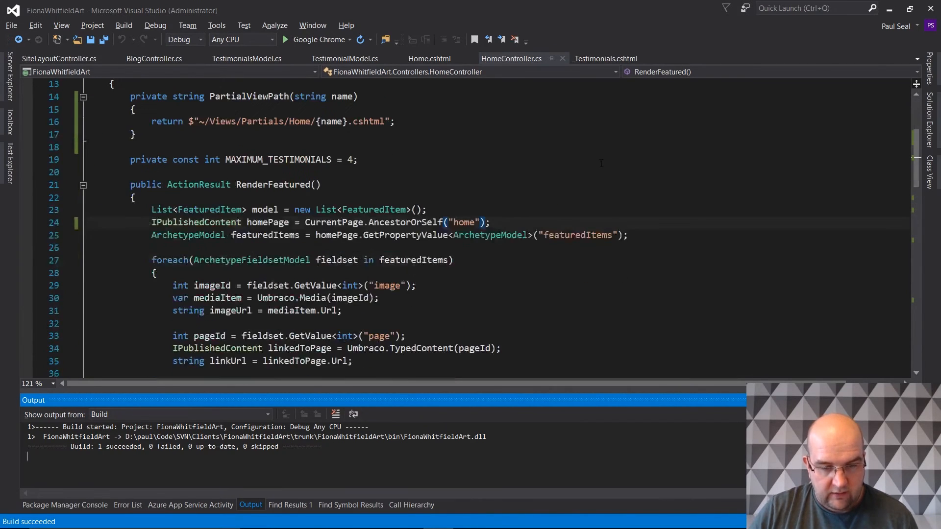
scroll(down, 3)
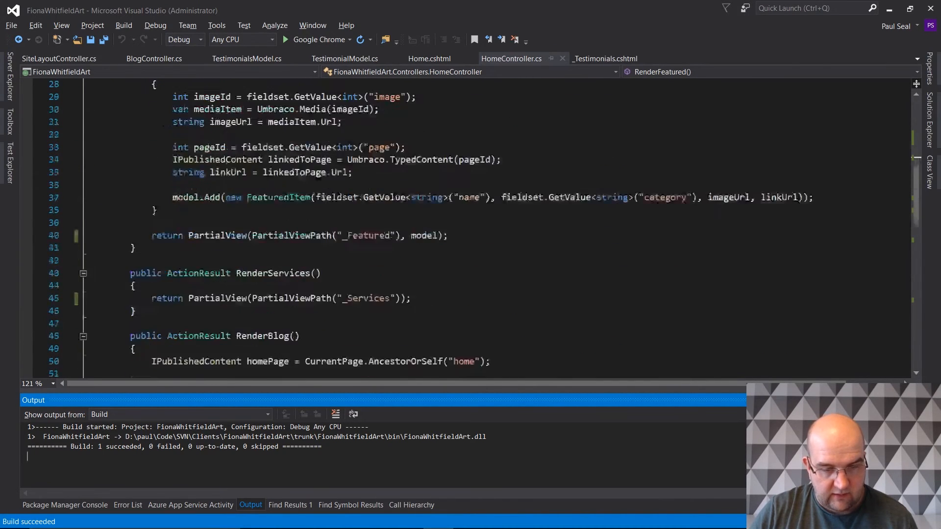
scroll(down, 3)
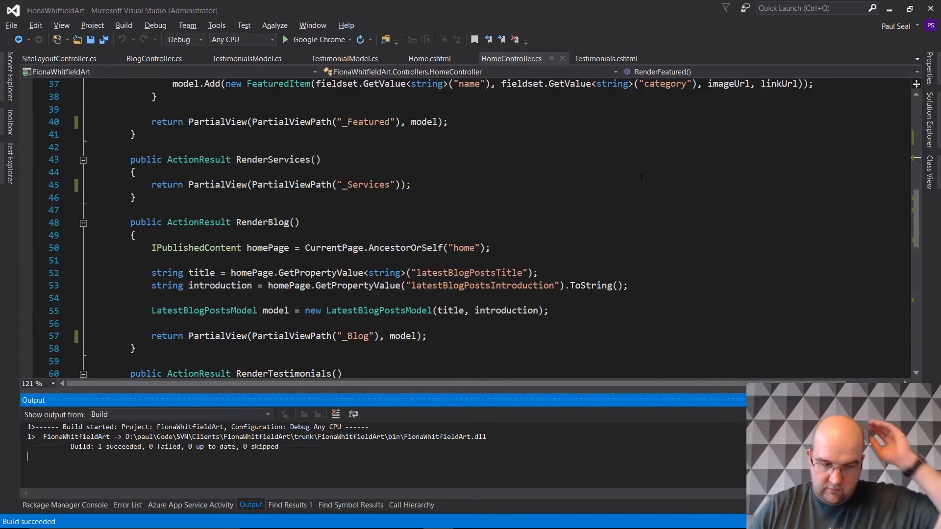
scroll(down, 3)
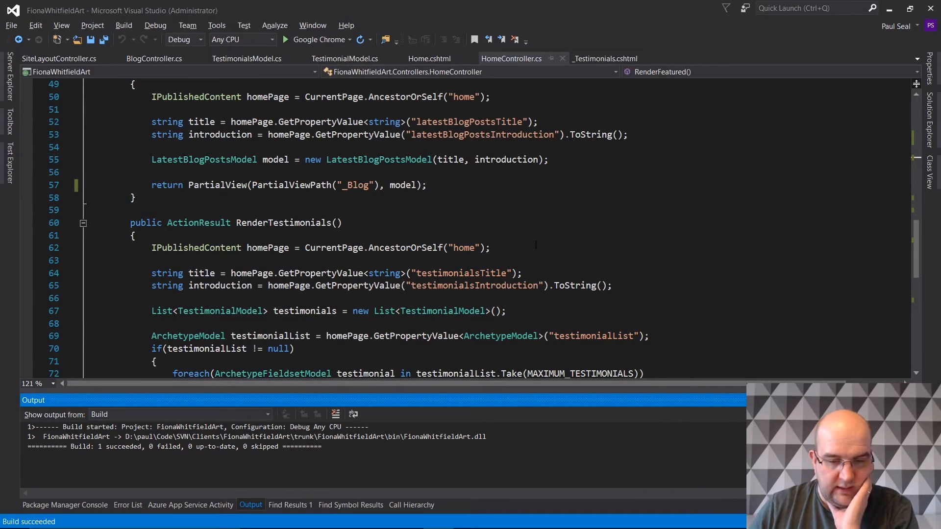
scroll(down, 3)
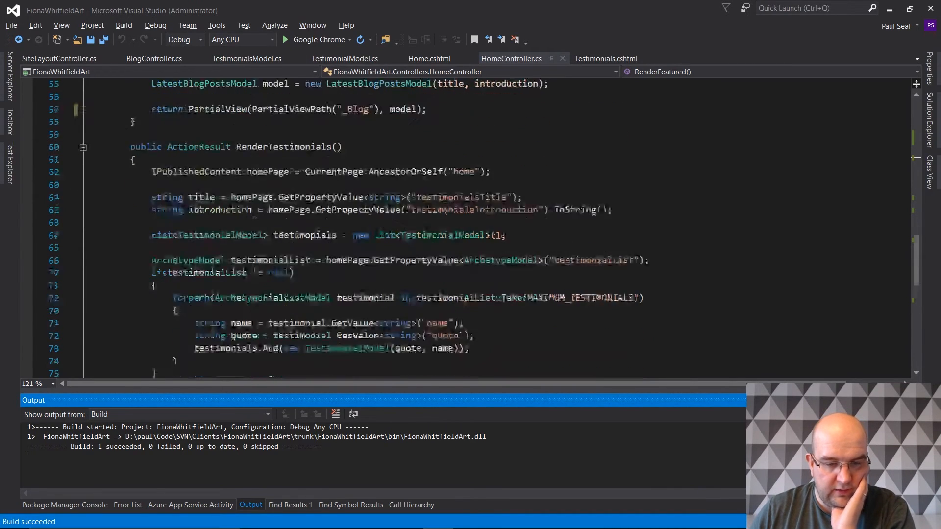
scroll(up, 3)
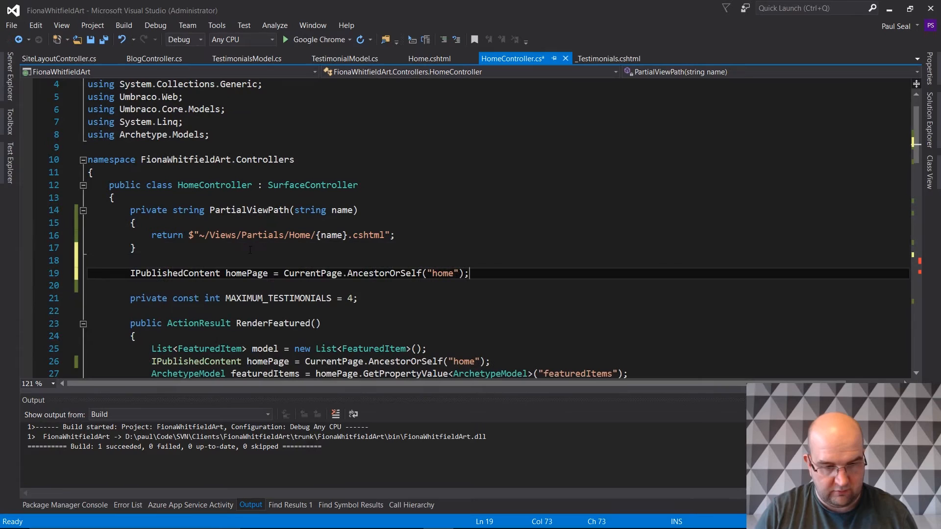
- Make the class-level field private and rename it to _homePage
double_click(174, 272)
text(private )
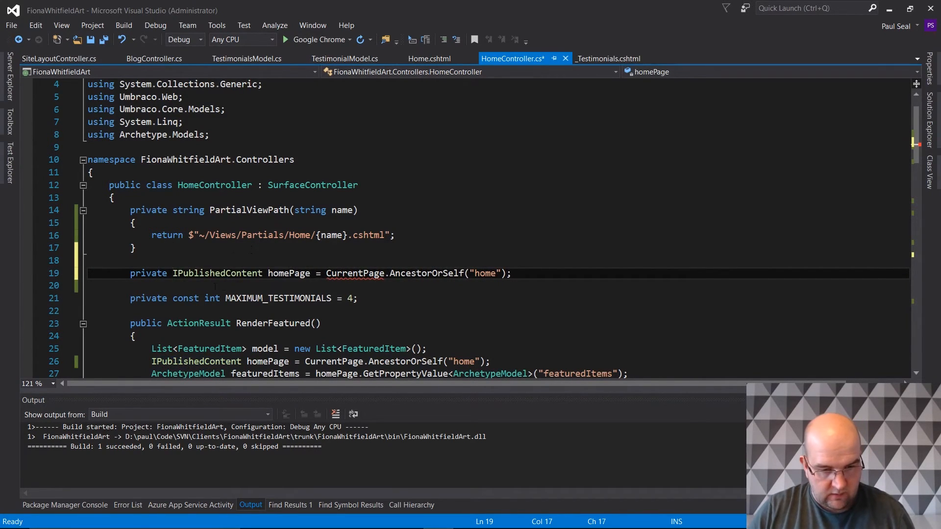
double_click(290, 273)
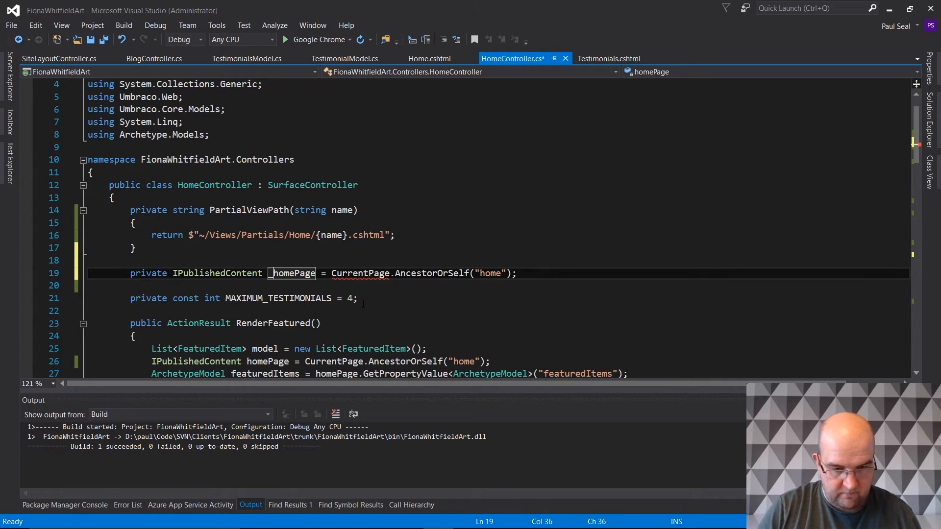
mouse_move(360, 273)
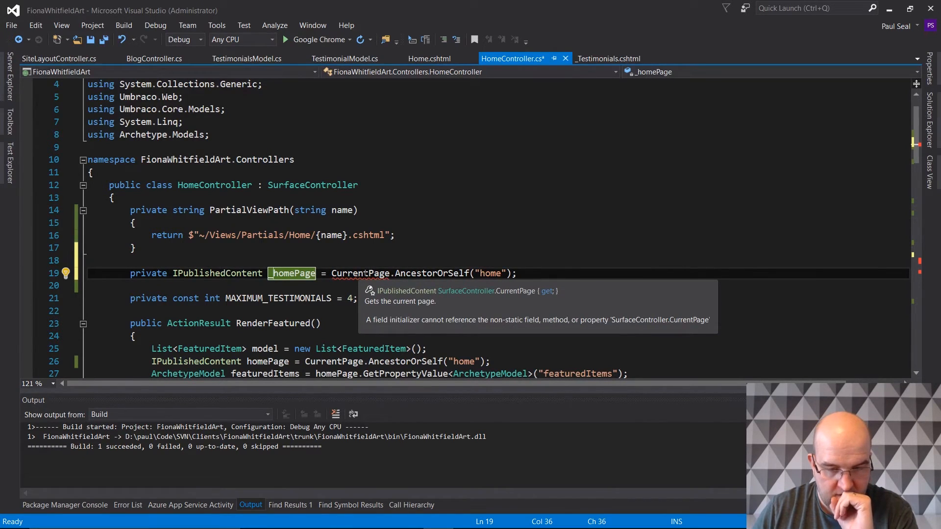
mouse_move(419, 304)
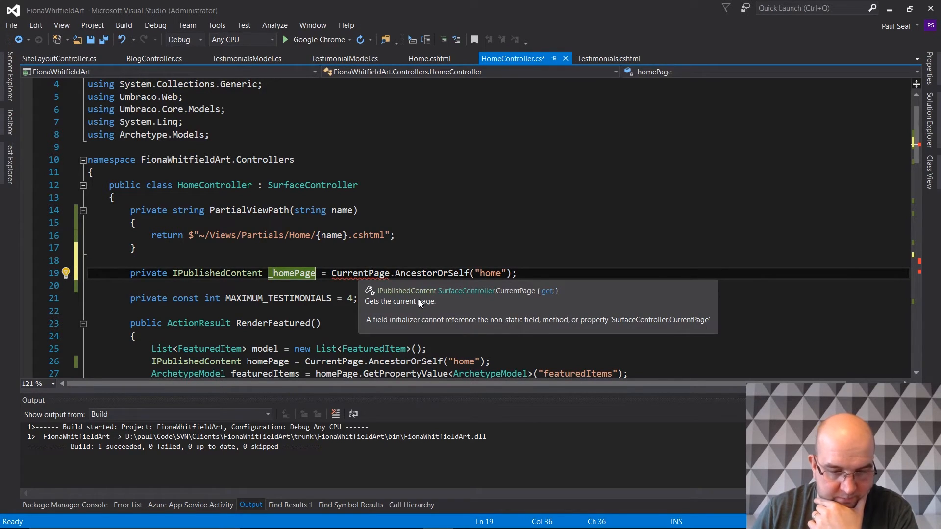
mouse_move(419, 308)
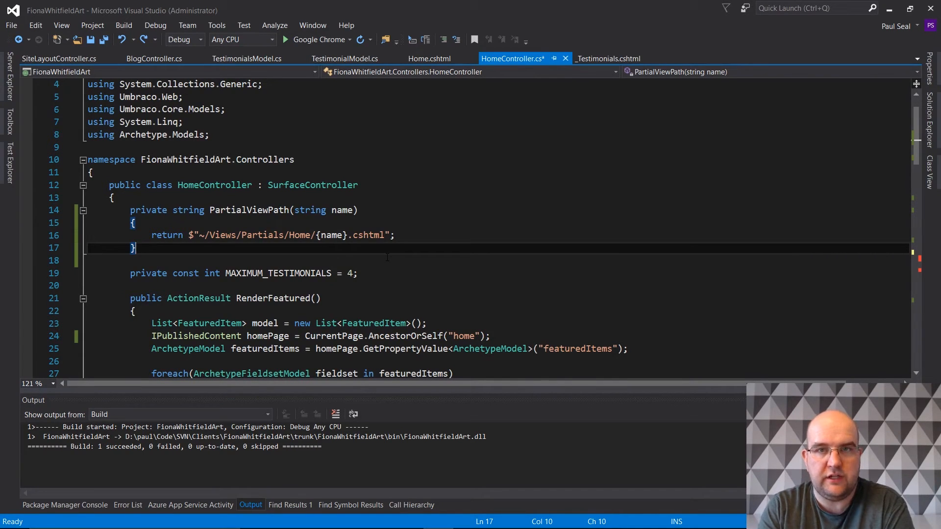
- Scroll through HomeController's action methods before saving and moving to SiteLayoutController
scroll(down, 3)
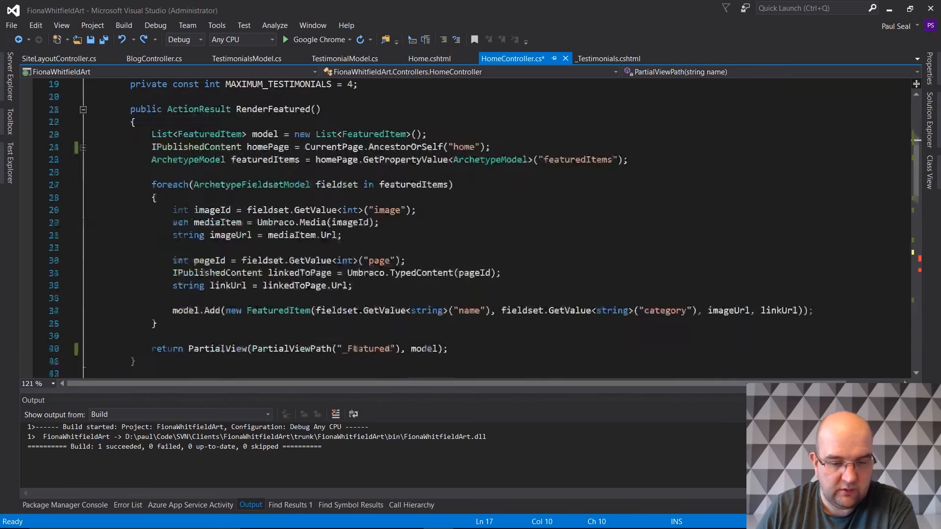
scroll(down, 3)
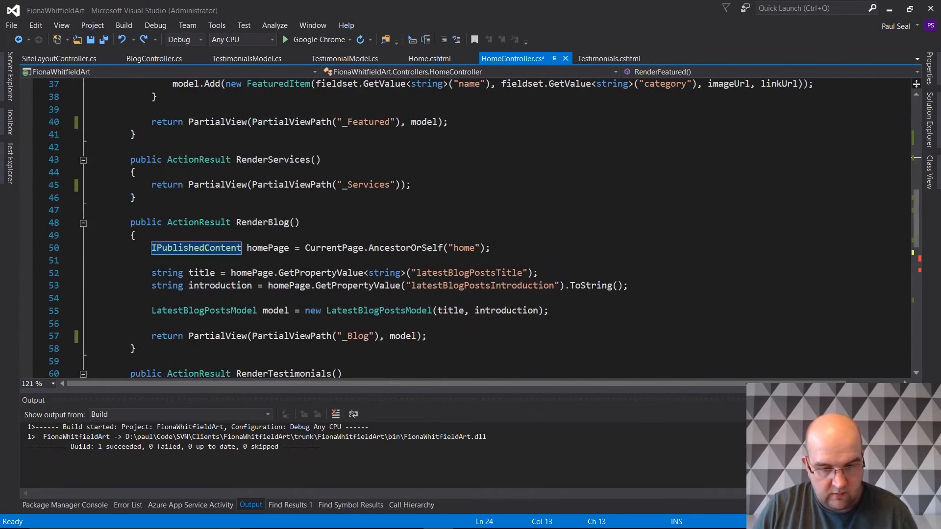
scroll(down, 3)
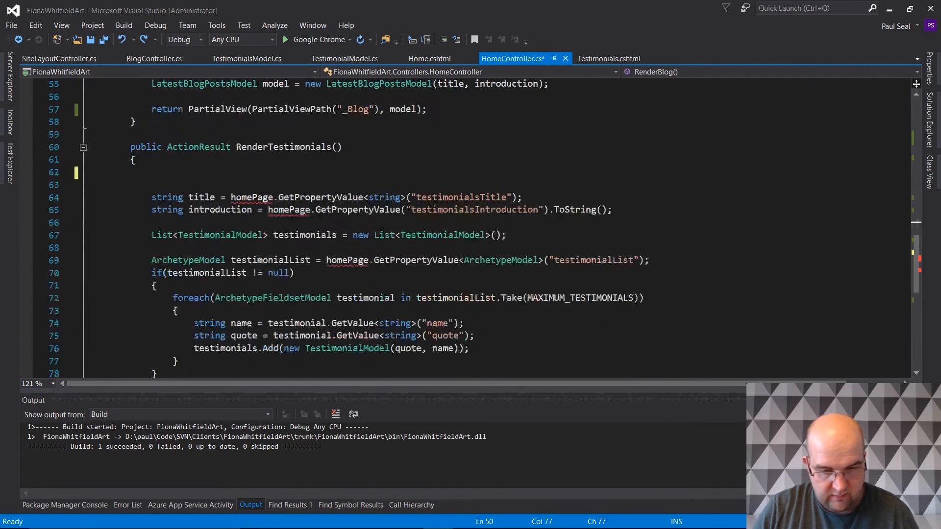
scroll(down, 3)
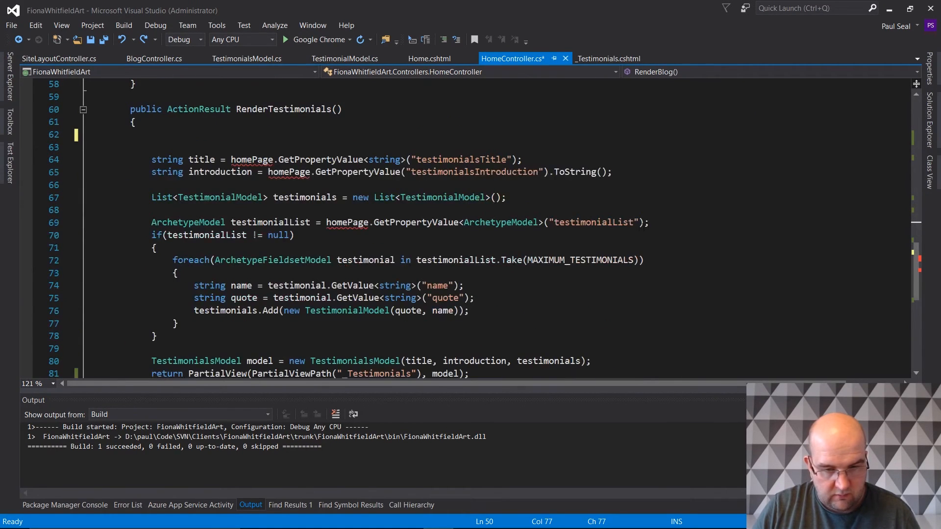
scroll(up, 3)
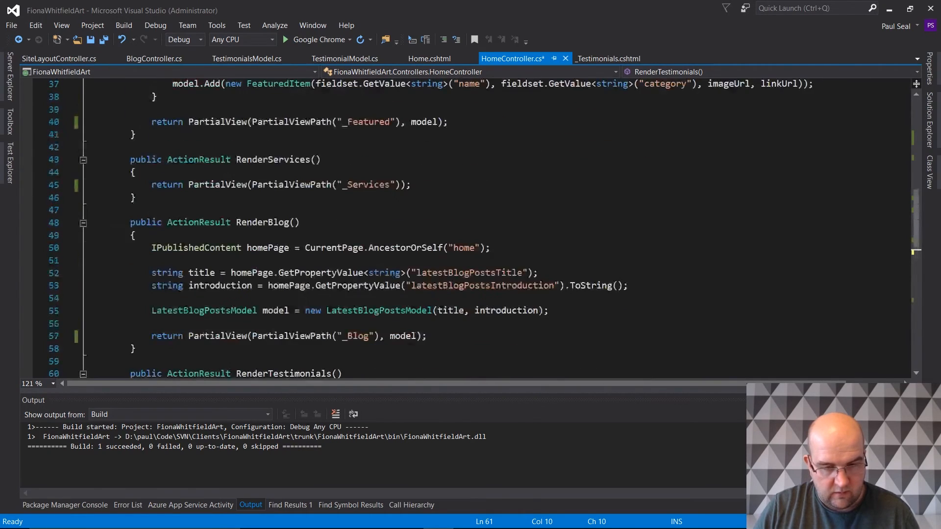
scroll(up, 3)
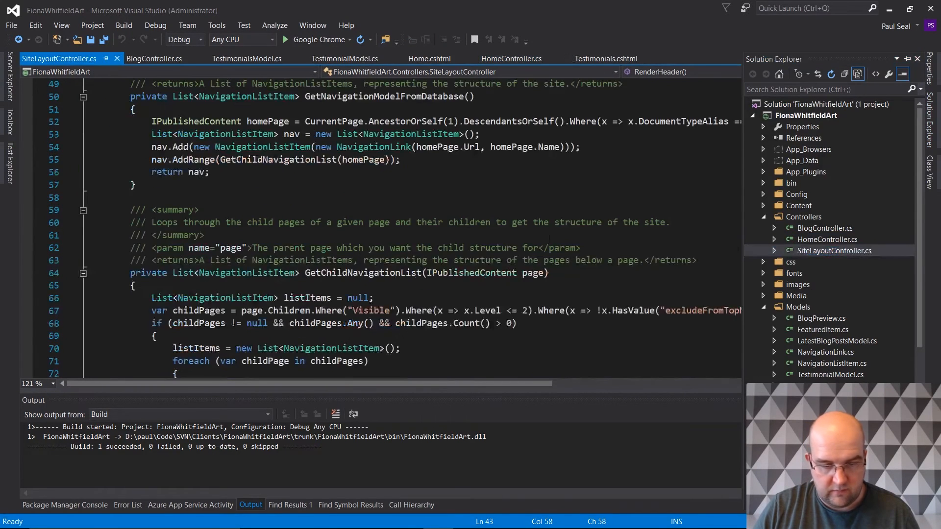
- Replace GetNavigationModelFromDatabase's home page query with CurrentPage.AncestorOrSelf("home") and save with Ctrl+S
scroll(up, 3)
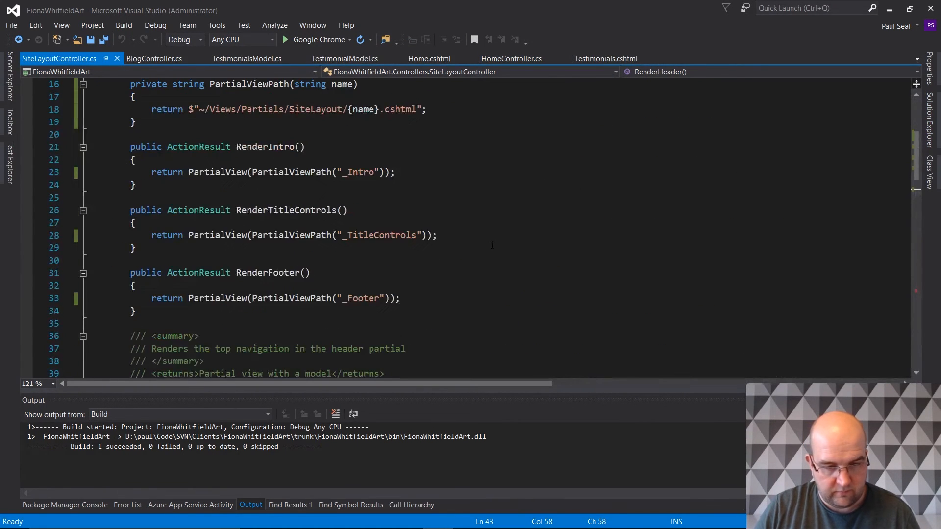
scroll(down, 3)
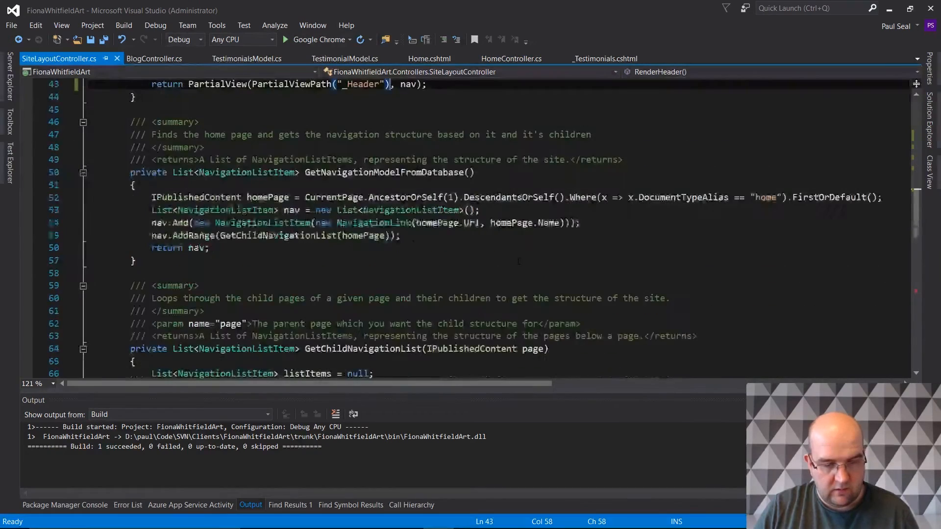
scroll(down, 3)
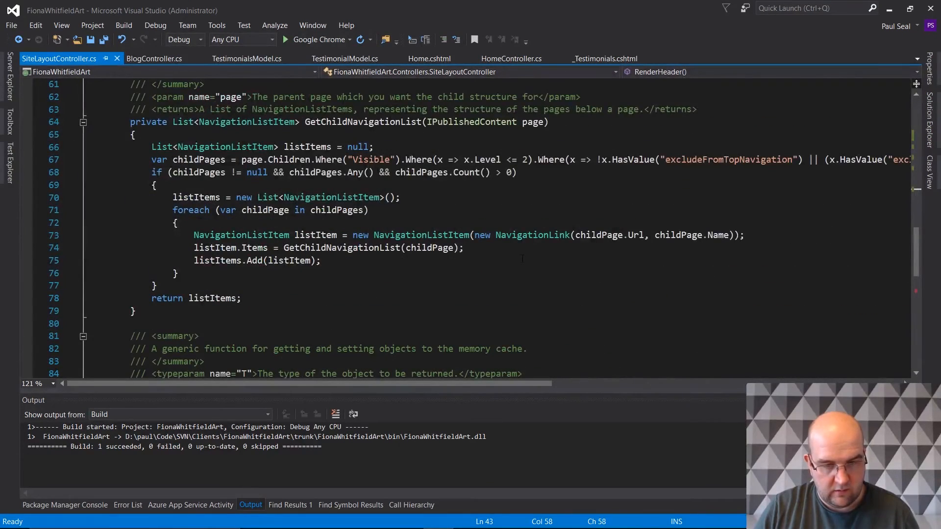
scroll(down, 3)
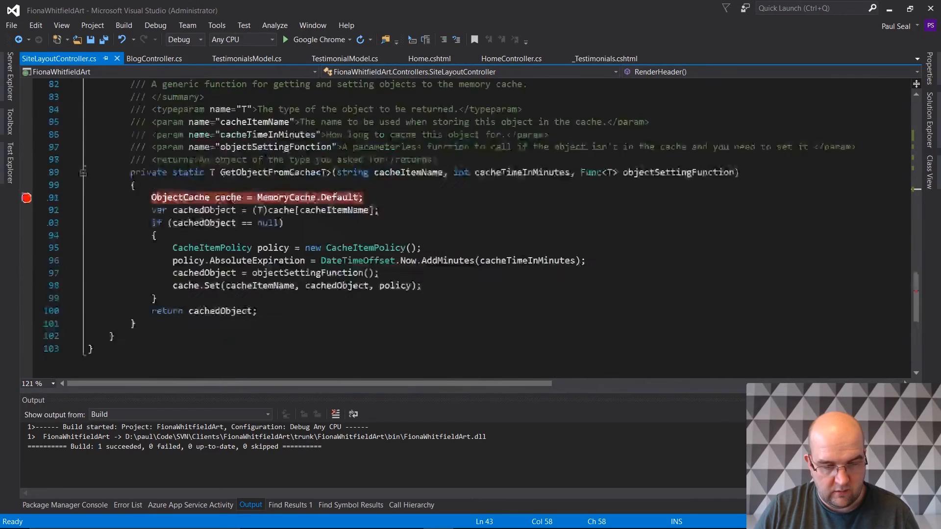
scroll(up, 3)
text(IPublishedContent homePage = CurrentPage.AncestorOrSelf("home");)
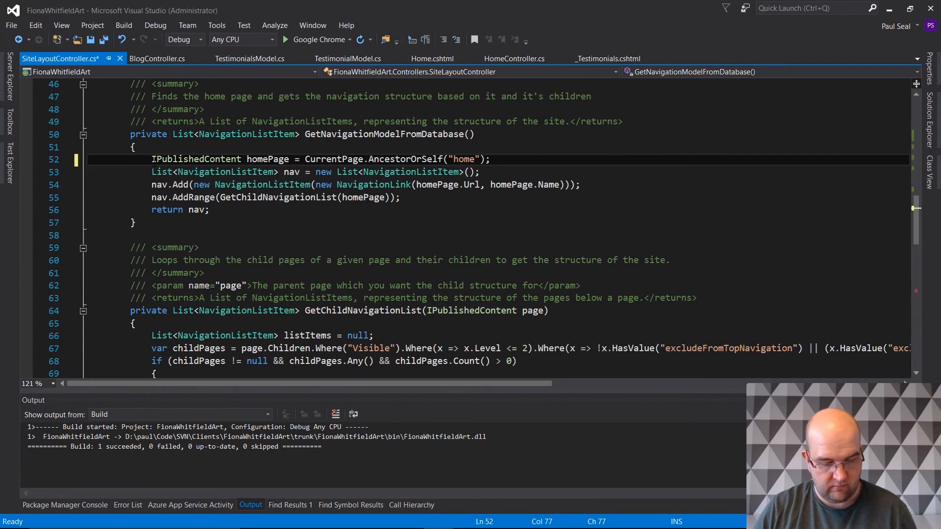
key(ctrl+s)
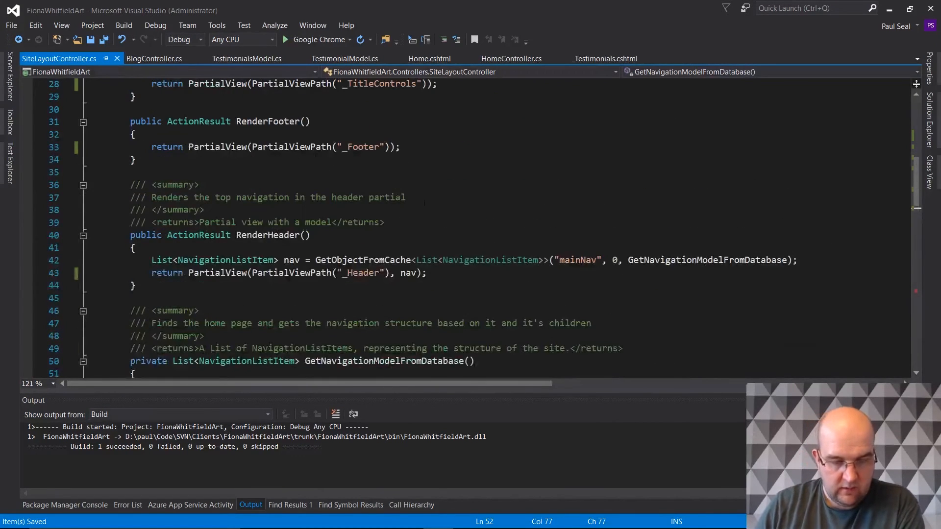
- Scroll BlogController.cs to RenderPostList's AncestorOrSelf(1).DescendantsOrSelf() blog page lookup
scroll(up, 3)
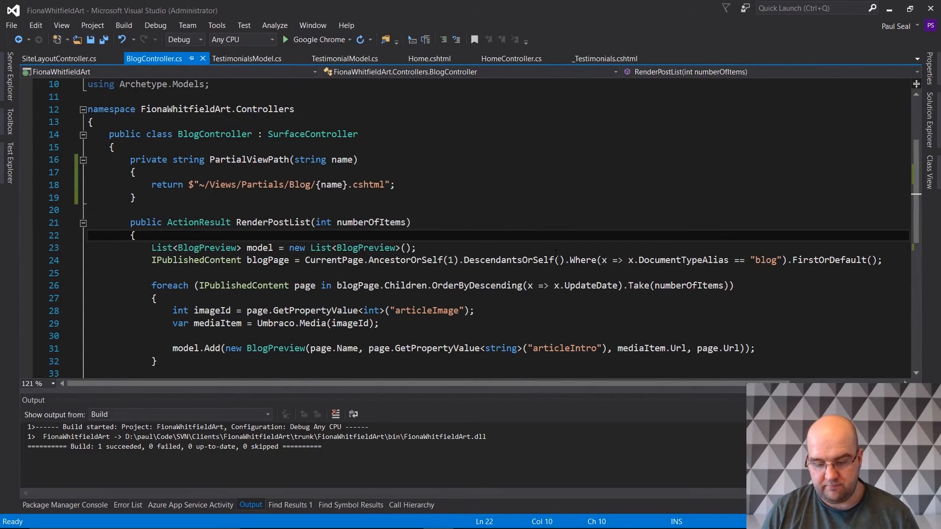
- Add IPublishedContent homePage = CurrentPage.AncestorOrSelf("home") above the blogPage lookup in RenderPostList
double_click(195, 260)
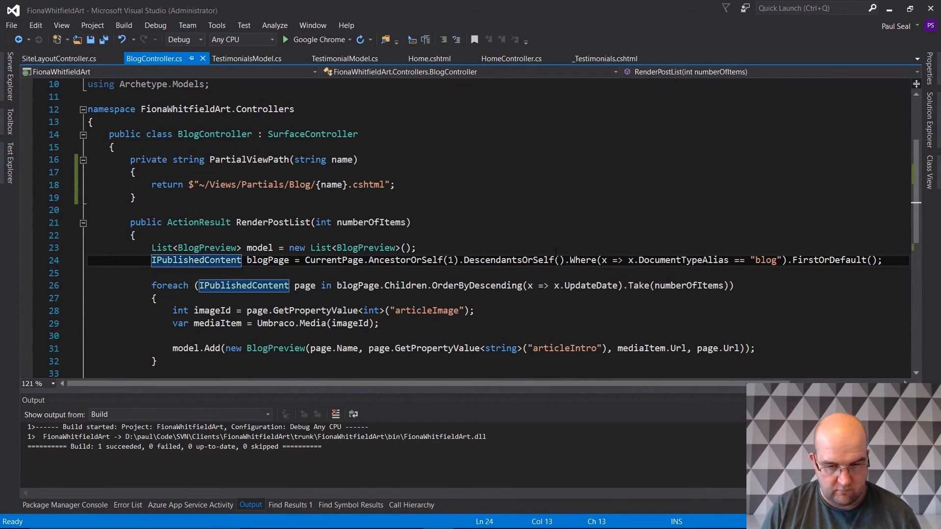
click(448, 260)
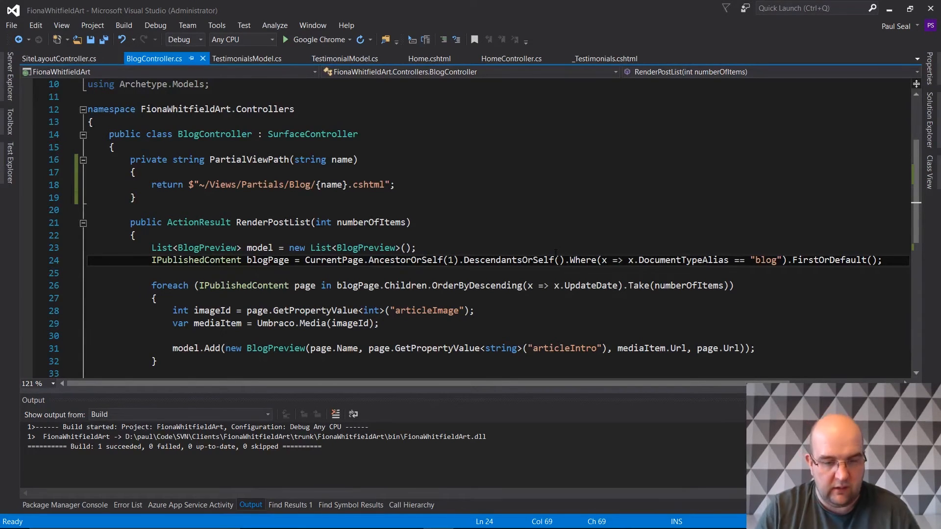
click(417, 247)
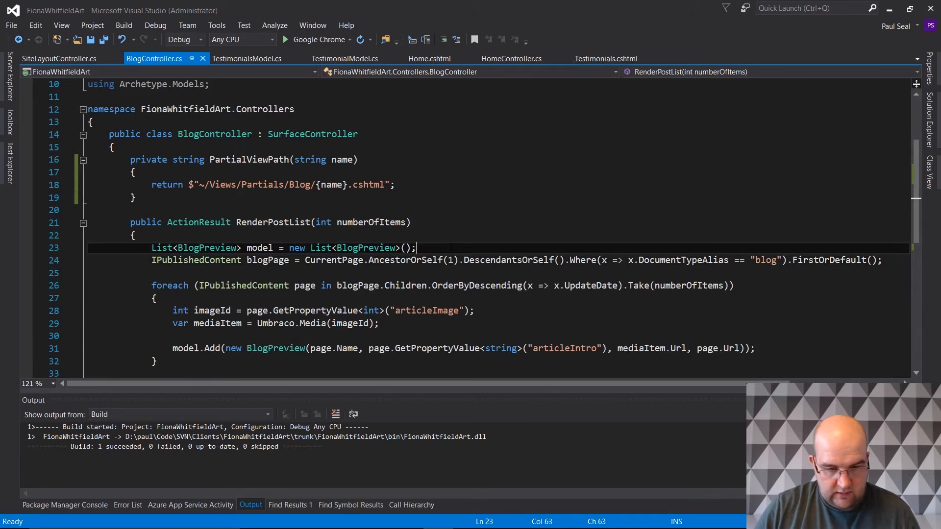
text(IPublishedContent homePage = CurrentPage.AncestorOrSelf("home");)
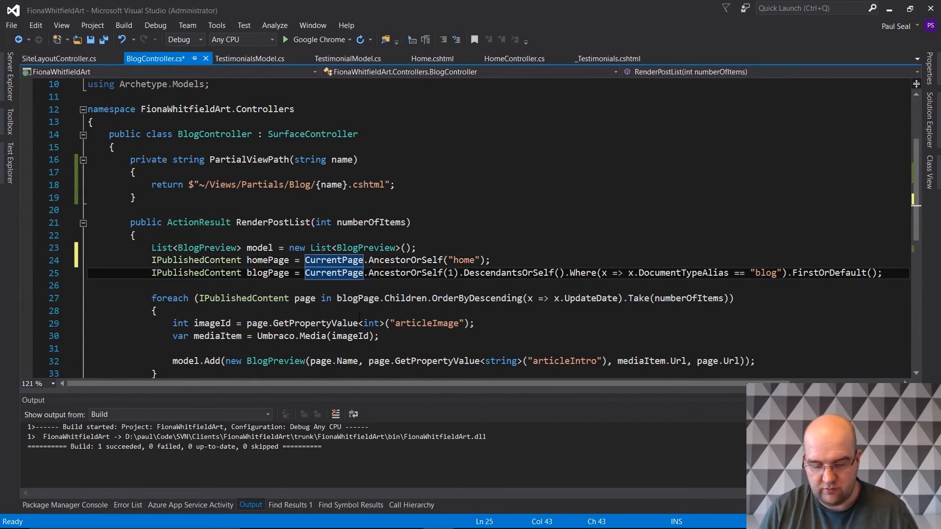
key(Left)
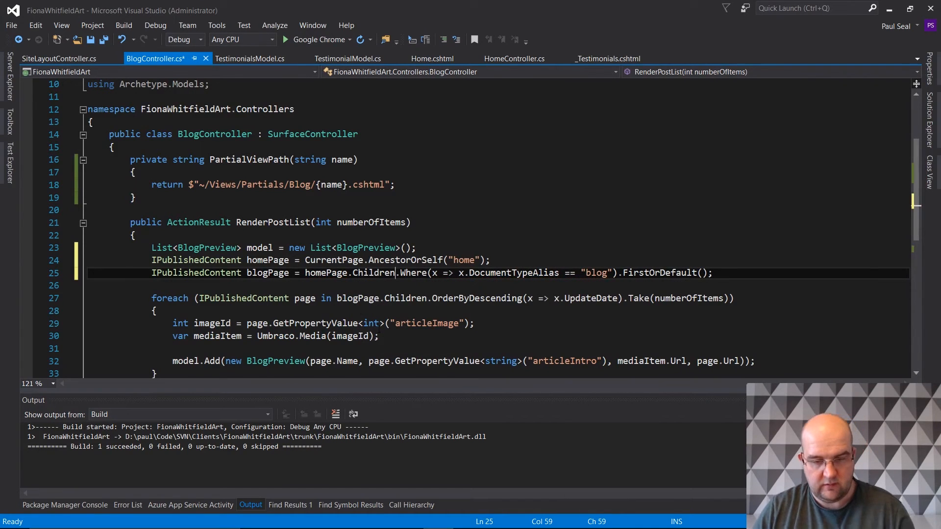
- Point the blog lookup at homePage.Children, save BlogController.cs and start a build
double_click(374, 272)
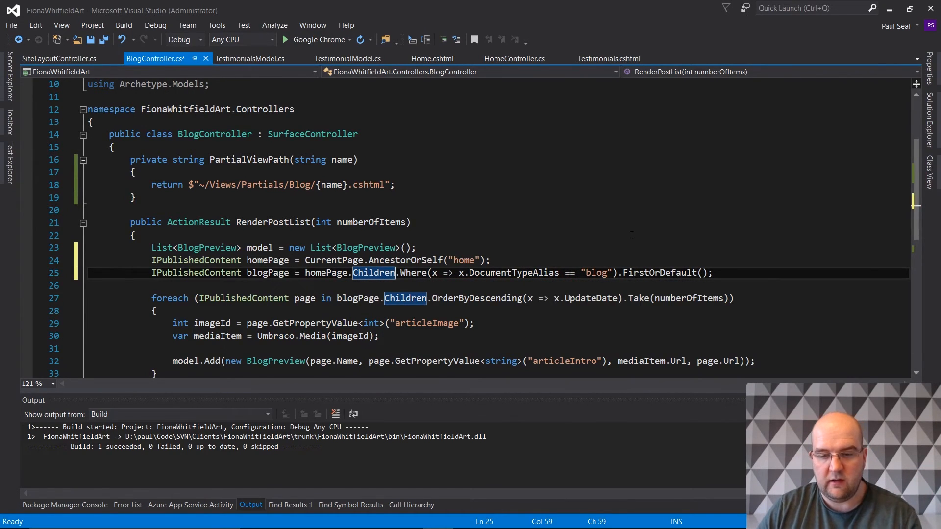
mouse_move(677, 229)
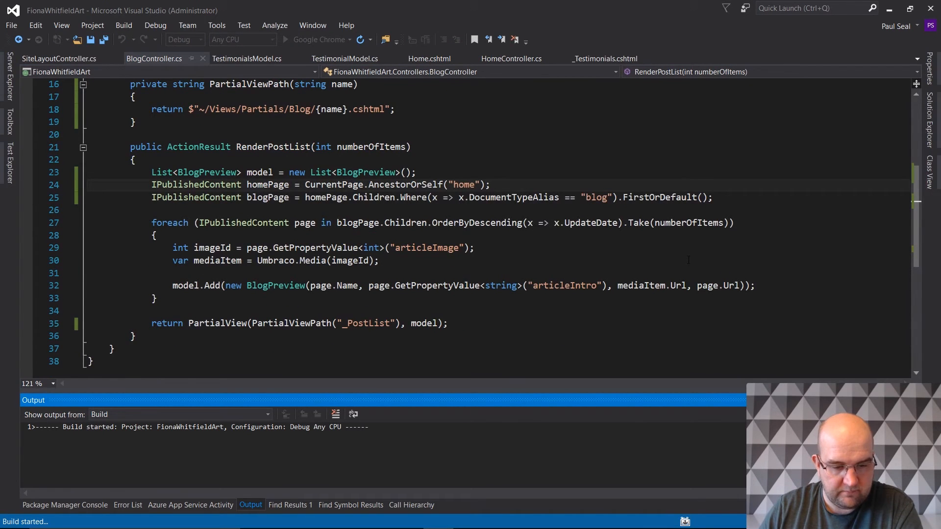
click(316, 521)
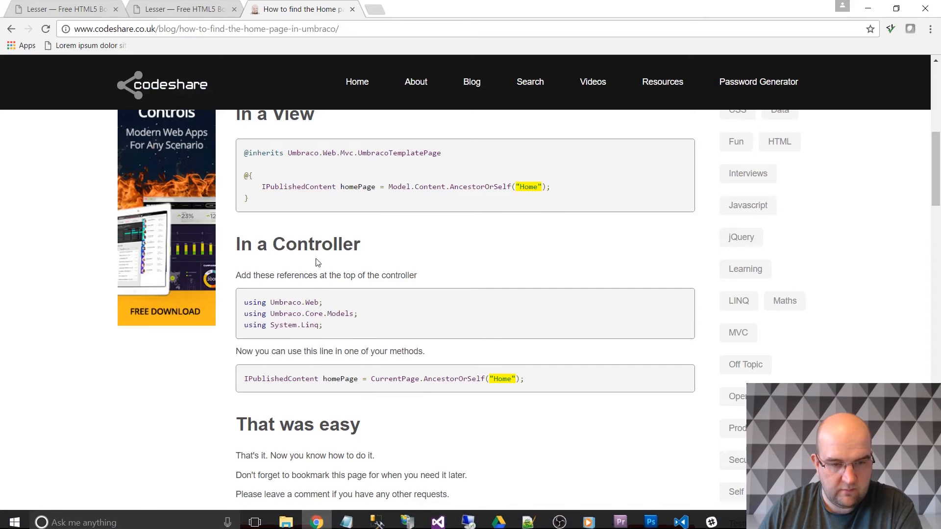
- Review the rebuilt fwa.web.local home page in Chrome, then navigate to its Blog page
click(183, 9)
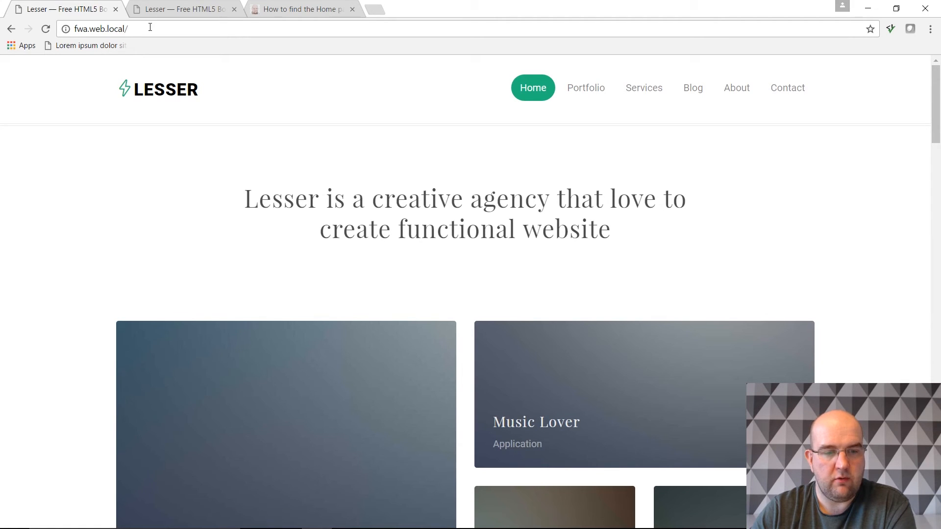
scroll(down, 3)
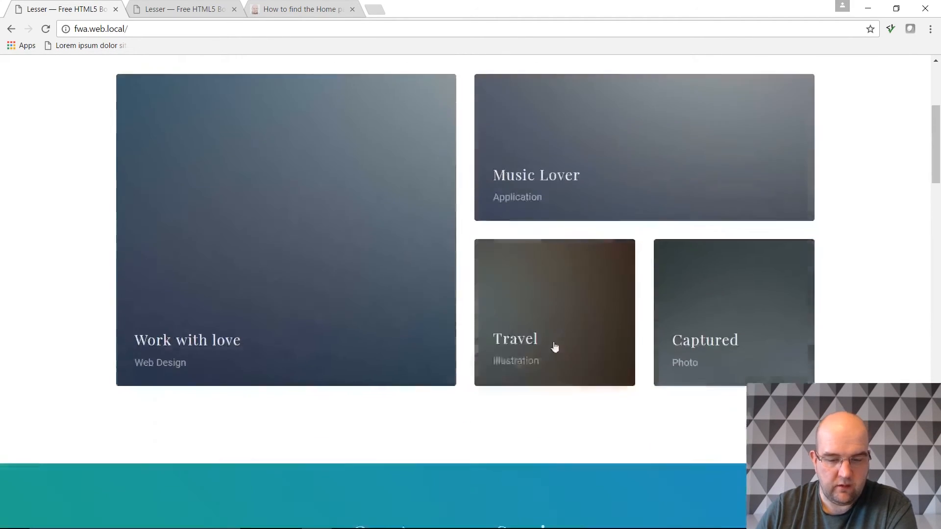
scroll(down, 3)
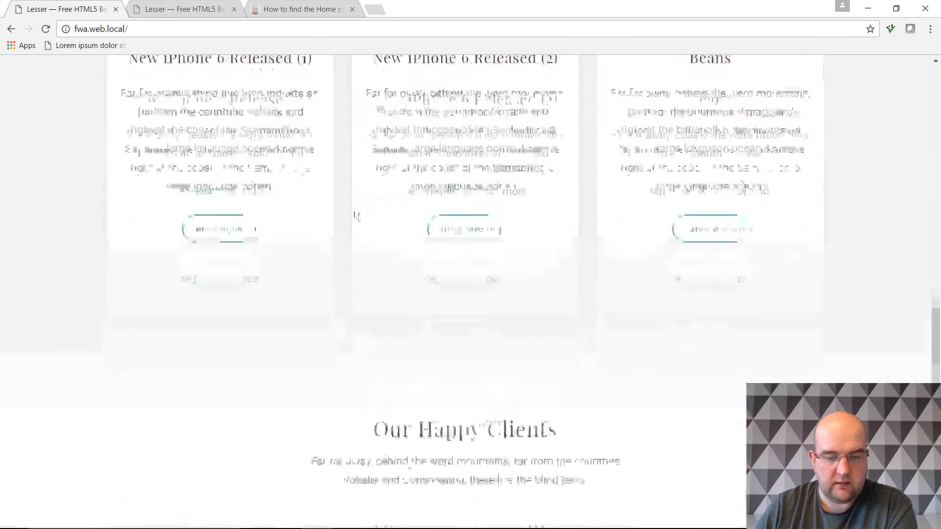
scroll(up, 3)
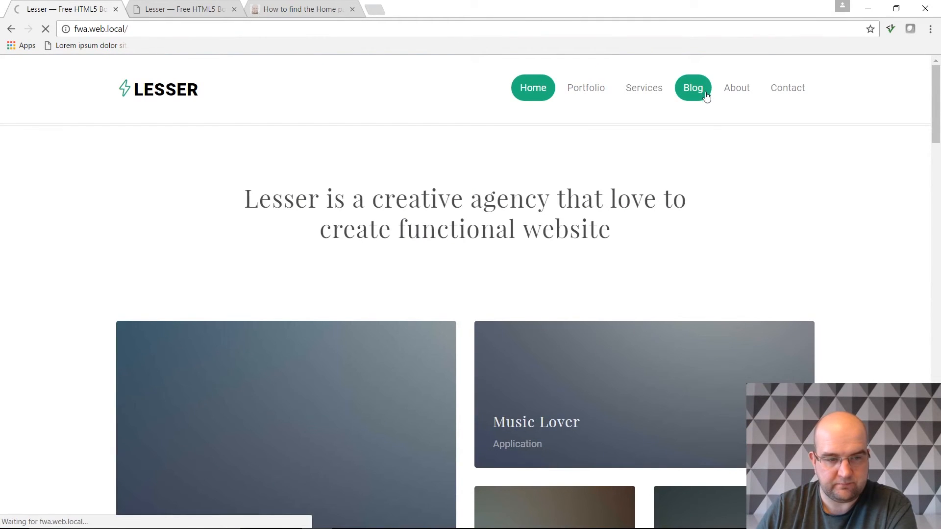
click(691, 87)
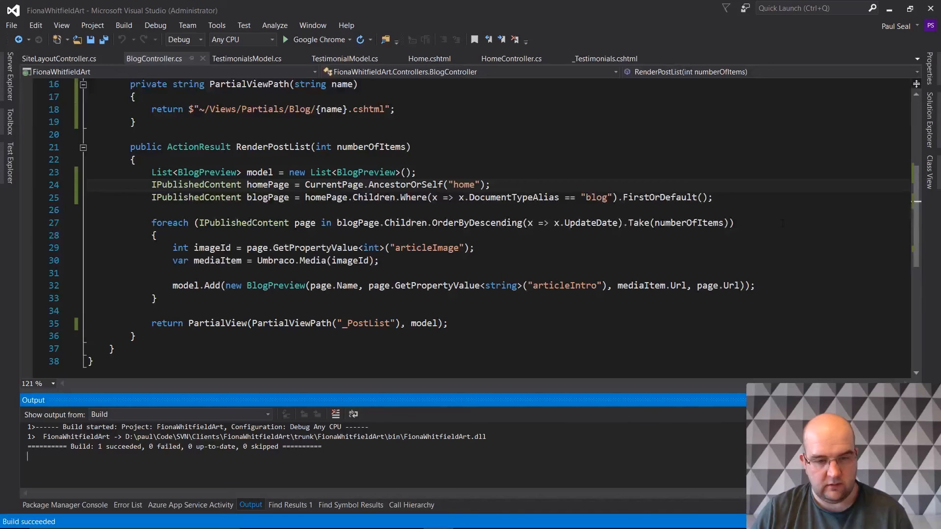
mouse_move(501, 285)
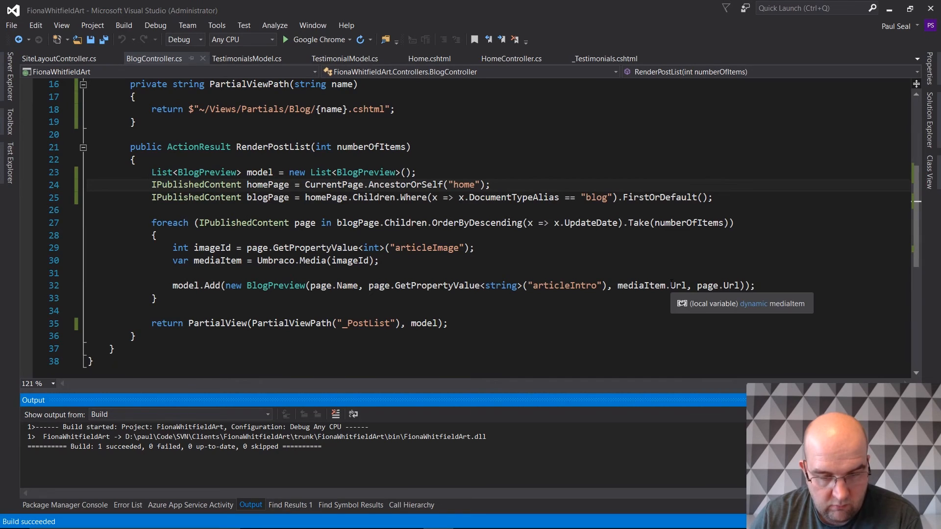
- Open SiteLayoutController.cs from Solution Explorer and read through its partial view and navigation code
scroll(up, 3)
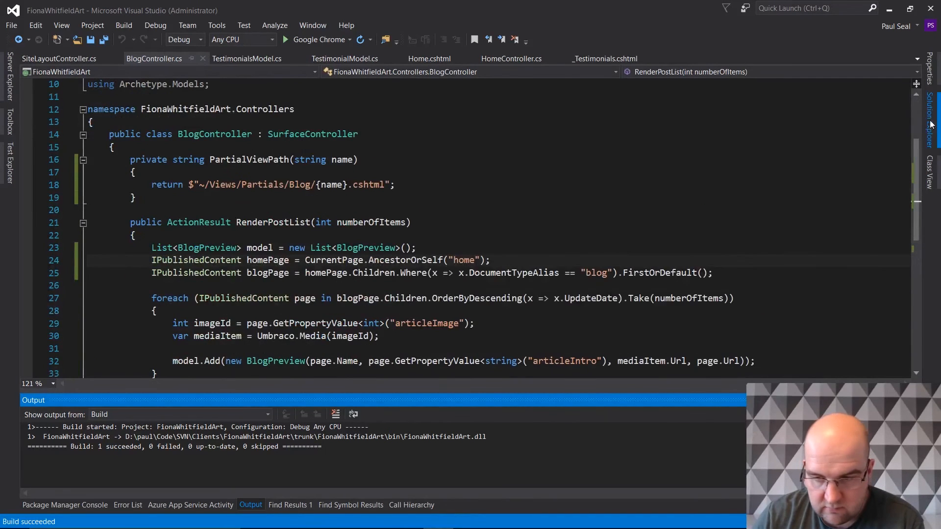
click(929, 117)
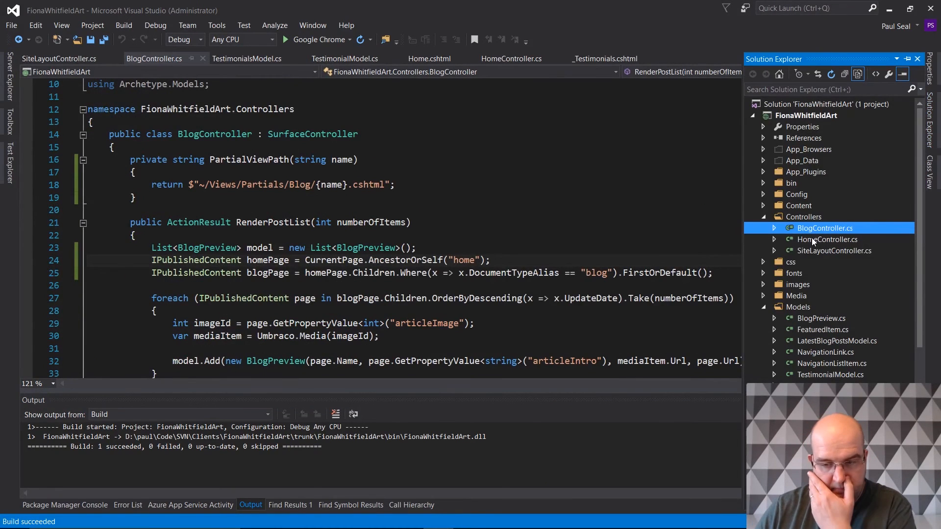
click(59, 58)
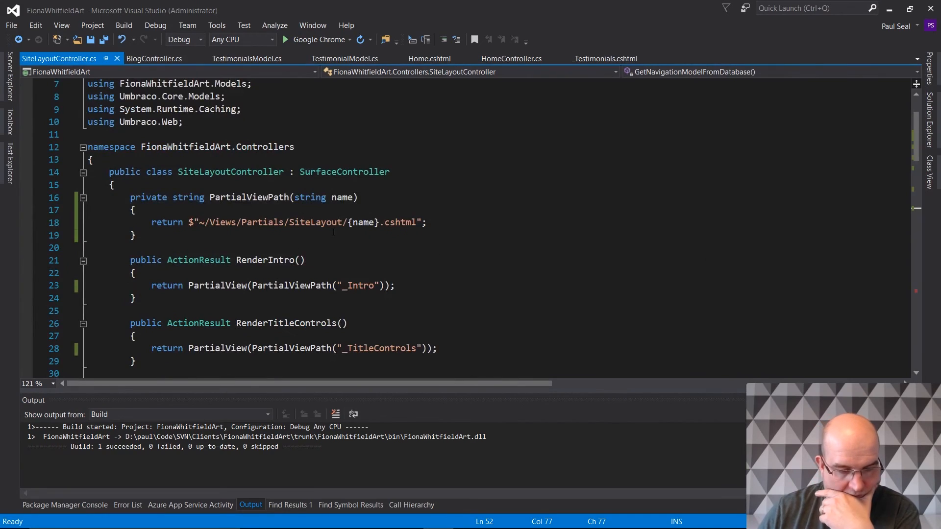
scroll(down, 3)
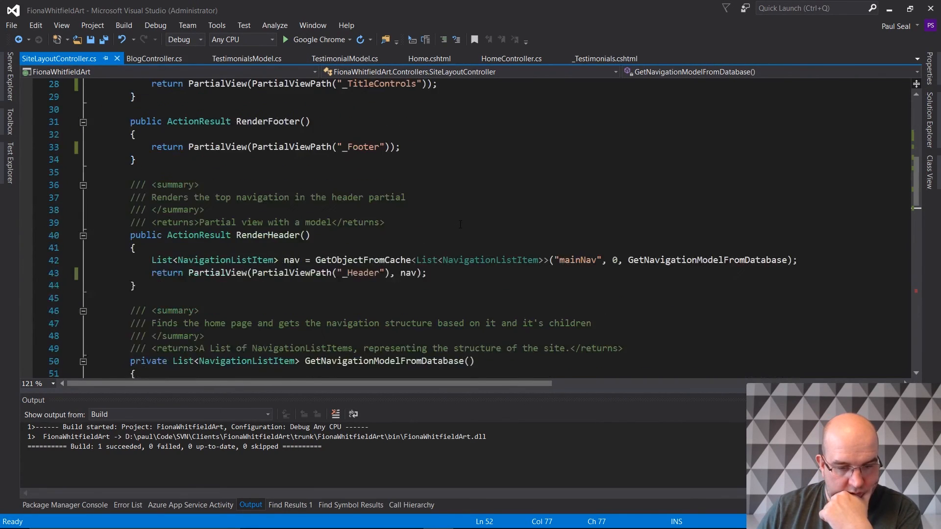
scroll(down, 3)
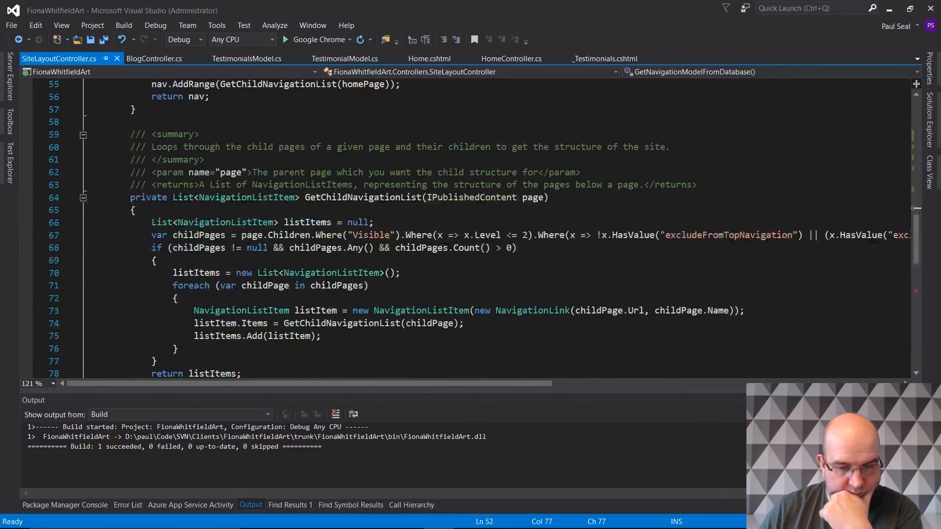
scroll(down, 3)
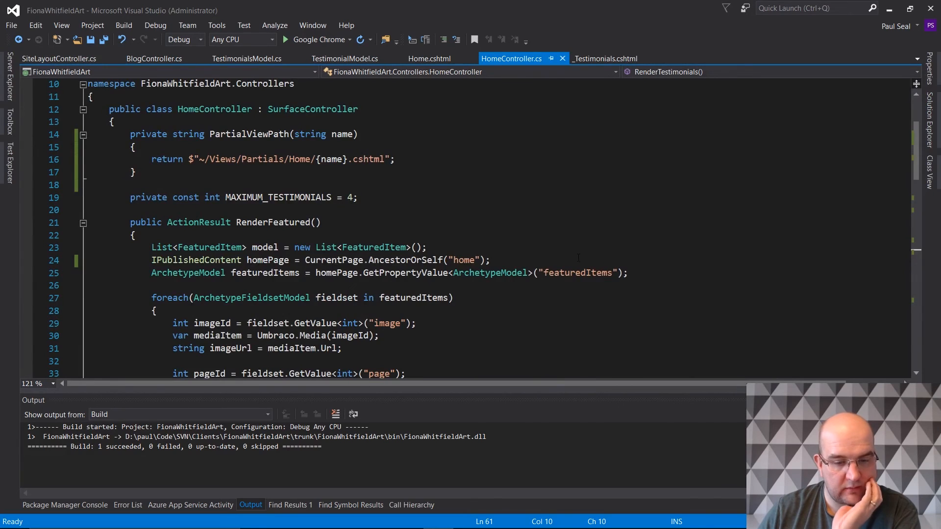
- Inspect how RenderFeatured in HomeController.cs looks up the home page
scroll(down, 3)
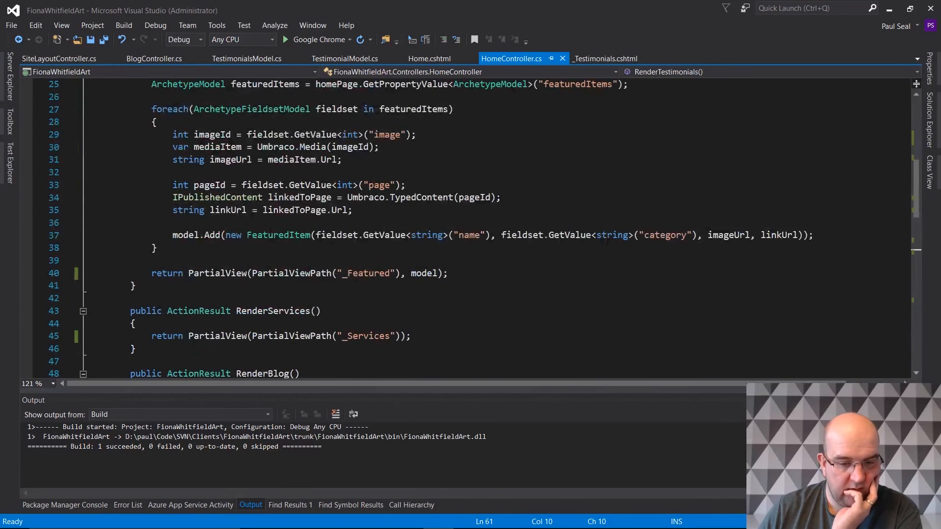
scroll(down, 3)
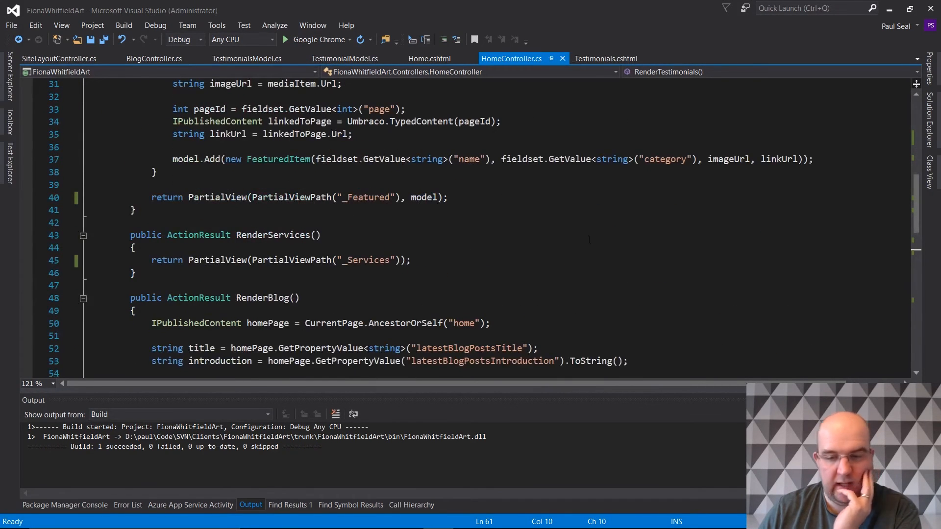
scroll(up, 3)
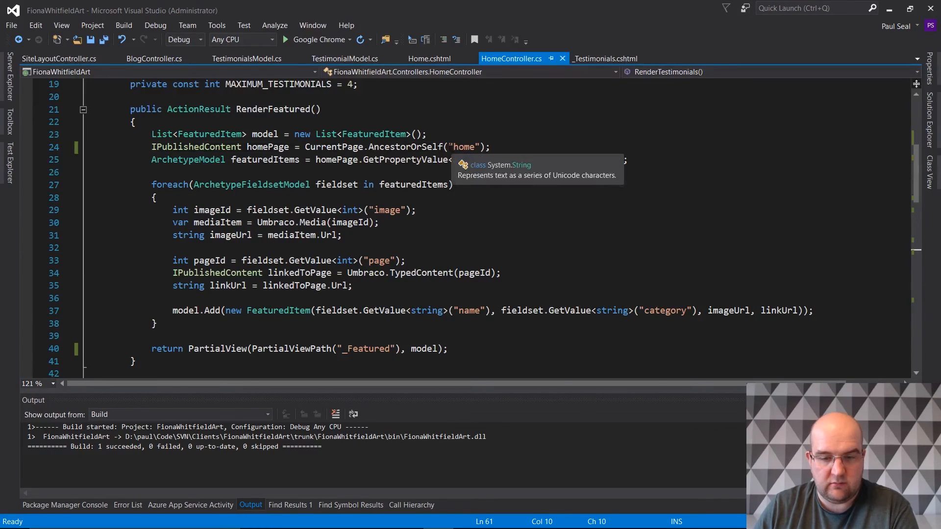
click(474, 147)
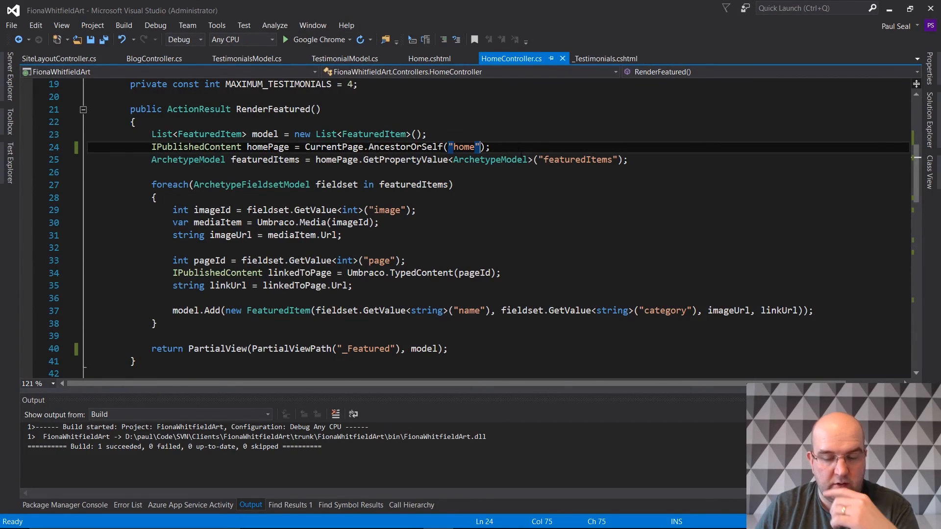
scroll(up, 3)
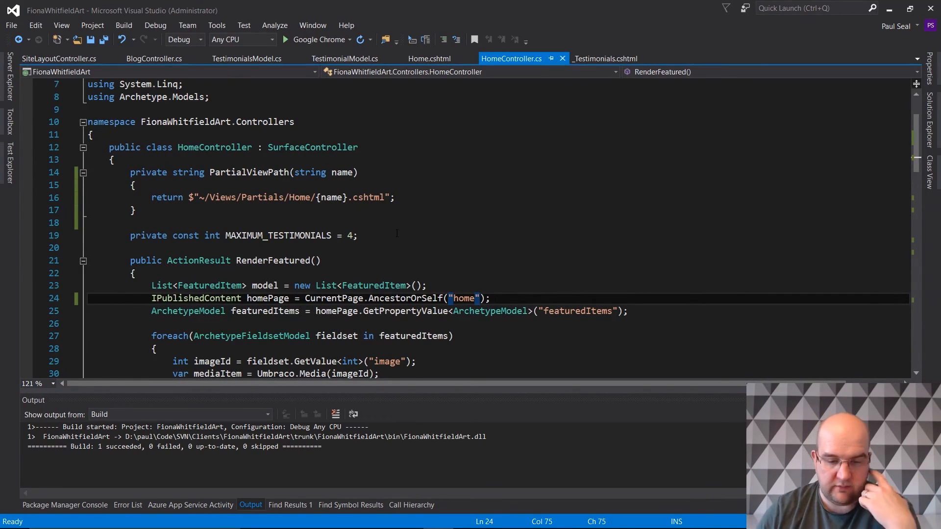
- Read through RenderServices, RenderBlog and RenderTestimonials to the file's end, then bring up Solution Explorer
scroll(down, 3)
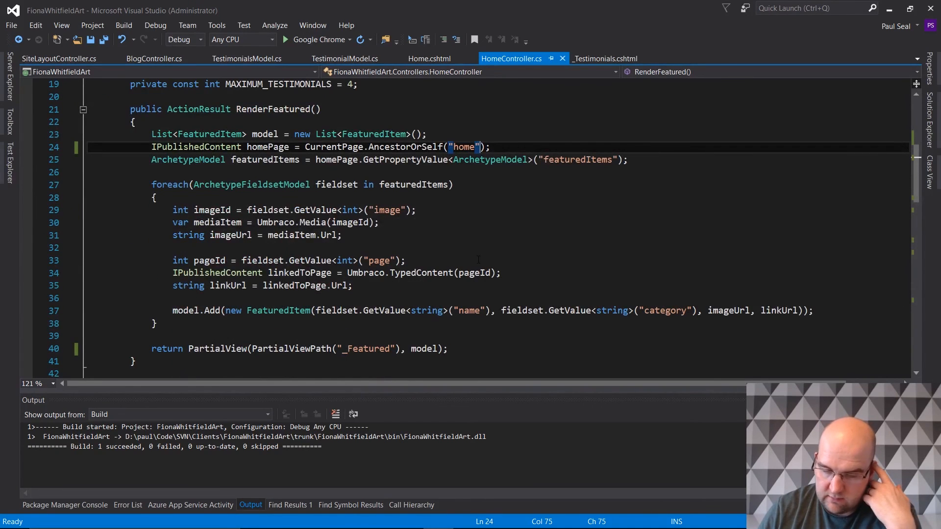
scroll(down, 3)
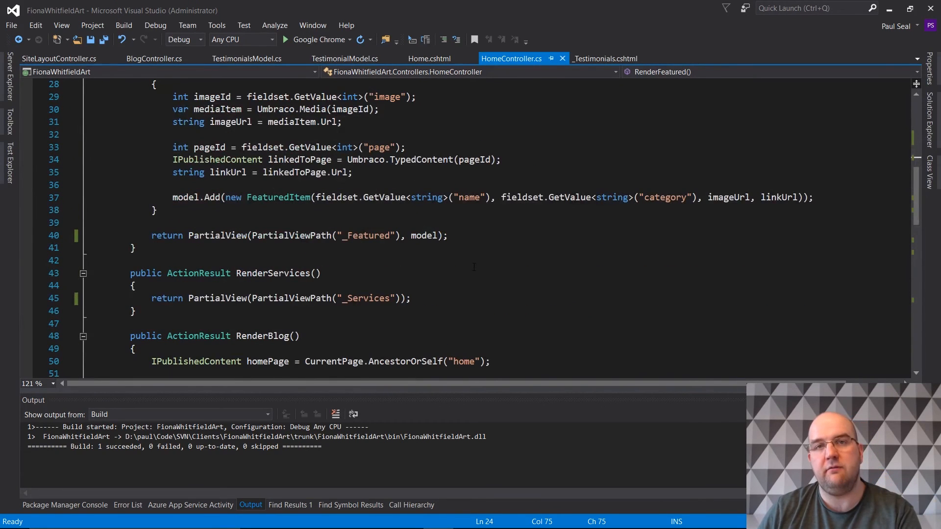
scroll(down, 3)
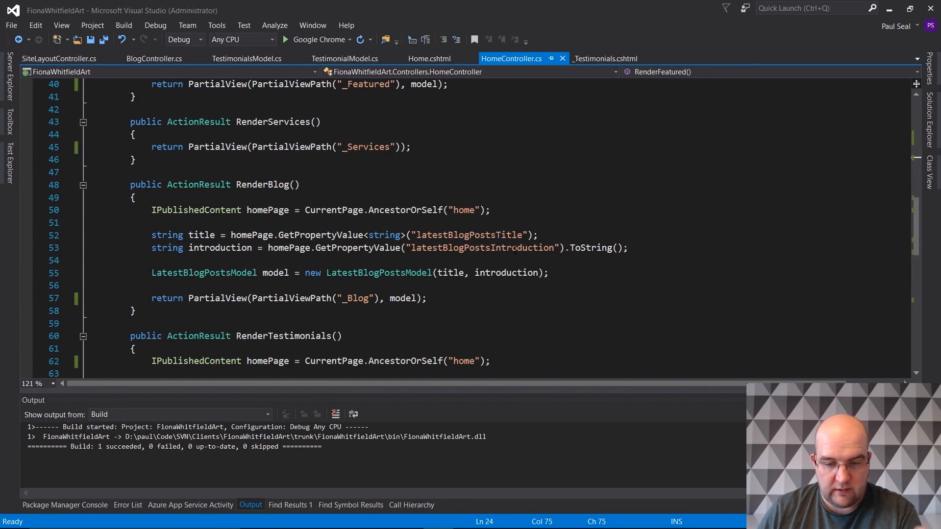
scroll(down, 3)
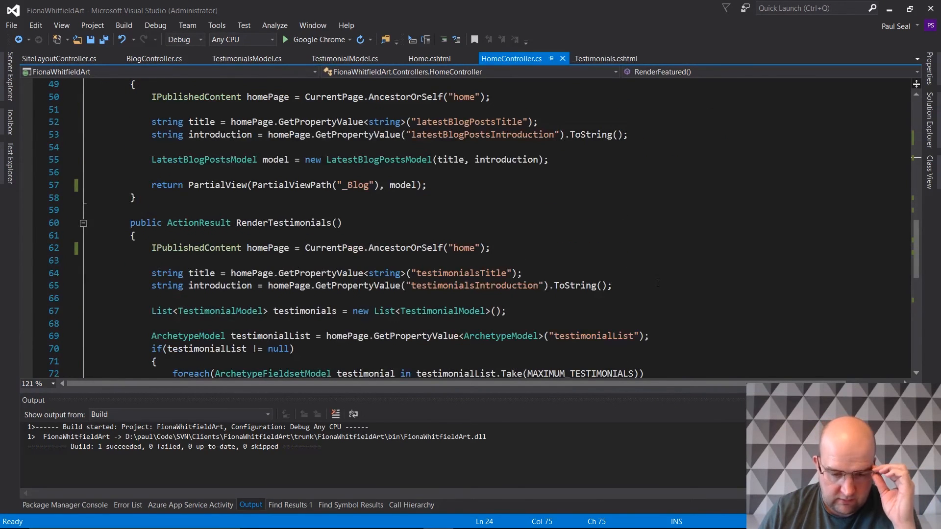
scroll(down, 3)
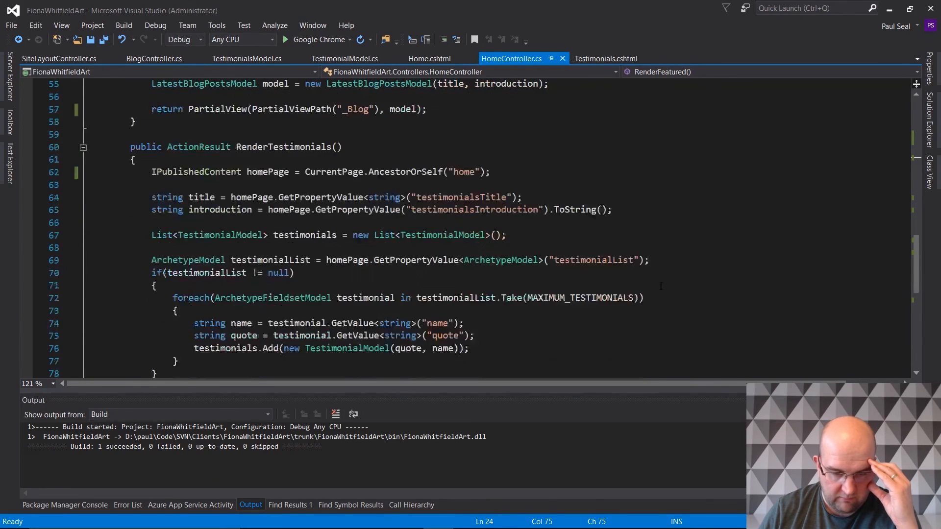
scroll(down, 3)
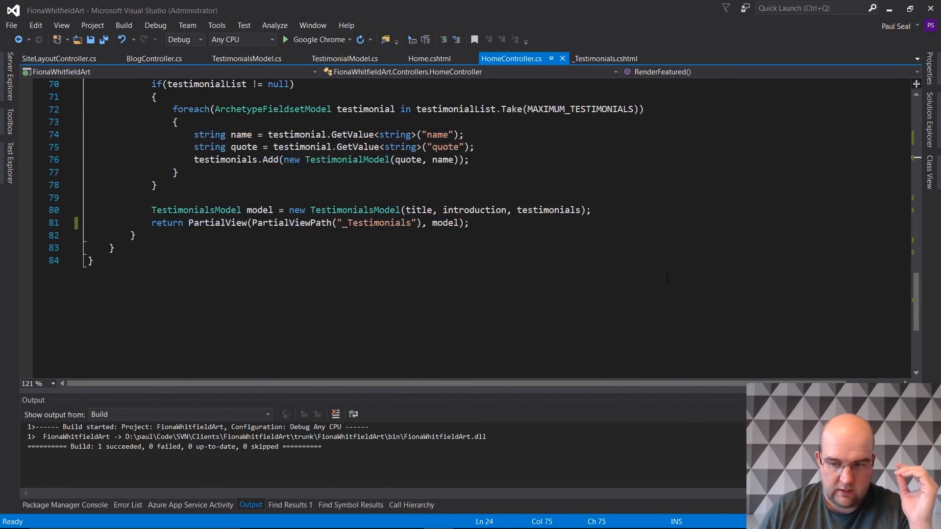
click(117, 248)
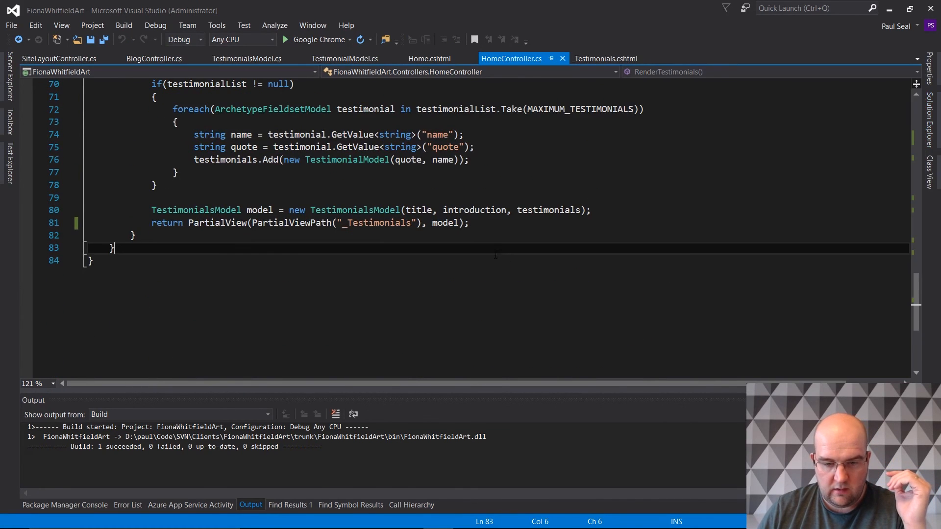
scroll(up, 3)
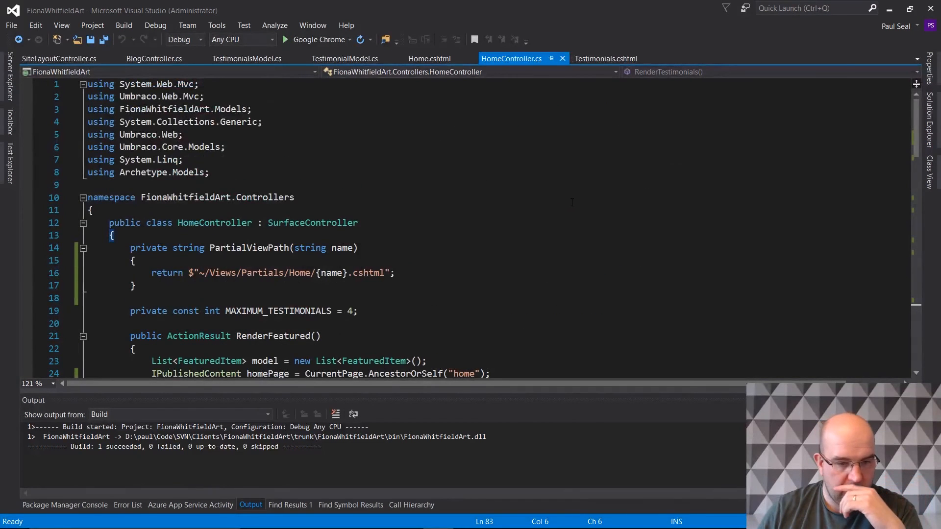
click(927, 133)
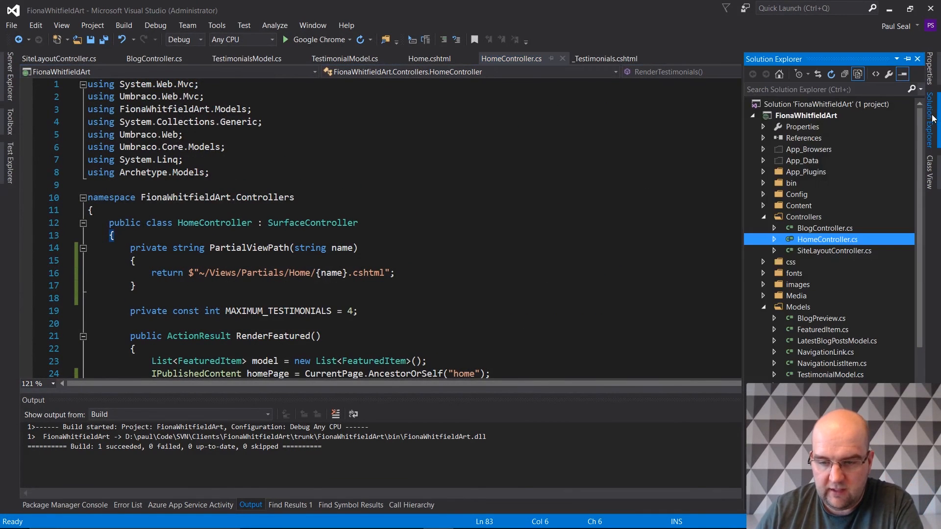